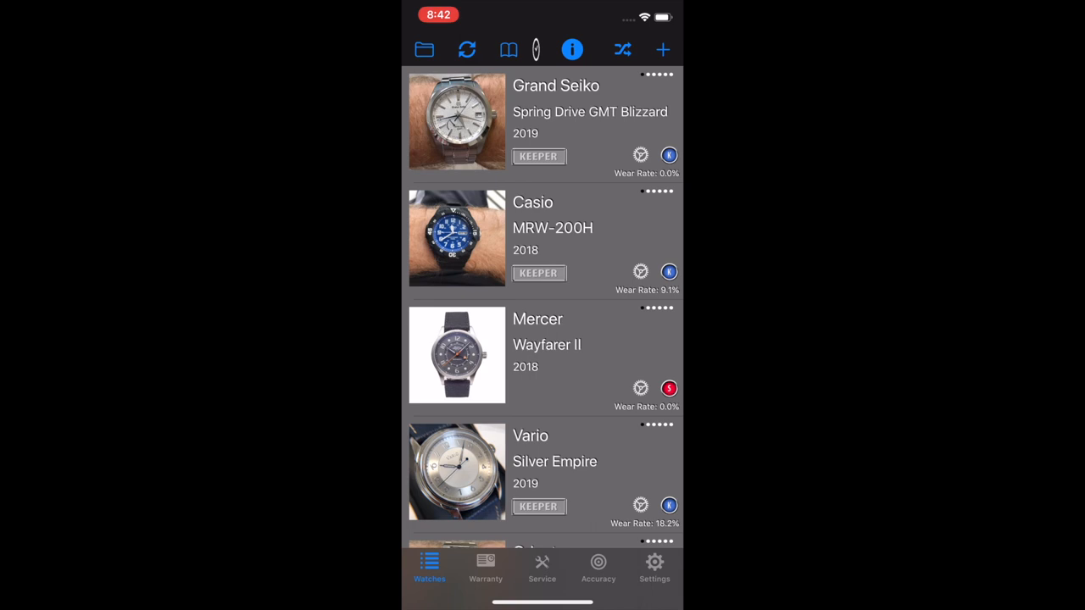
Step: Sort the watch list by Brand and Model so it starts with Atelier Wen
left_click(622, 49)
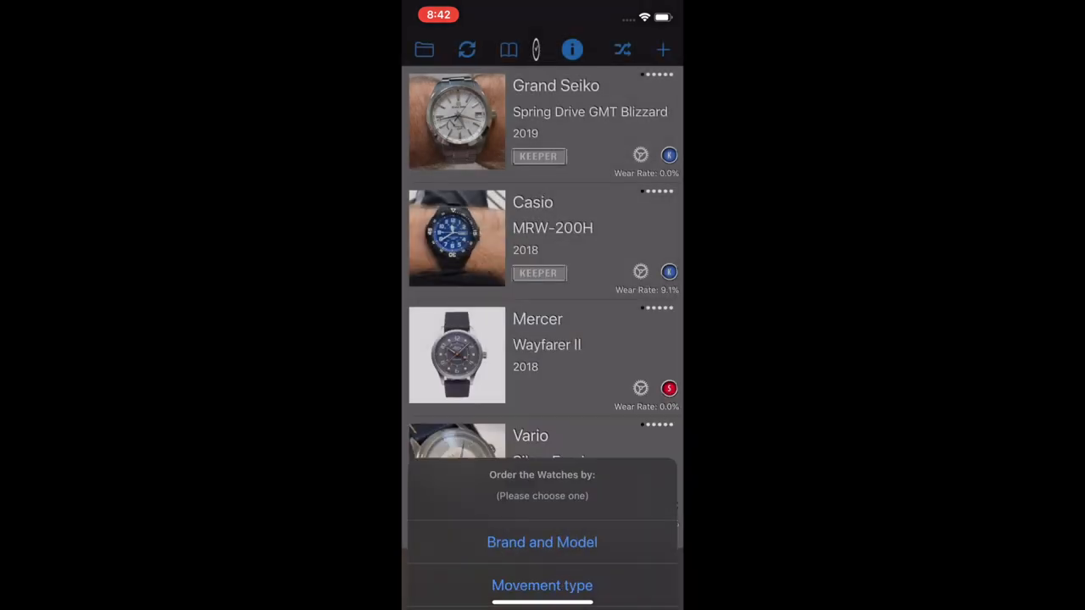
left_click(542, 542)
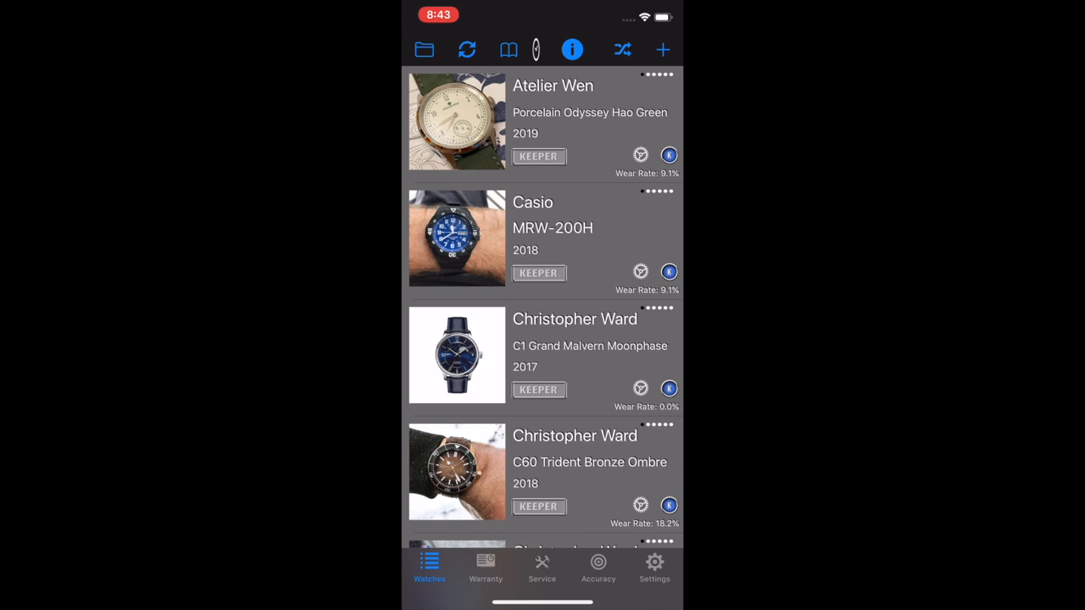
left_click(543, 123)
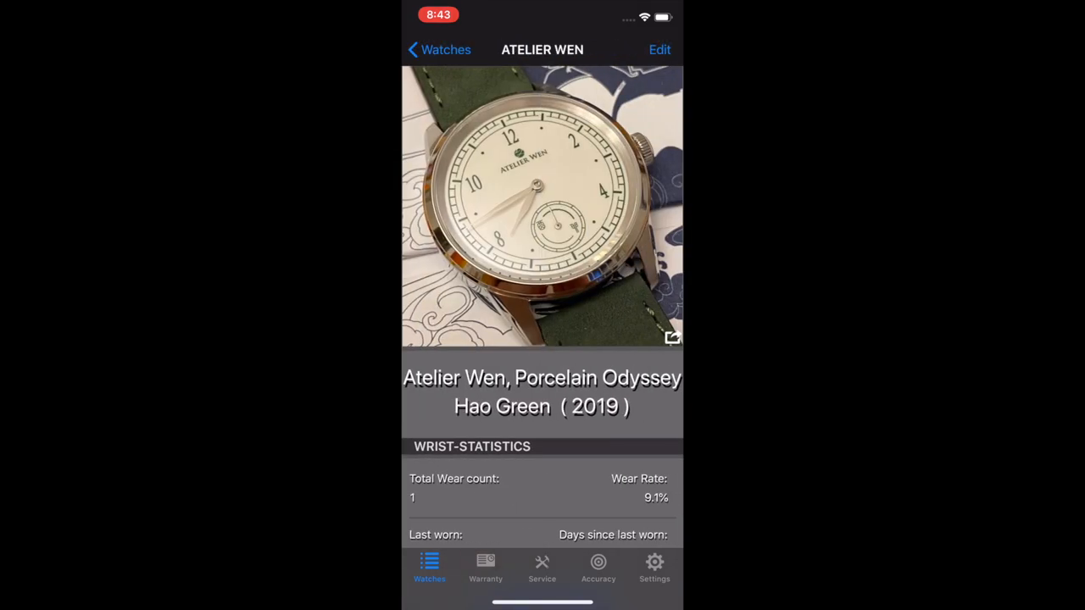
left_click_drag(593, 207, 423, 207)
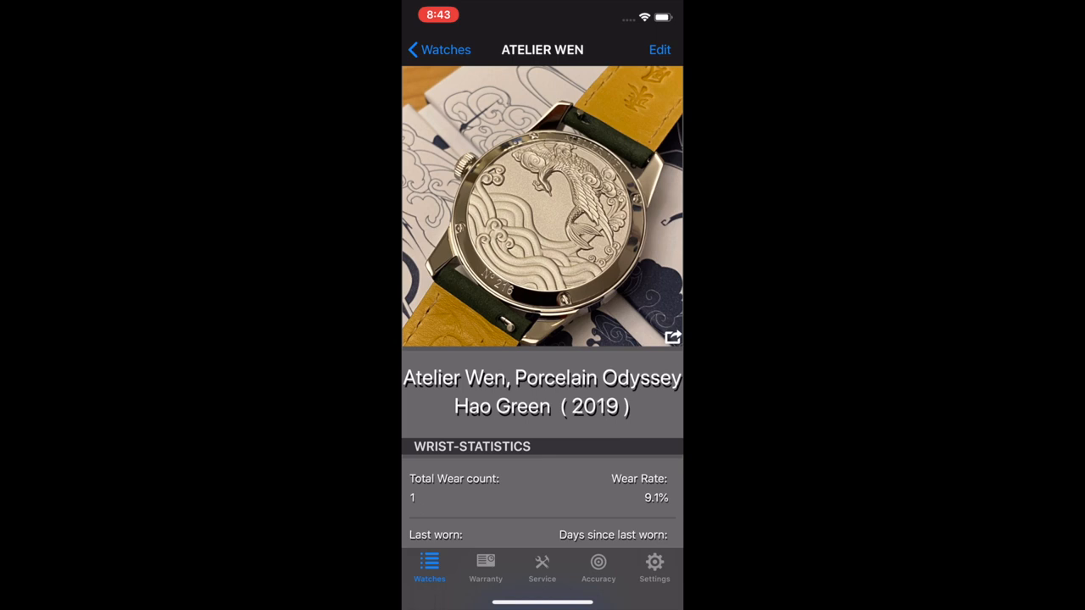
left_click(437, 49)
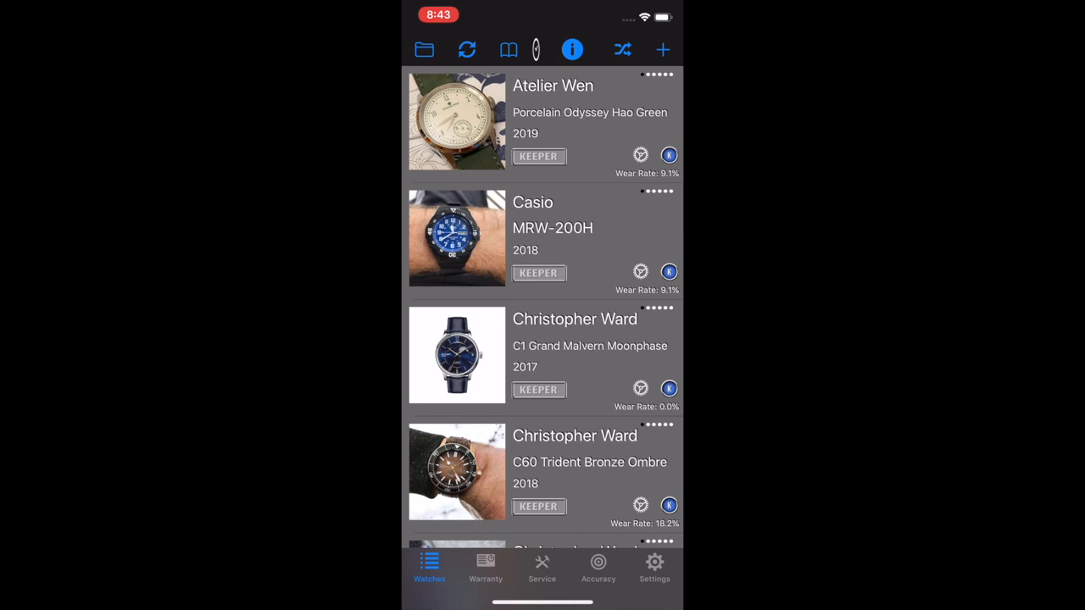
left_click(467, 50)
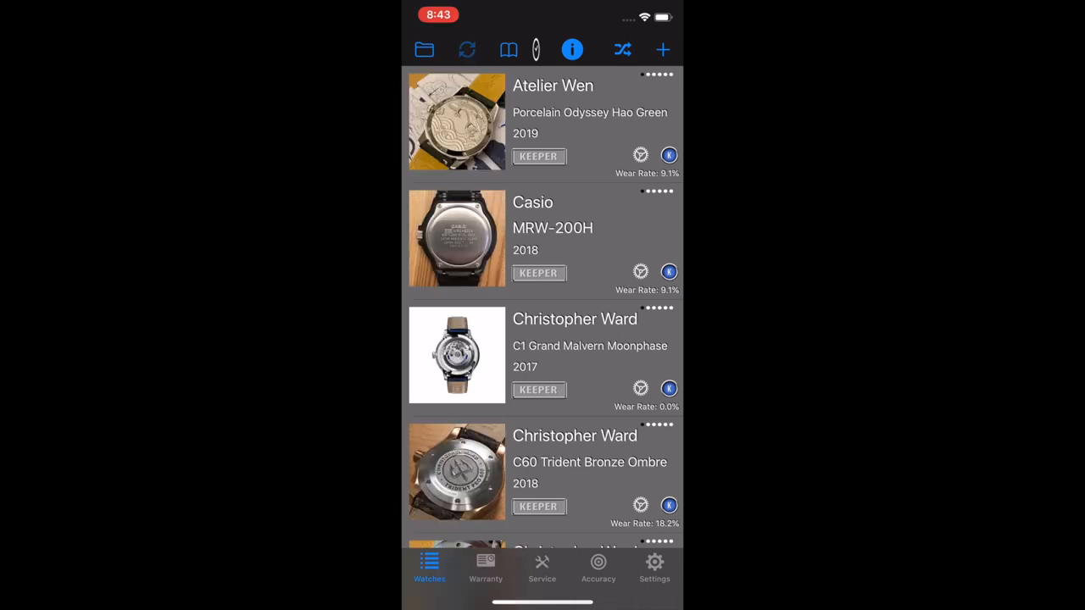
left_click(468, 50)
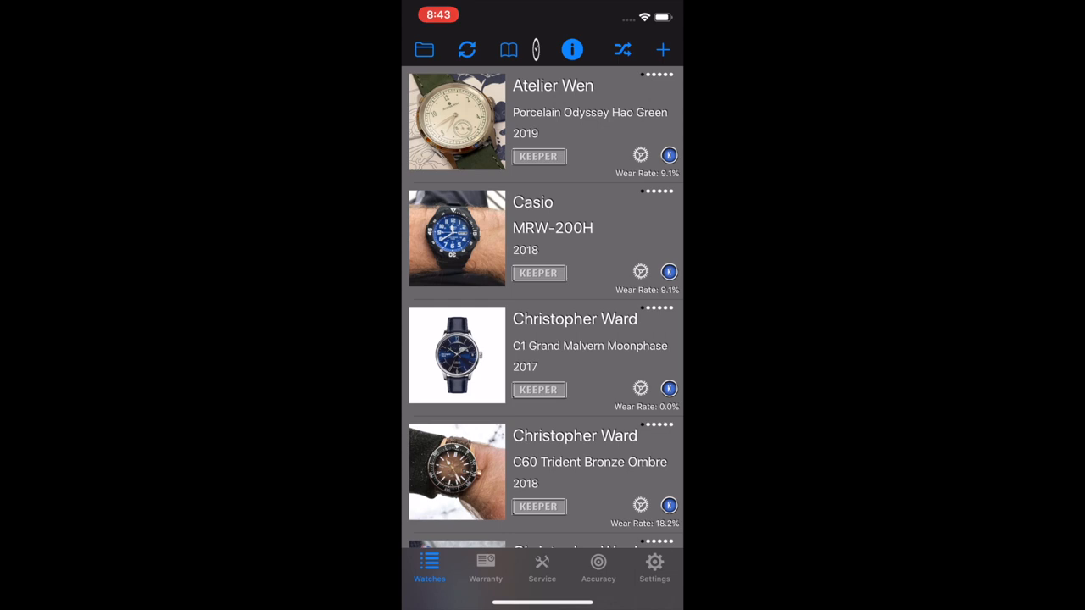
left_click(573, 49)
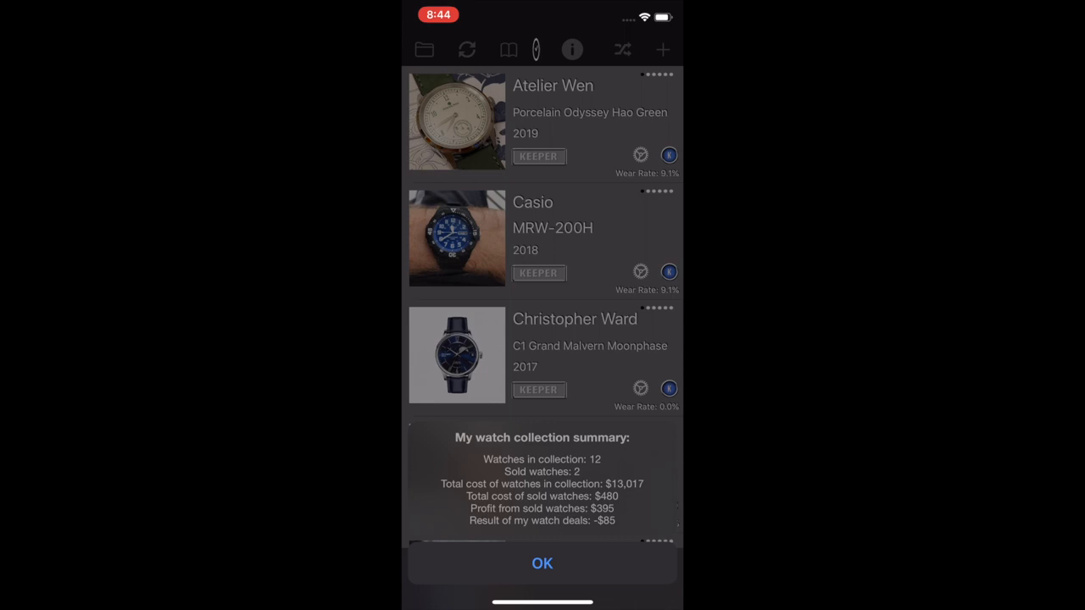
left_click(543, 563)
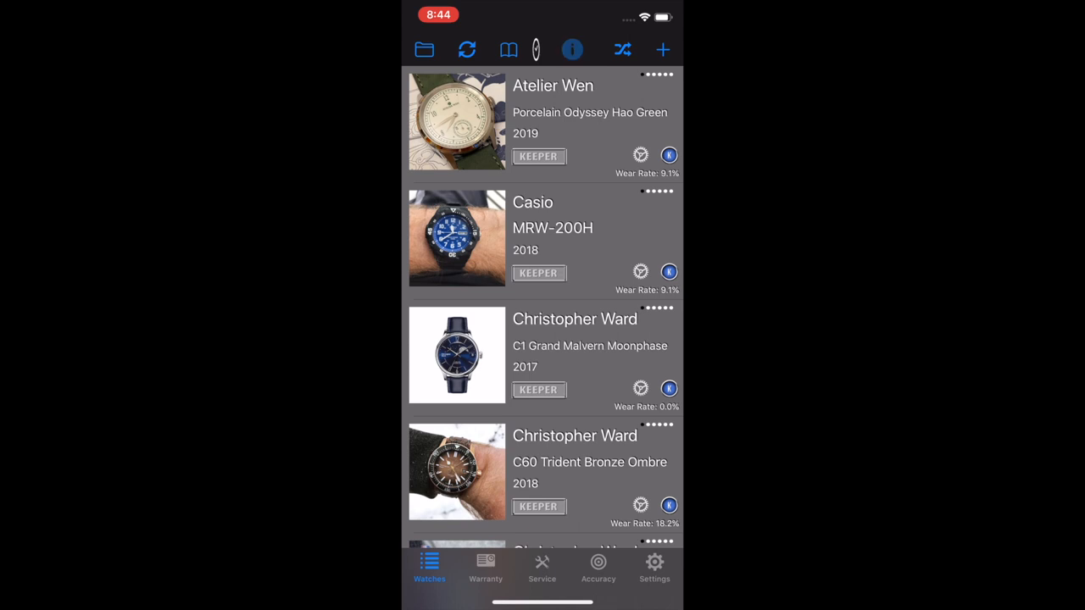
left_click(572, 50)
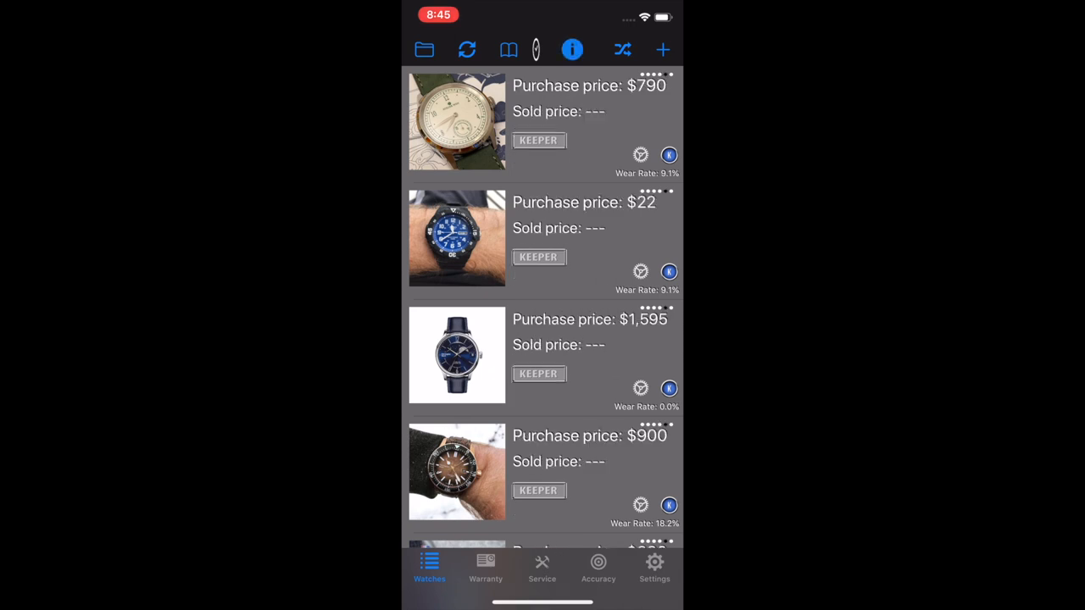
scroll("down", 3)
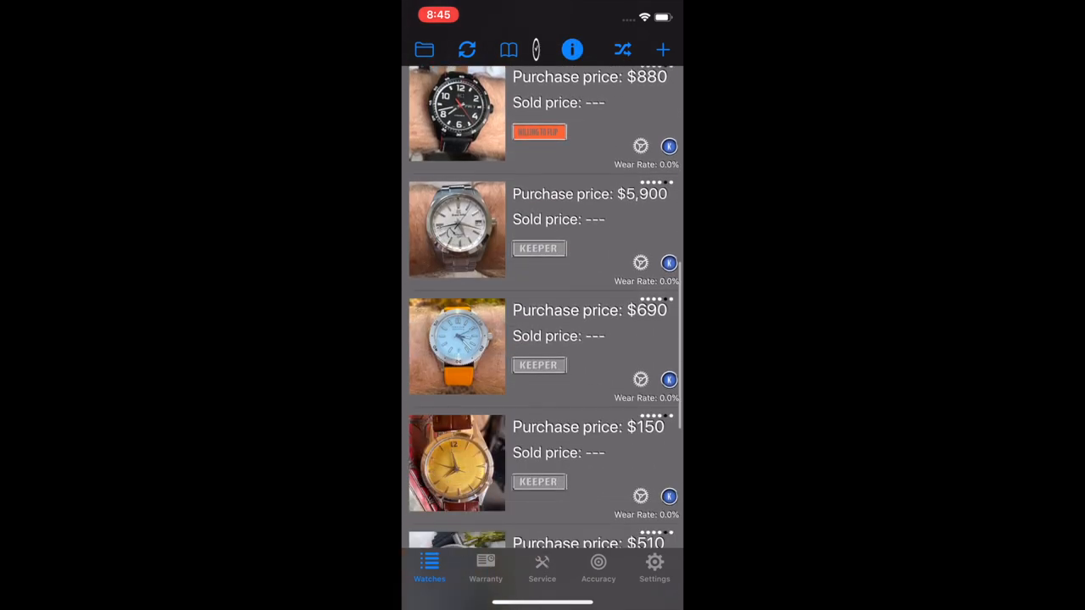
scroll("down", 3)
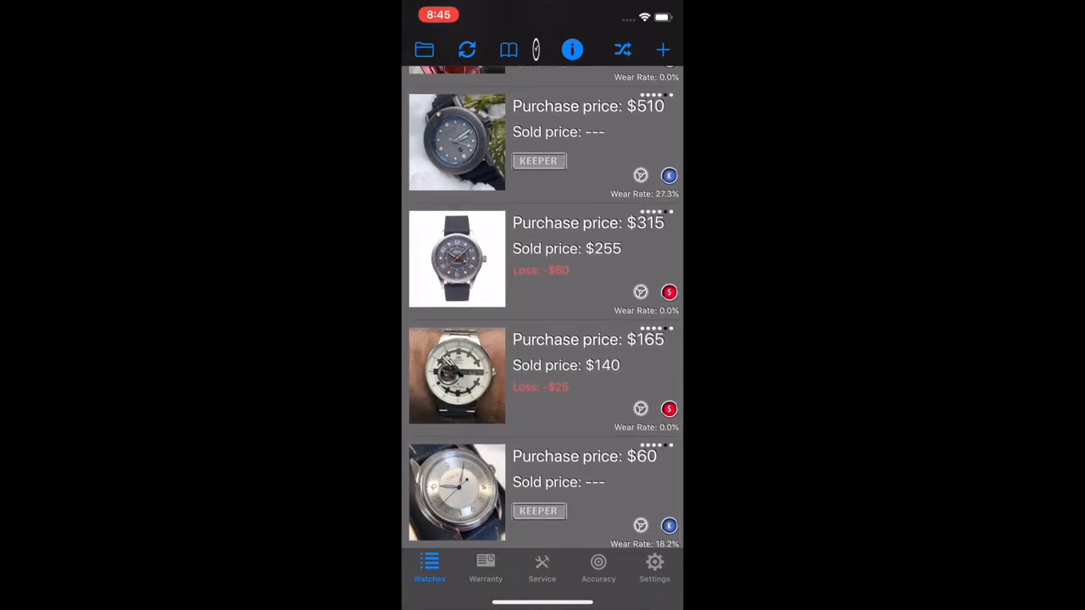
left_click(573, 49)
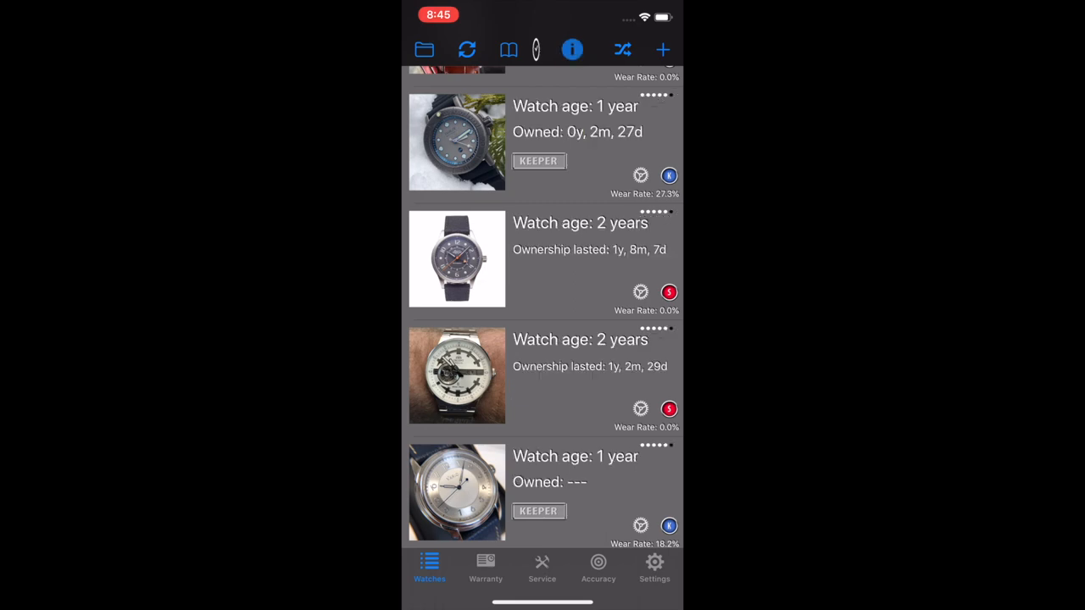
scroll("down", 3)
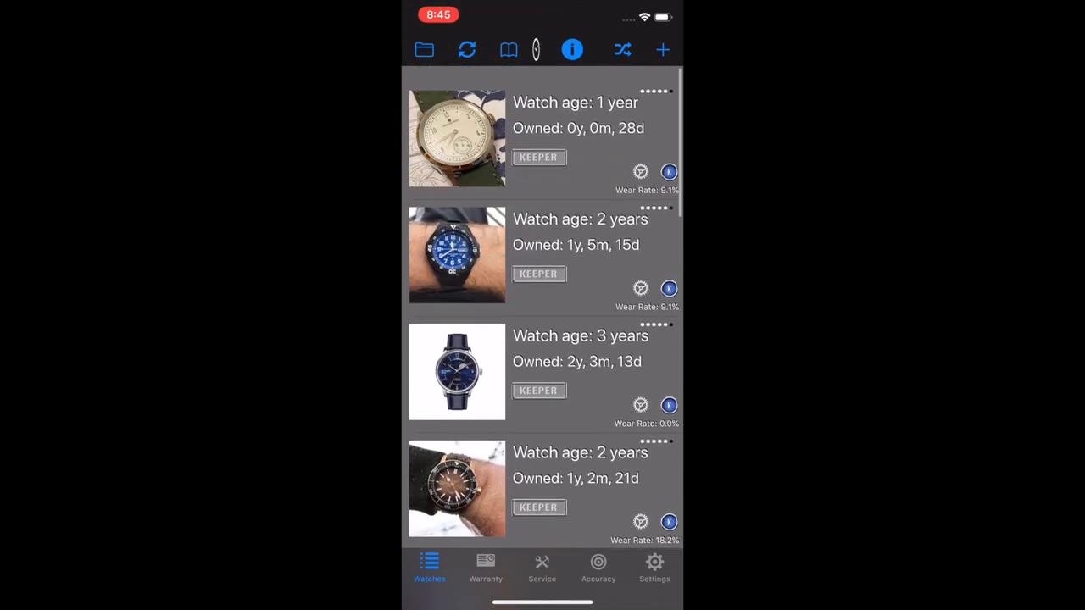
scroll("up", 3)
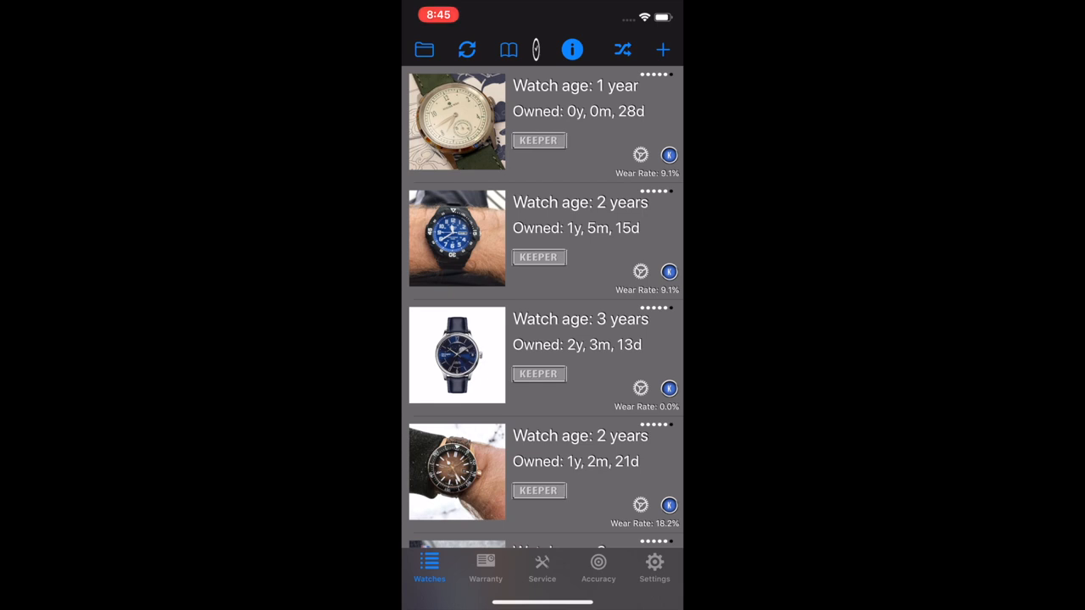
left_click(573, 49)
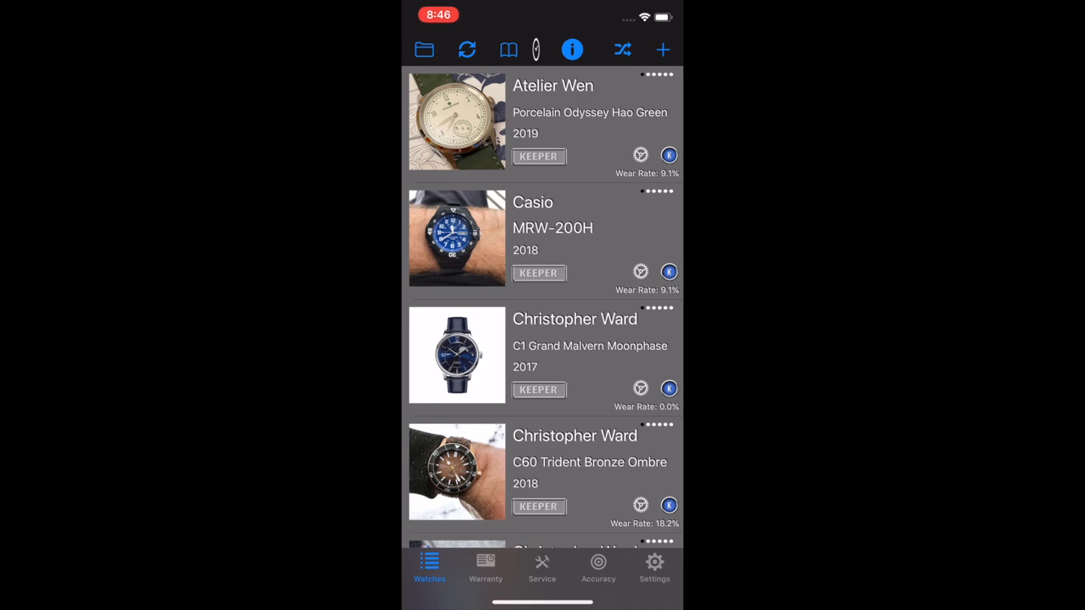
Step: Draw a Watch Of The Day (Grand Seiko), dismiss it, and start a blank Insert Watch form
left_click(623, 49)
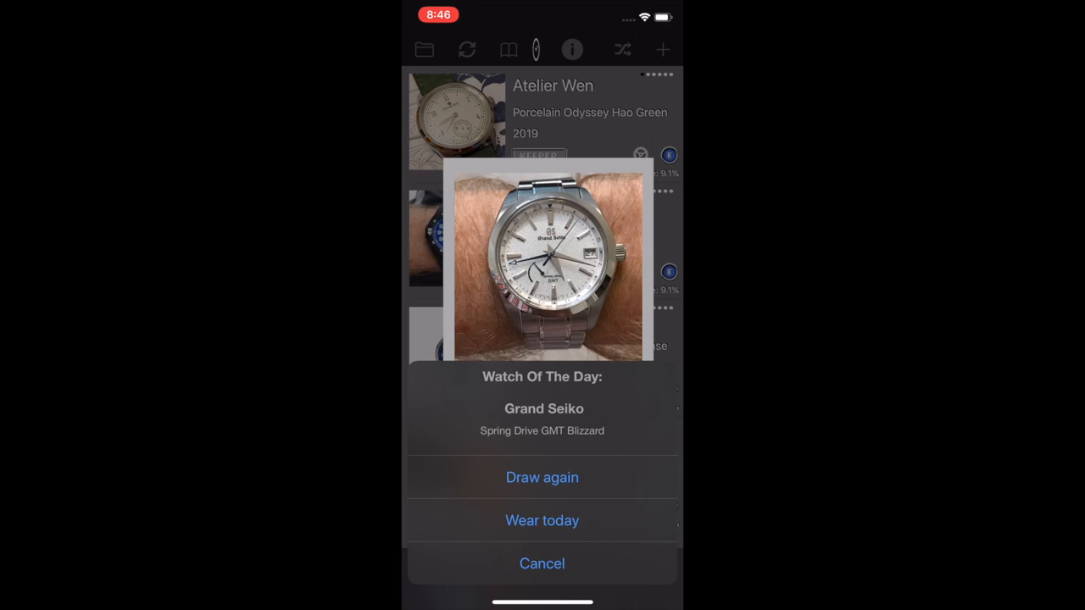
left_click(542, 563)
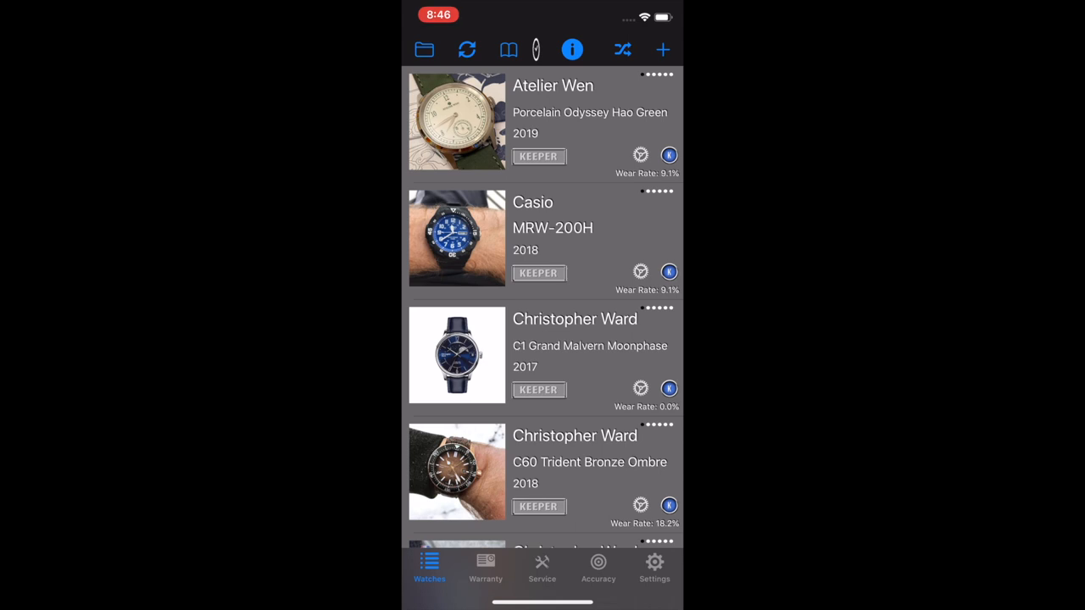
left_click(663, 50)
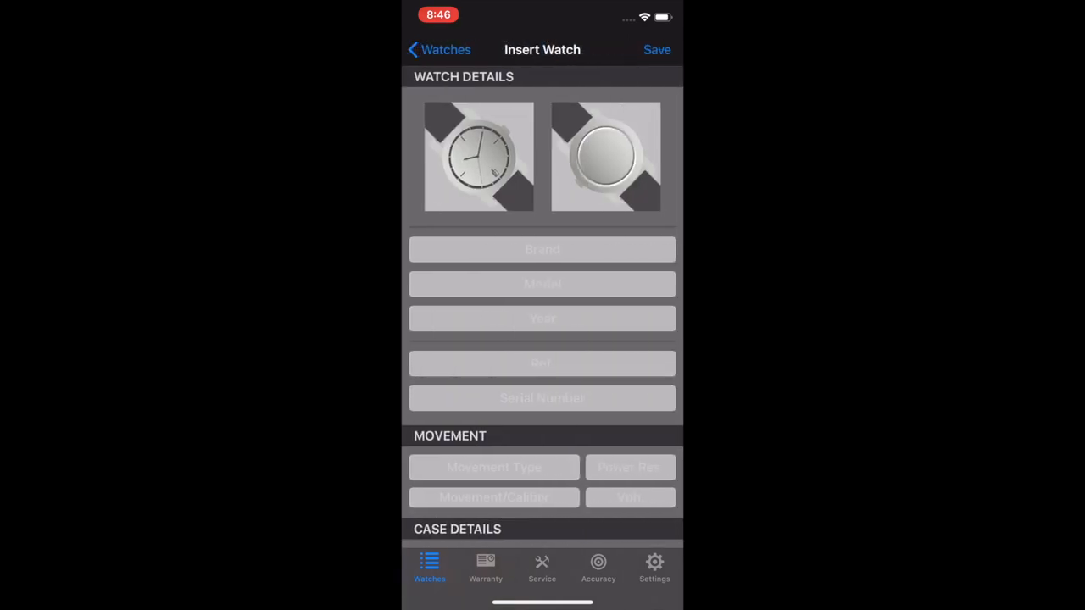
left_click(478, 156)
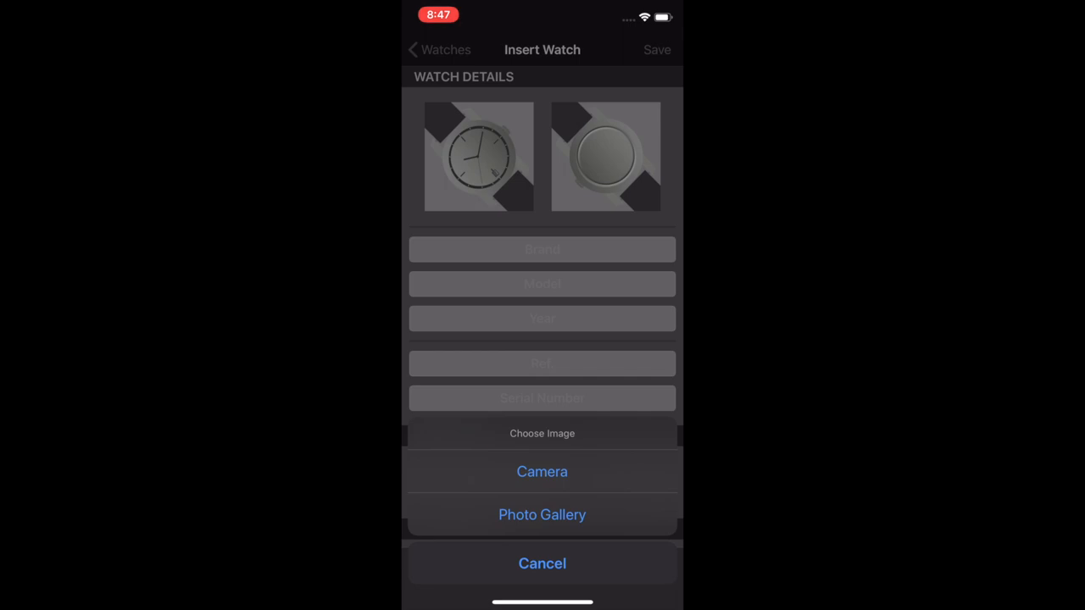
left_click(543, 563)
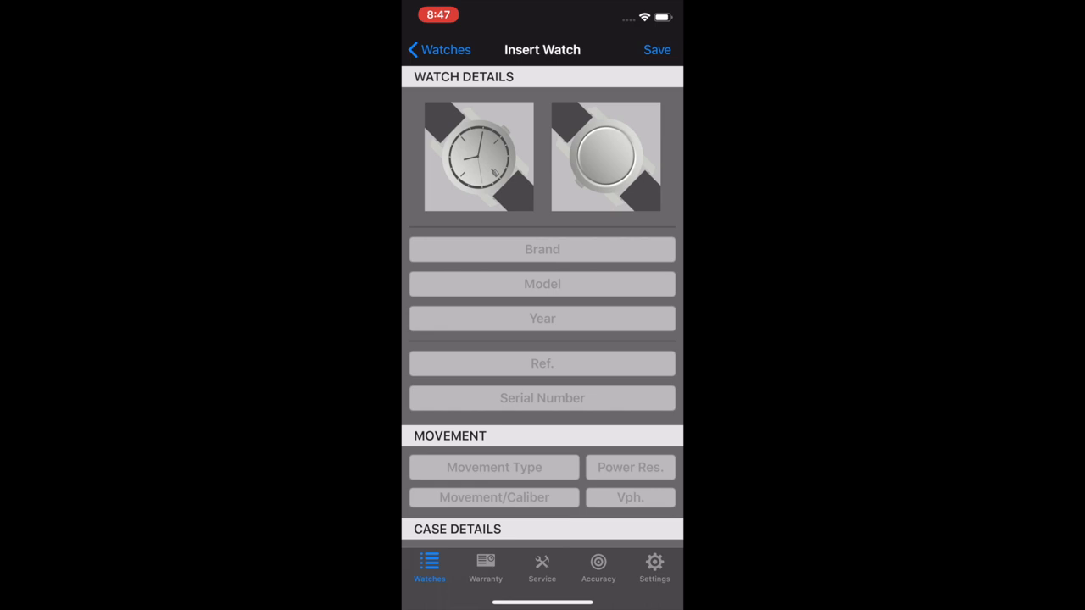
left_click(543, 249)
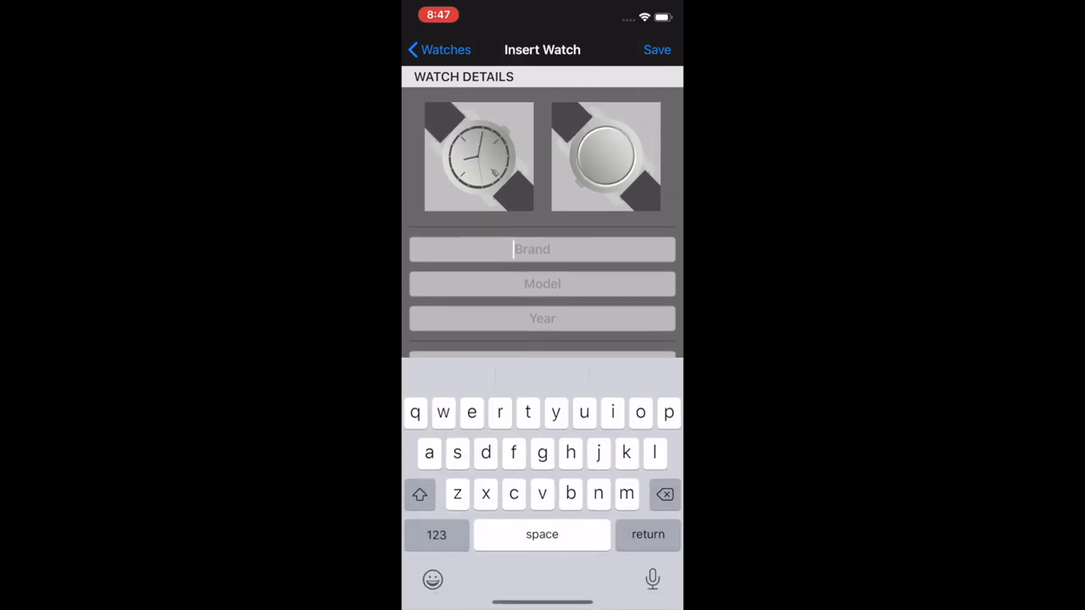
scroll("up", 3)
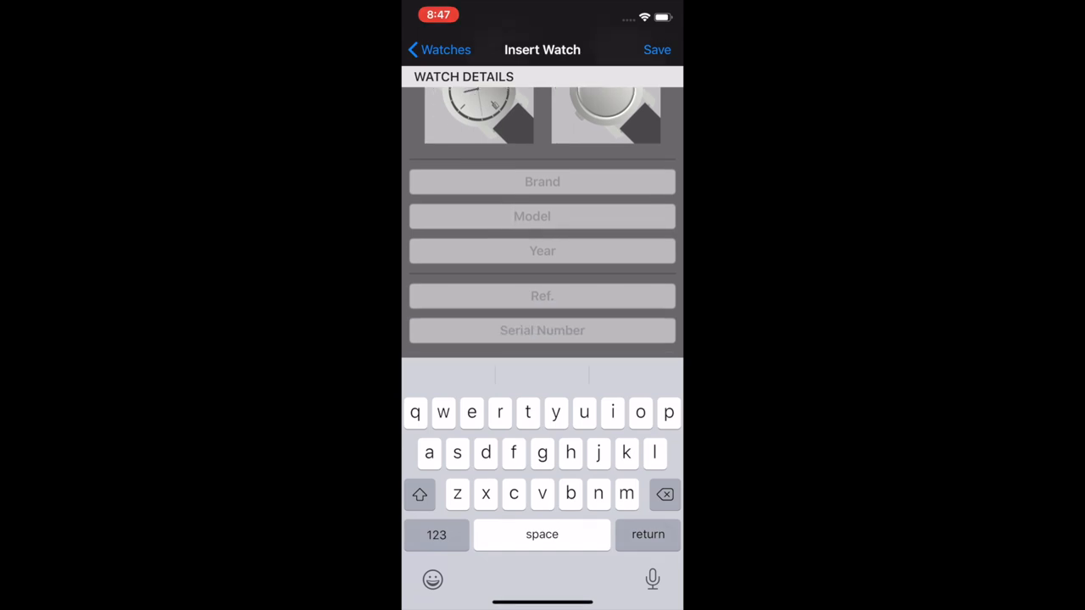
left_click(542, 251)
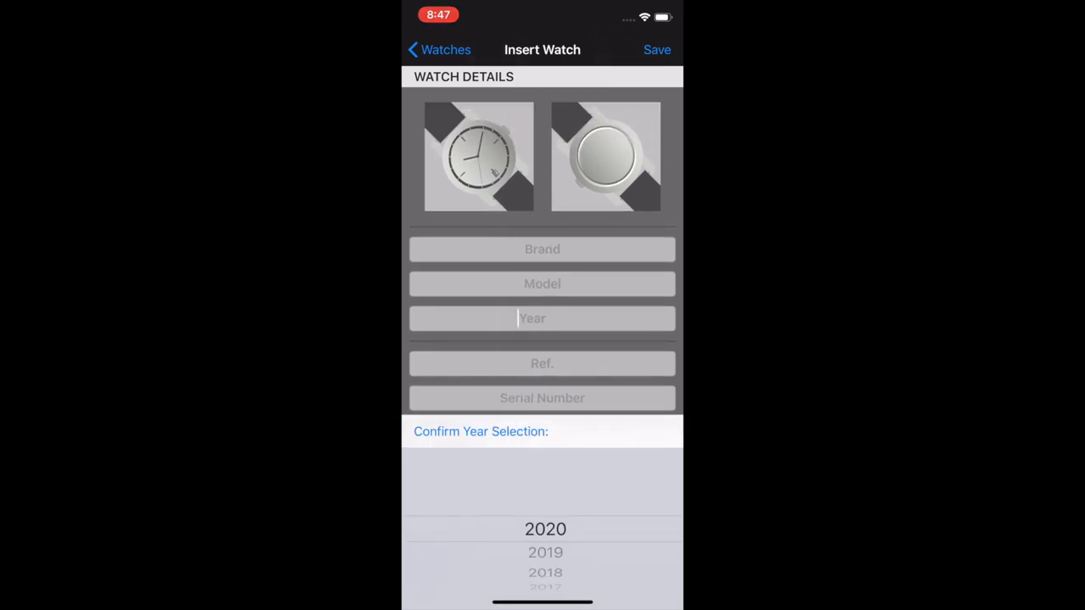
scroll("down", 3)
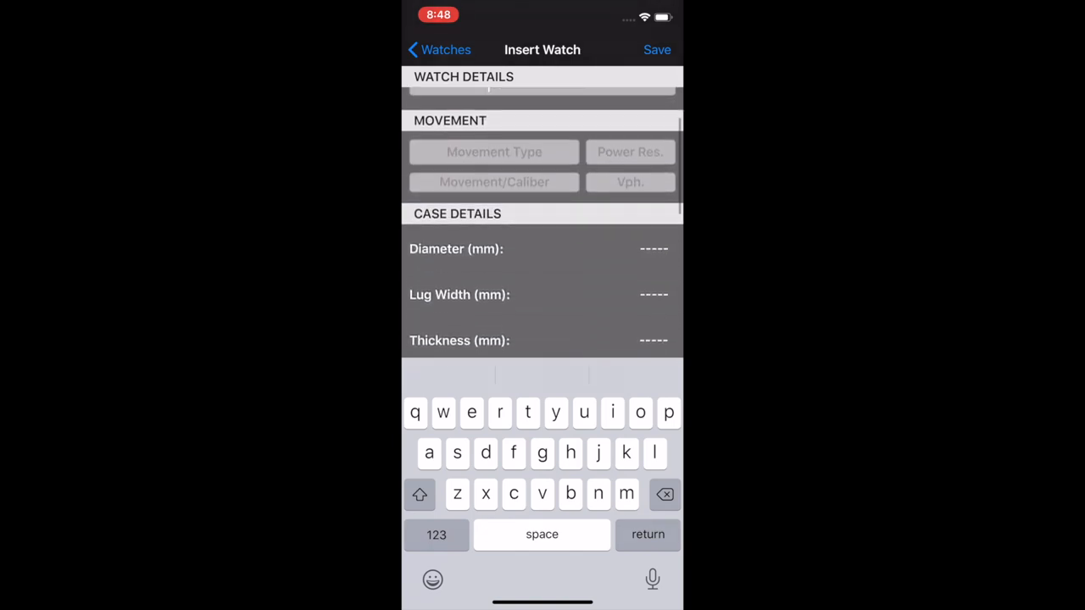
left_click(493, 152)
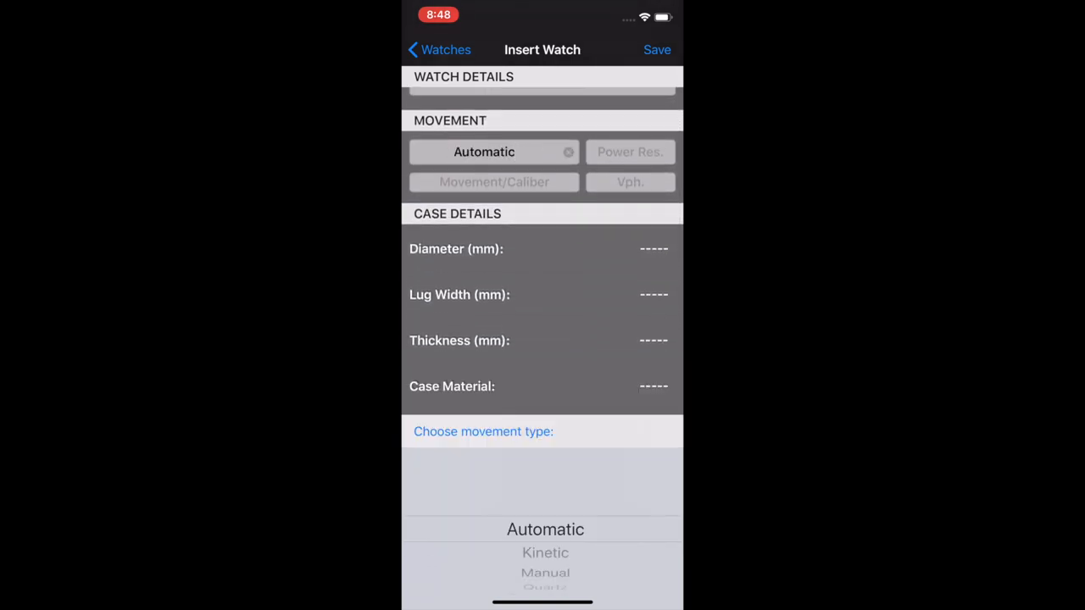
scroll("down", 3)
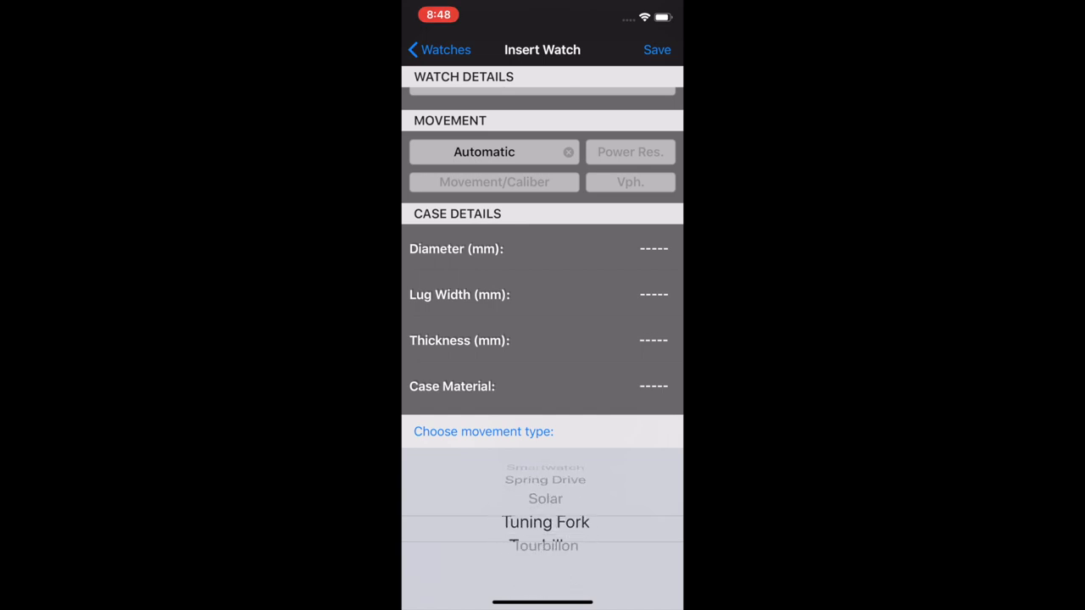
scroll("down", 3)
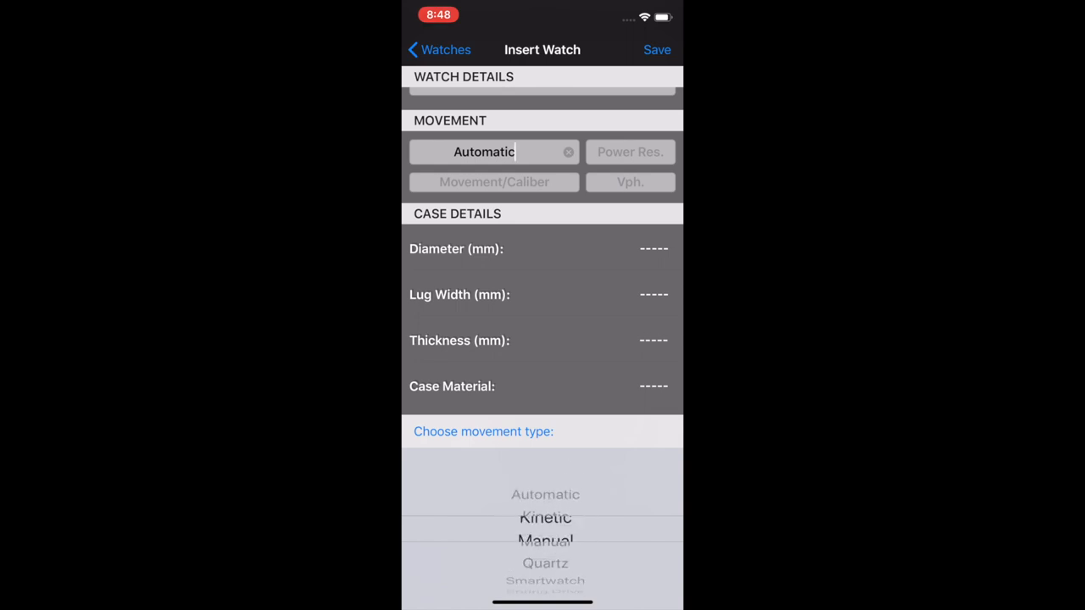
scroll("down", 3)
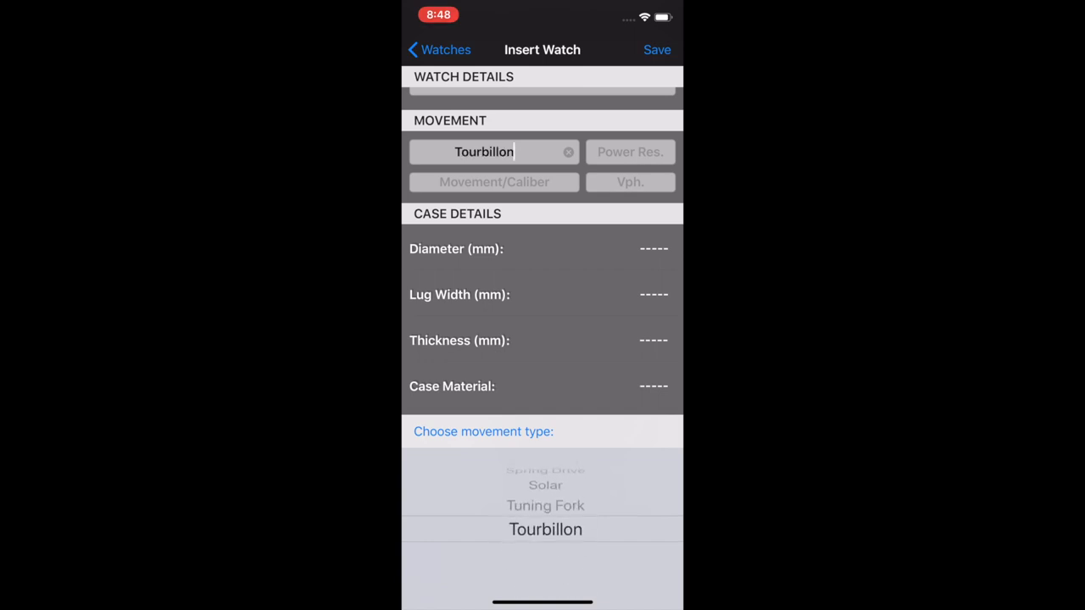
scroll("down", 3)
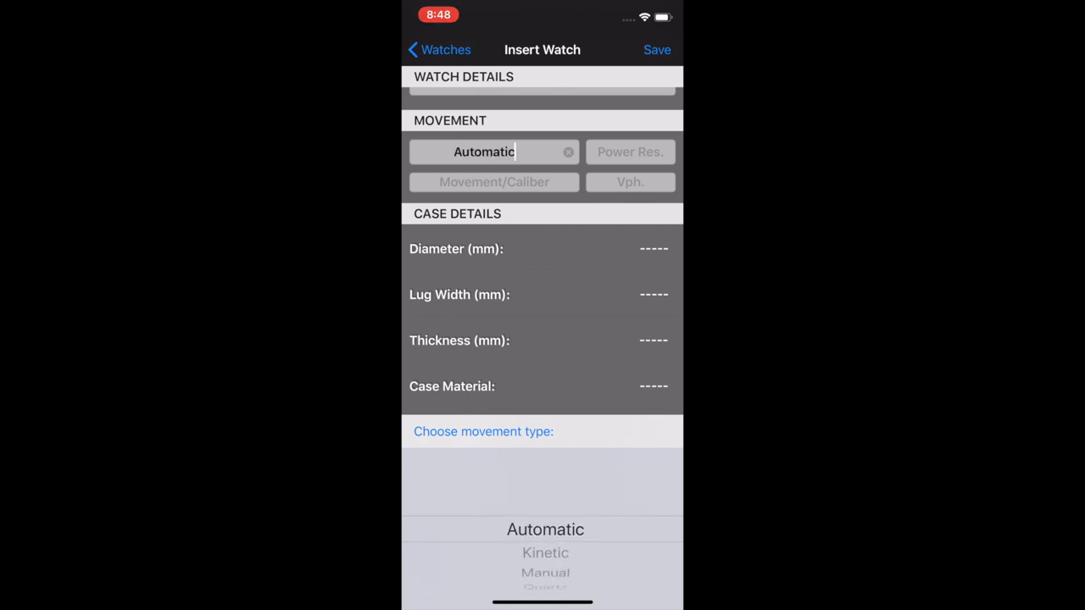
left_click(569, 153)
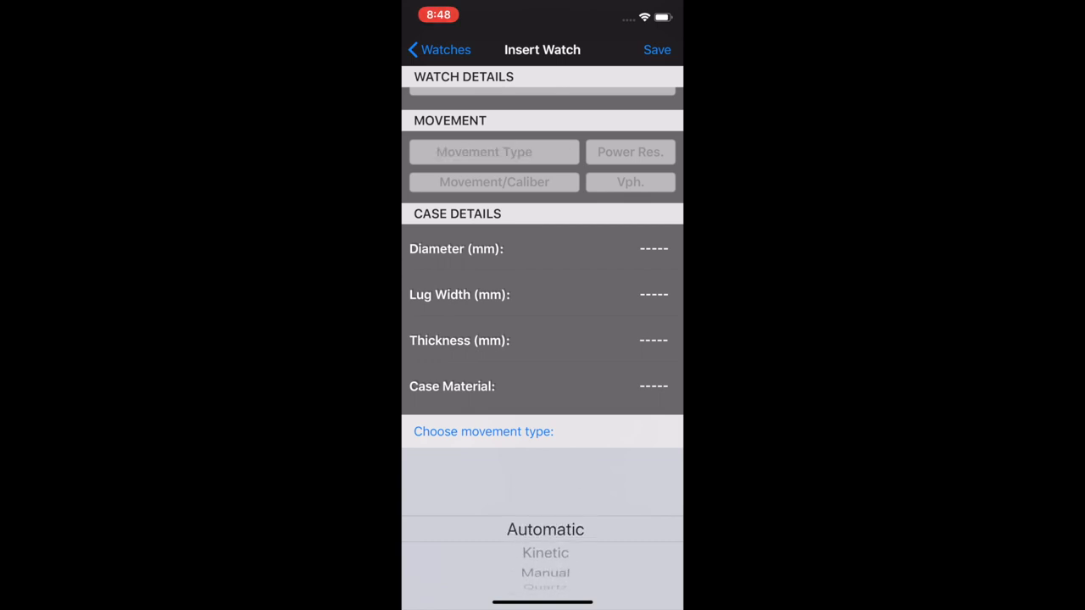
left_click(630, 153)
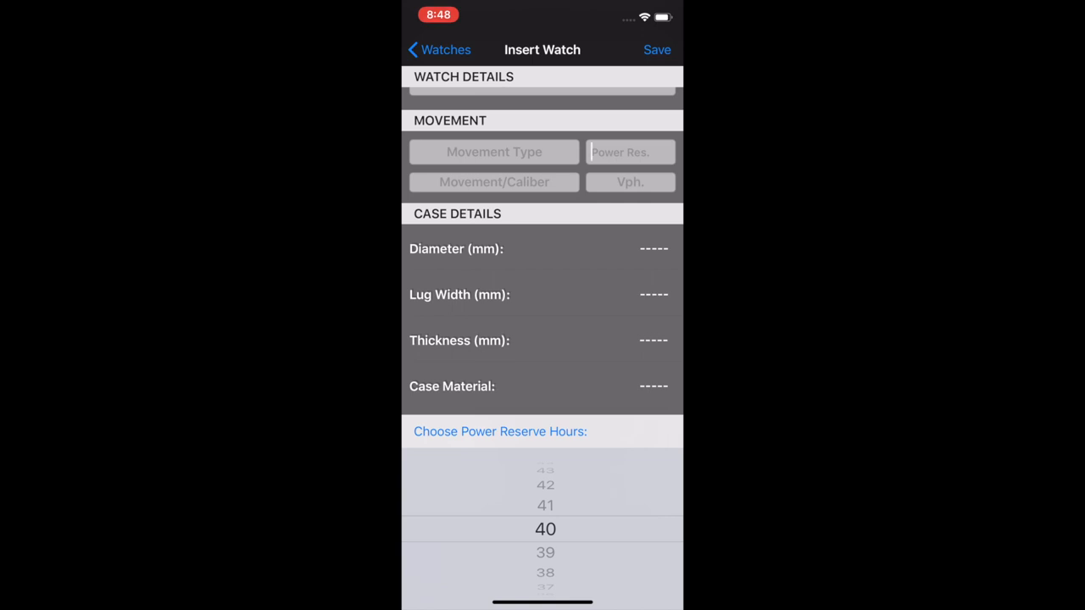
left_click(493, 182)
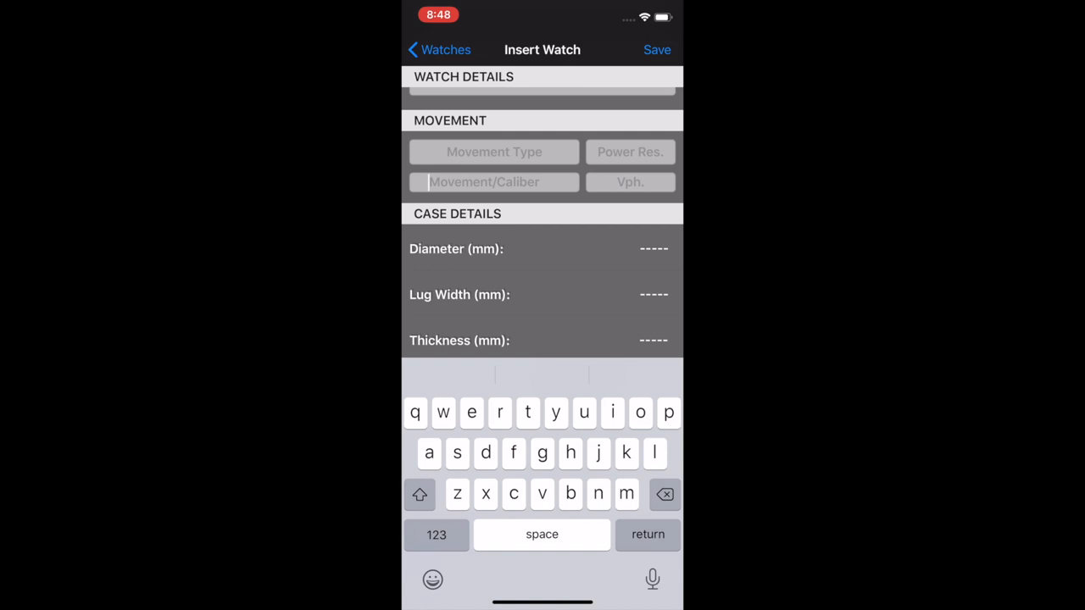
left_click(631, 182)
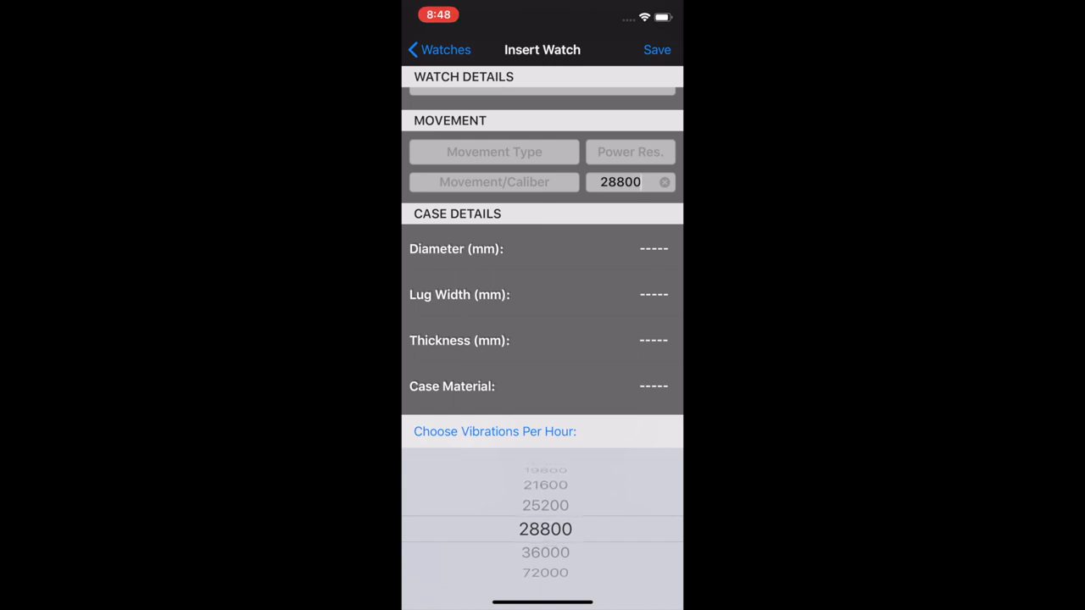
scroll("down", 3)
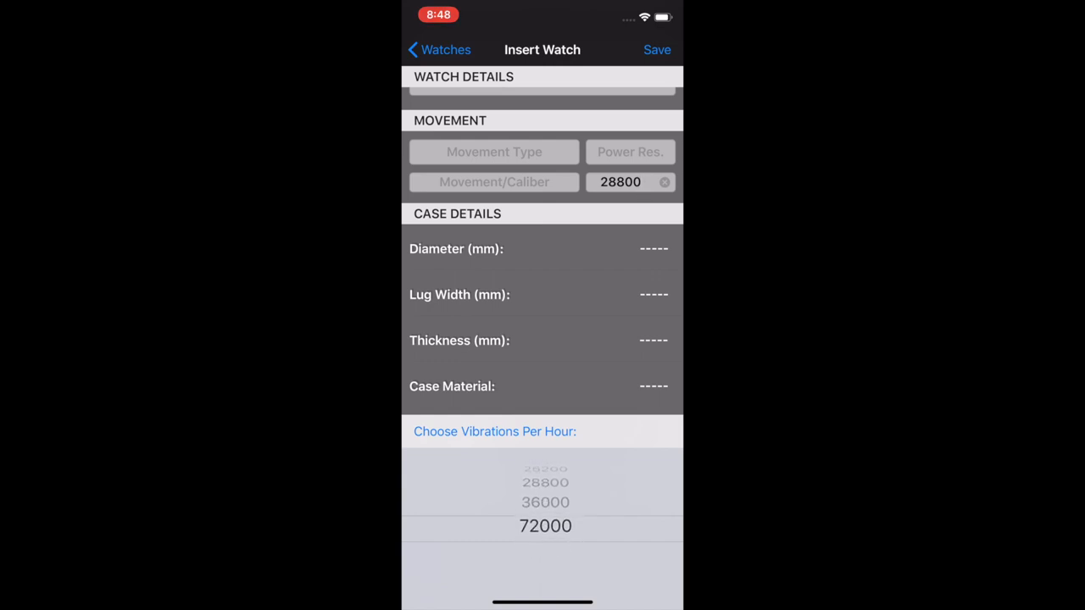
scroll("down", 3)
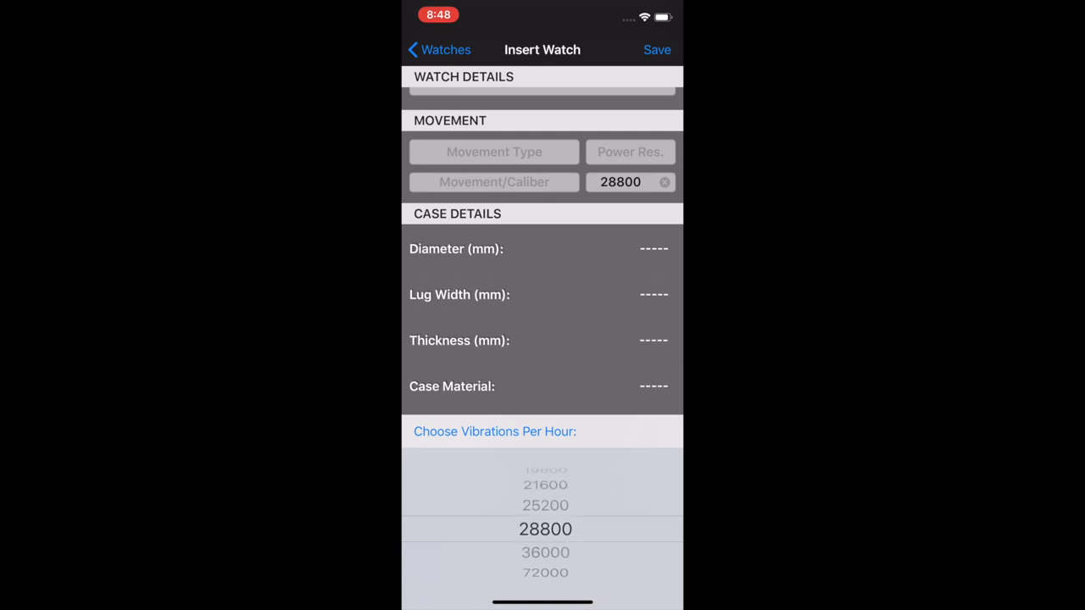
left_click(664, 182)
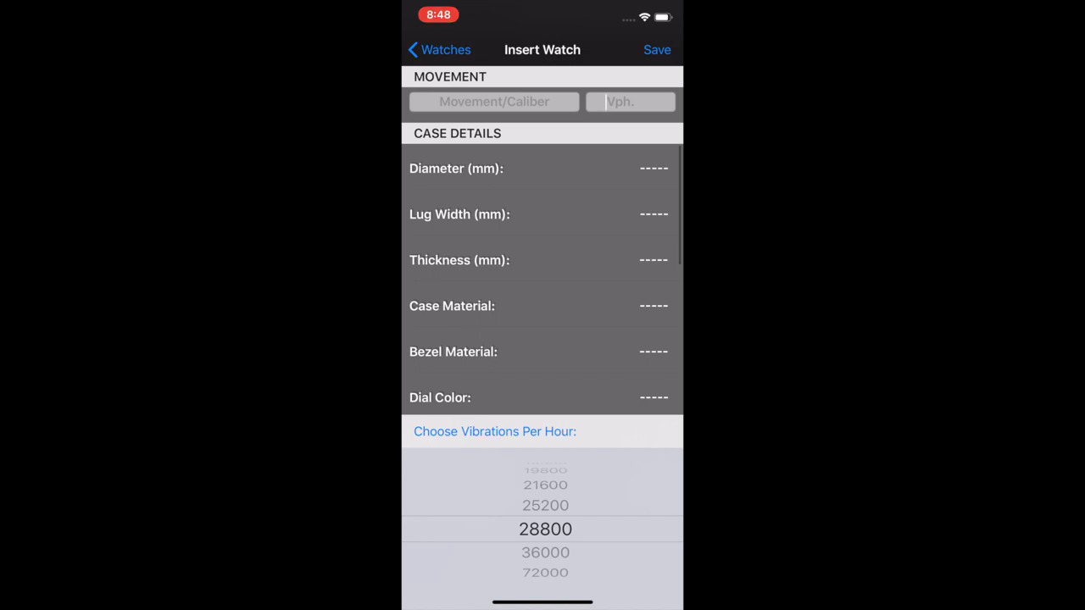
left_click(543, 168)
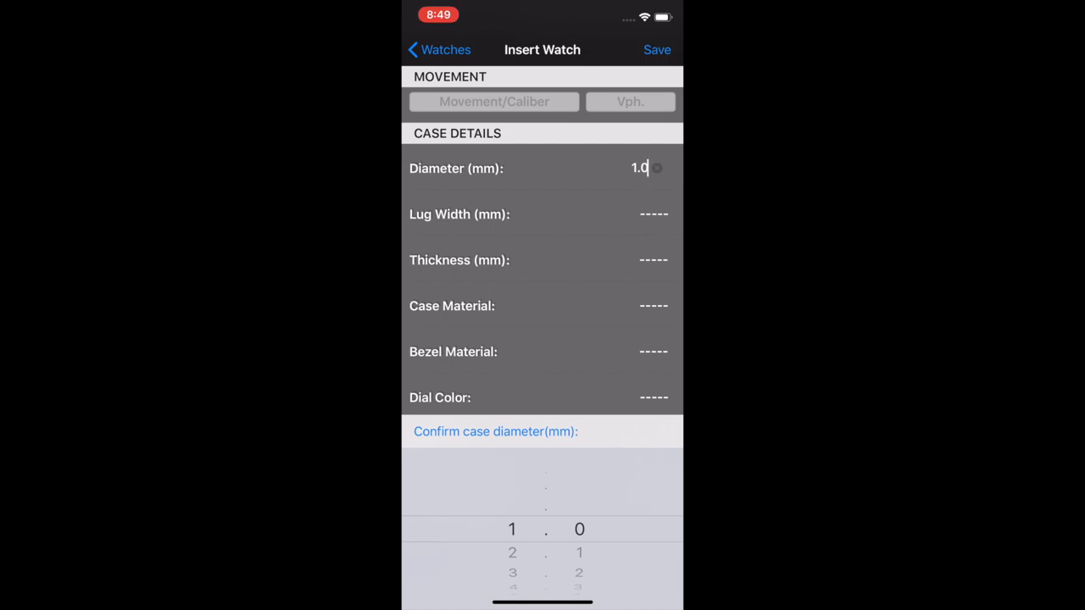
left_click(543, 213)
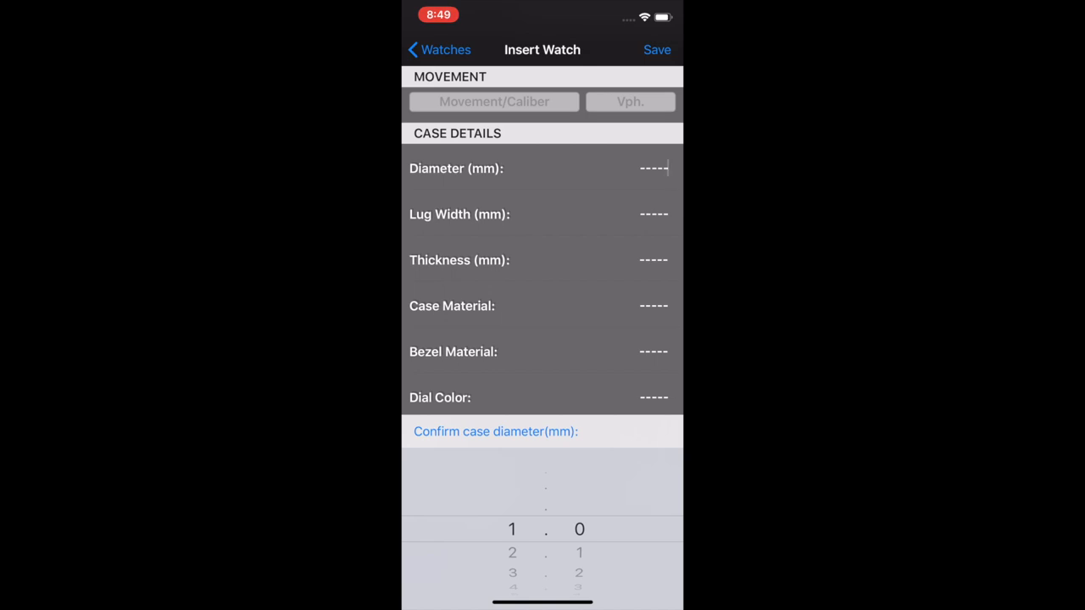
left_click(542, 306)
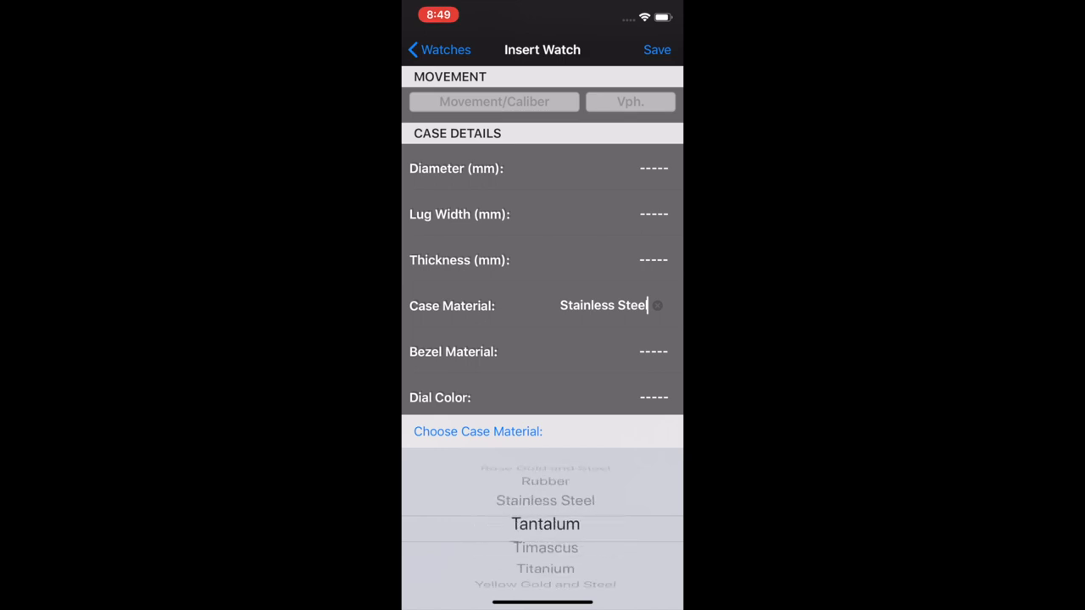
scroll("down", 3)
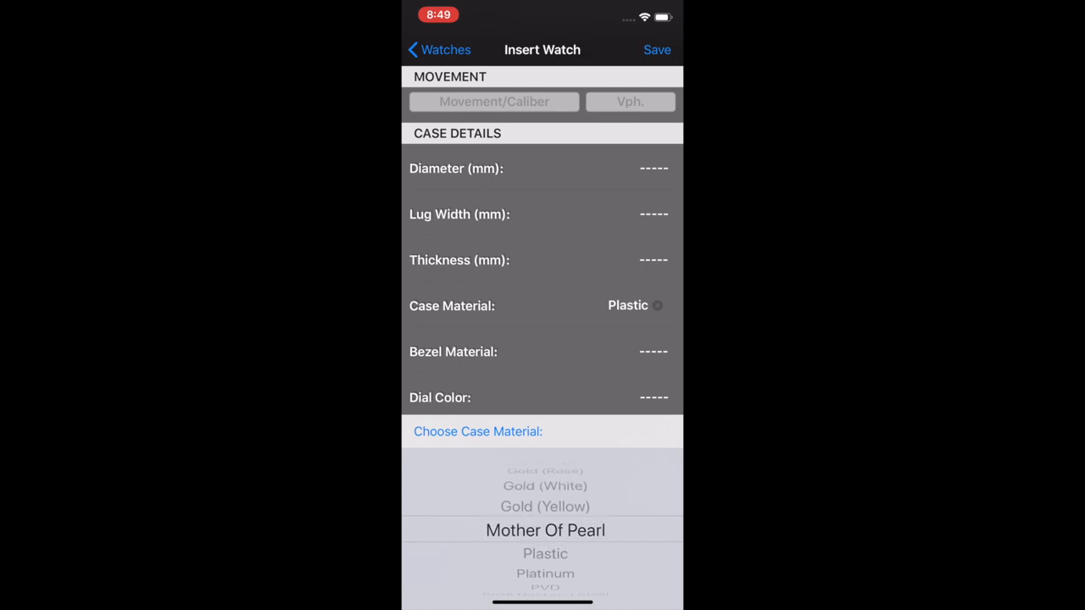
scroll("down", 3)
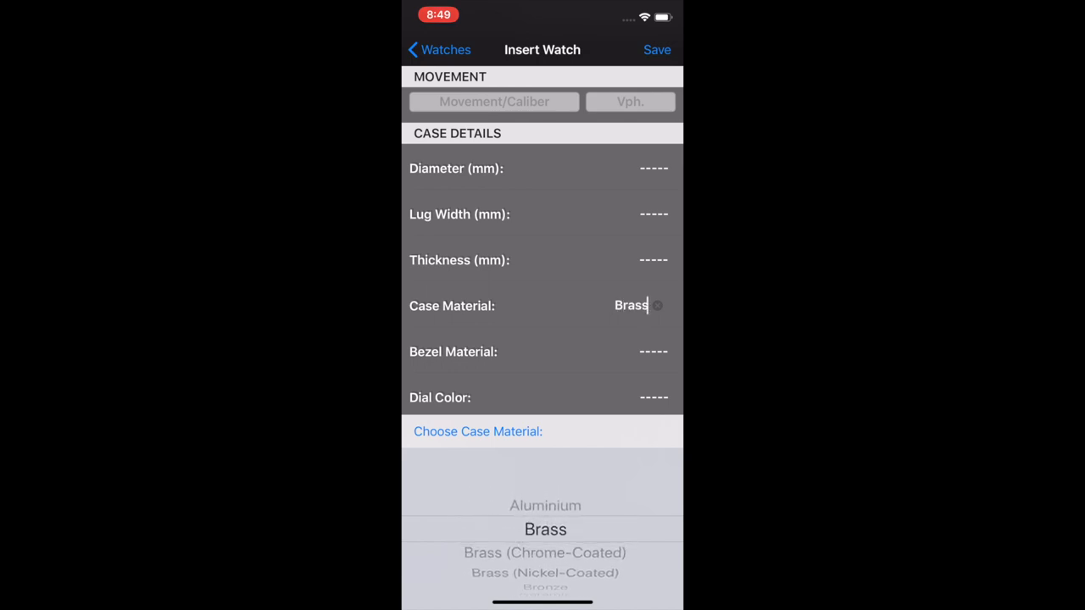
left_click(658, 305)
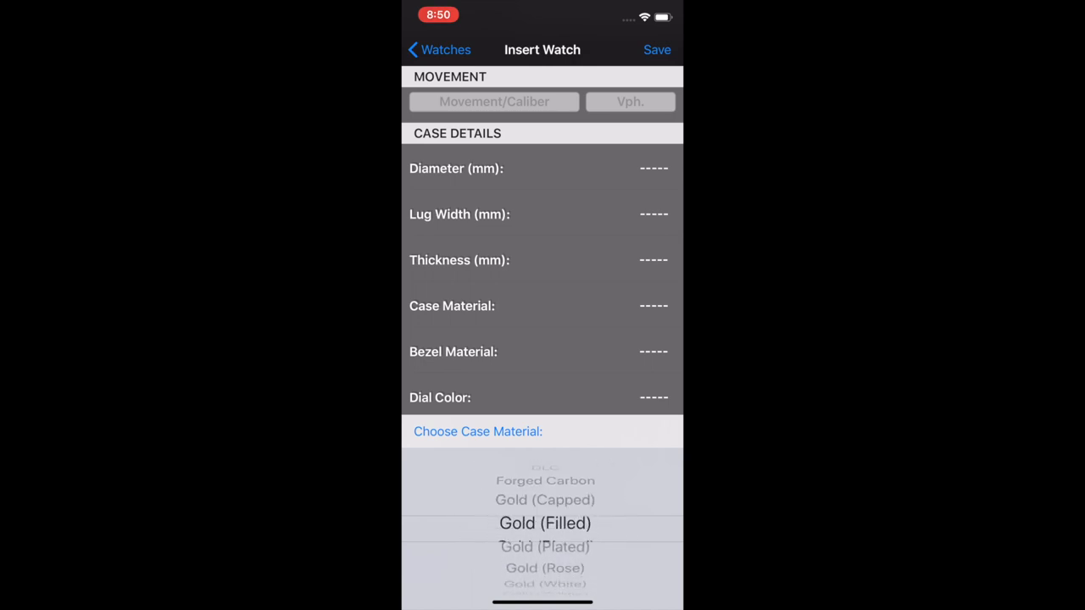
scroll("down", 3)
type("Yellow Gold and Steel")
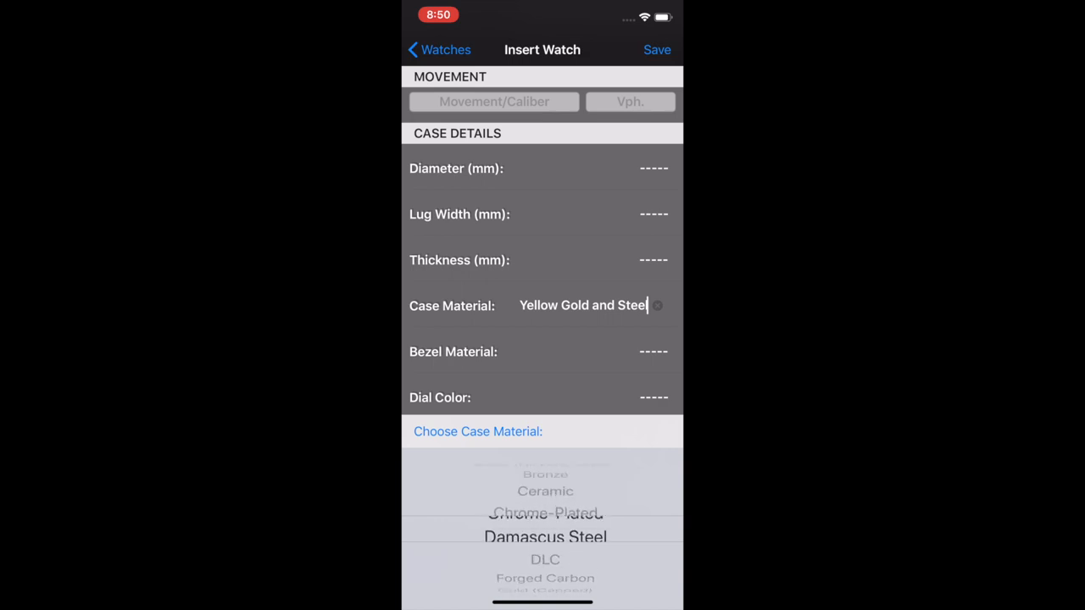
scroll("down", 3)
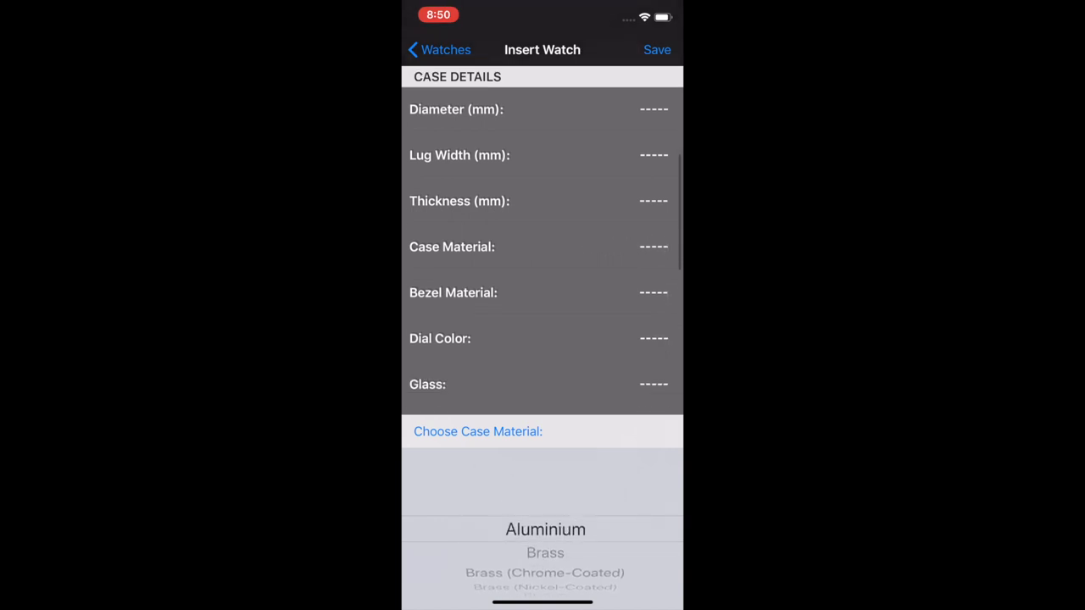
scroll("up", 3)
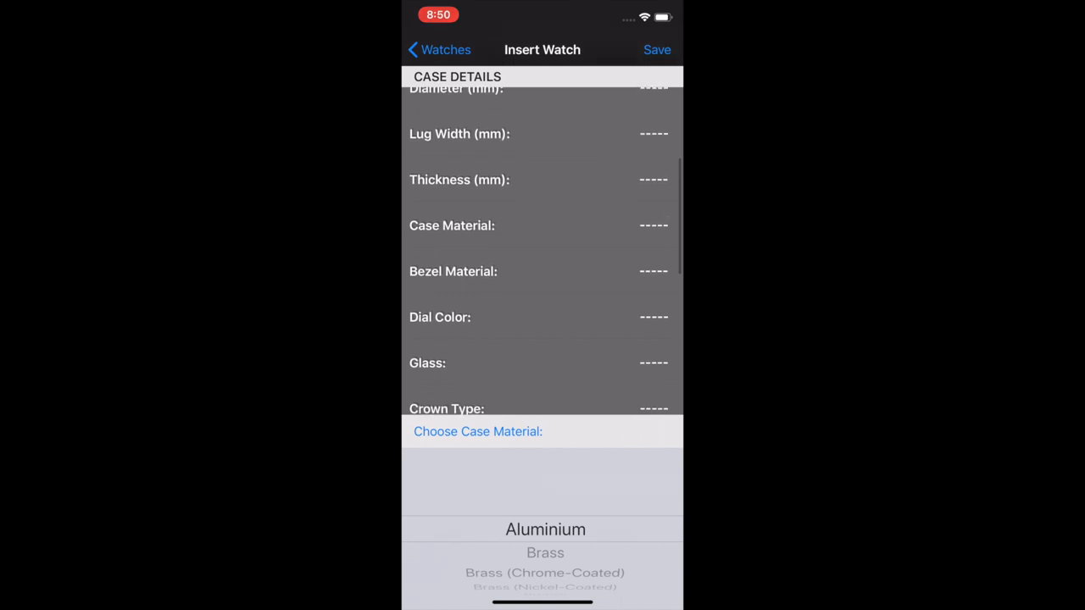
left_click(546, 529)
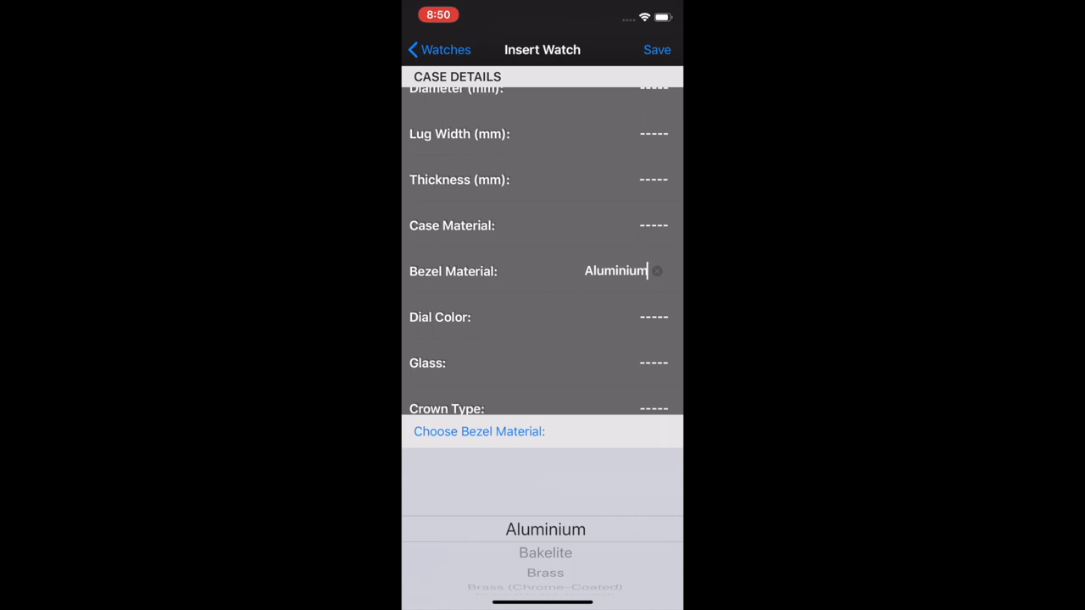
left_click(658, 271)
type("Other")
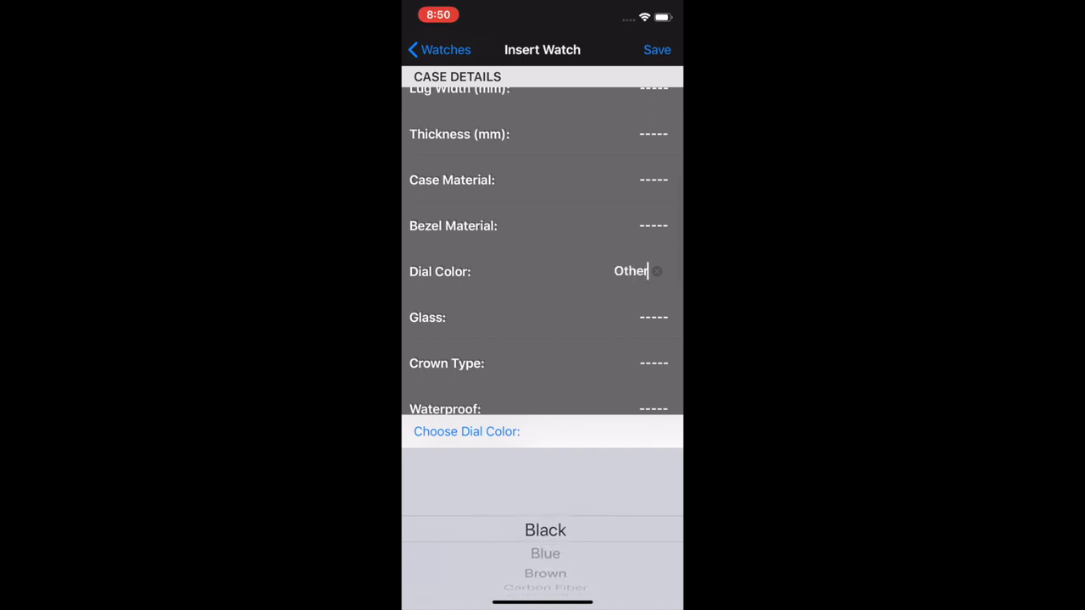
scroll("up", 3)
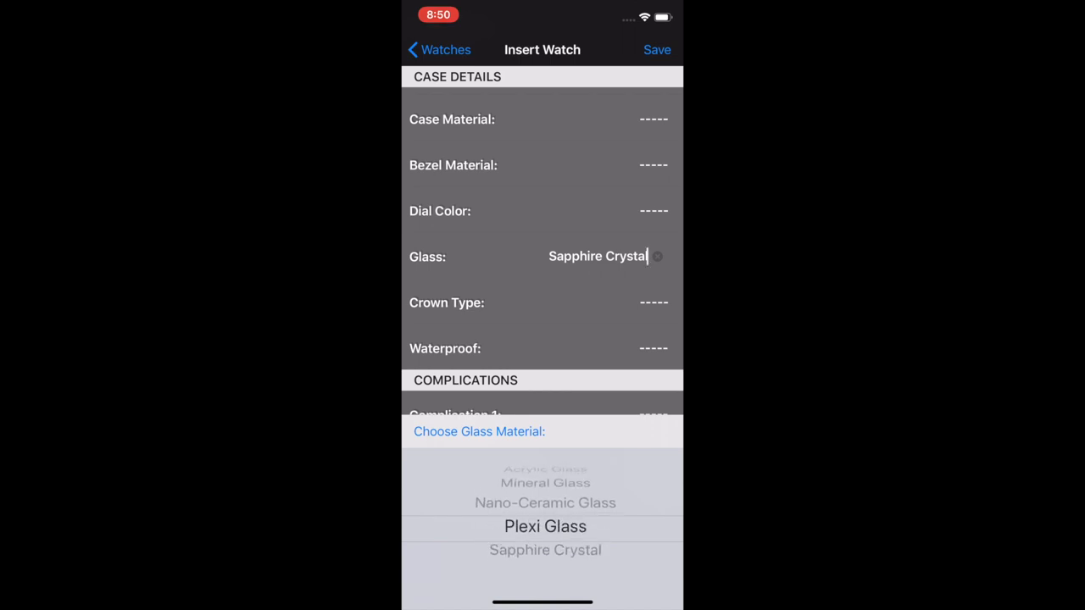
scroll("down", 3)
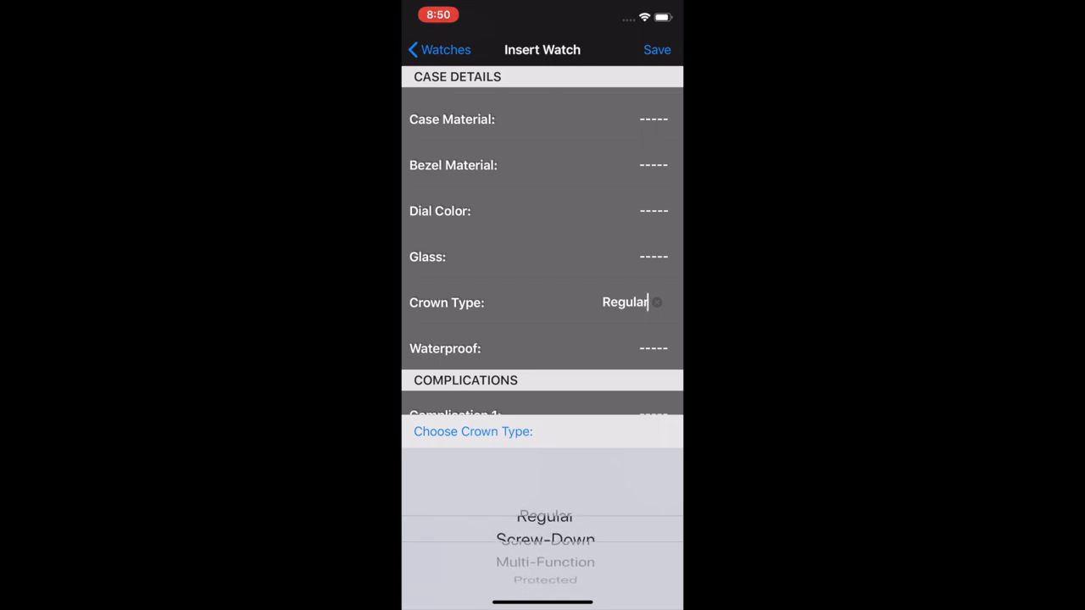
scroll("down", 3)
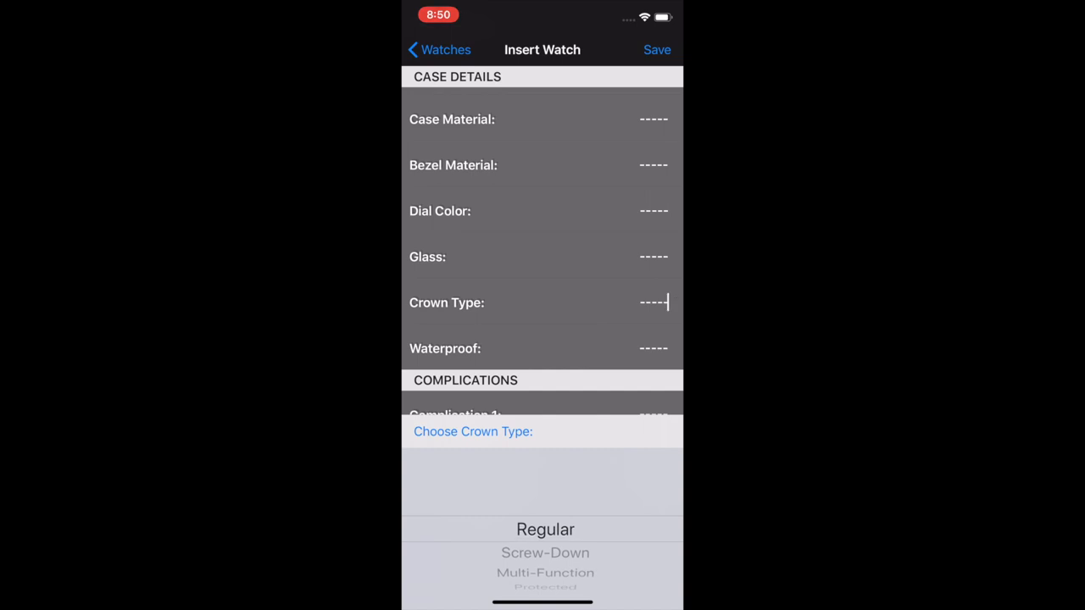
scroll("up", 3)
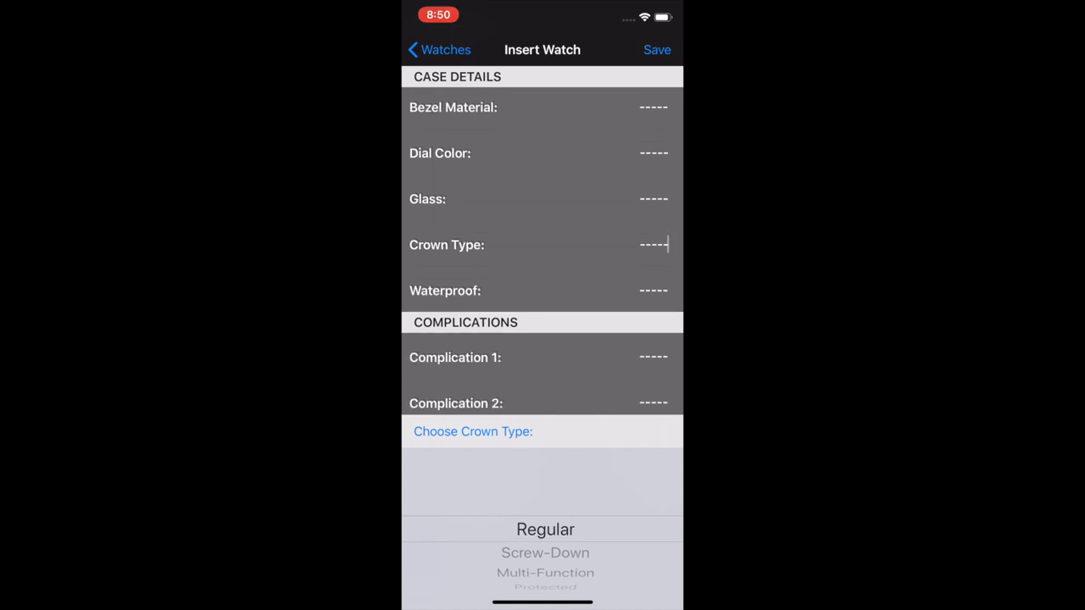
left_click(542, 290)
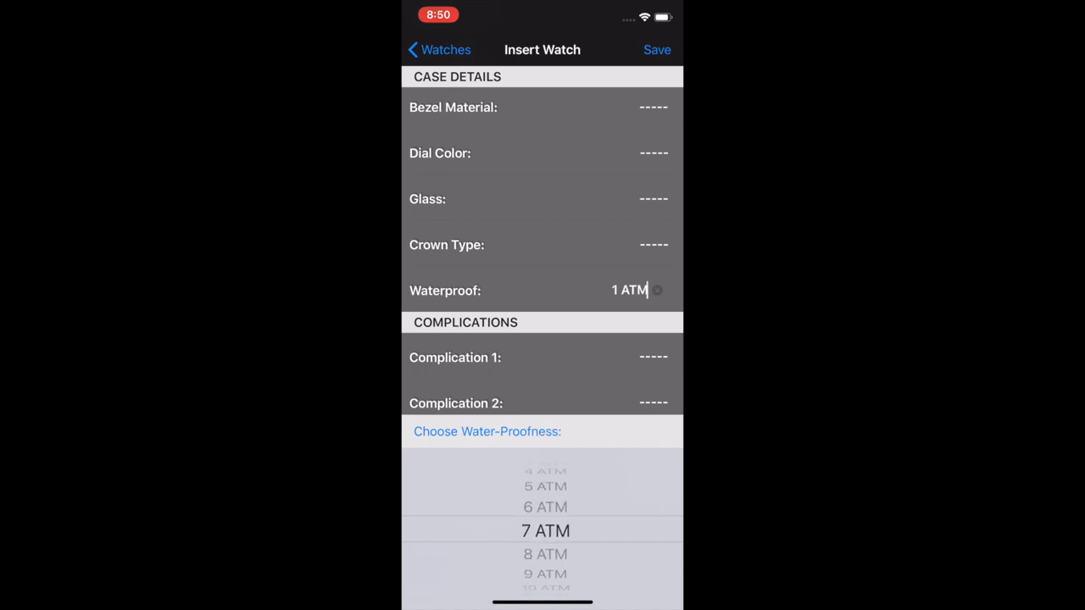
scroll("down", 3)
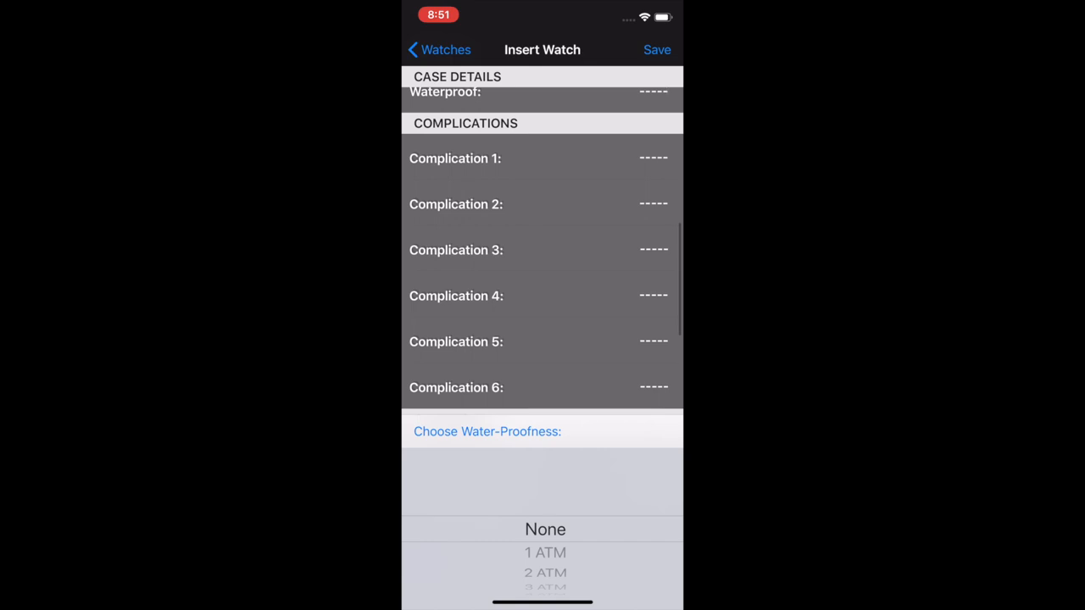
scroll("up", 3)
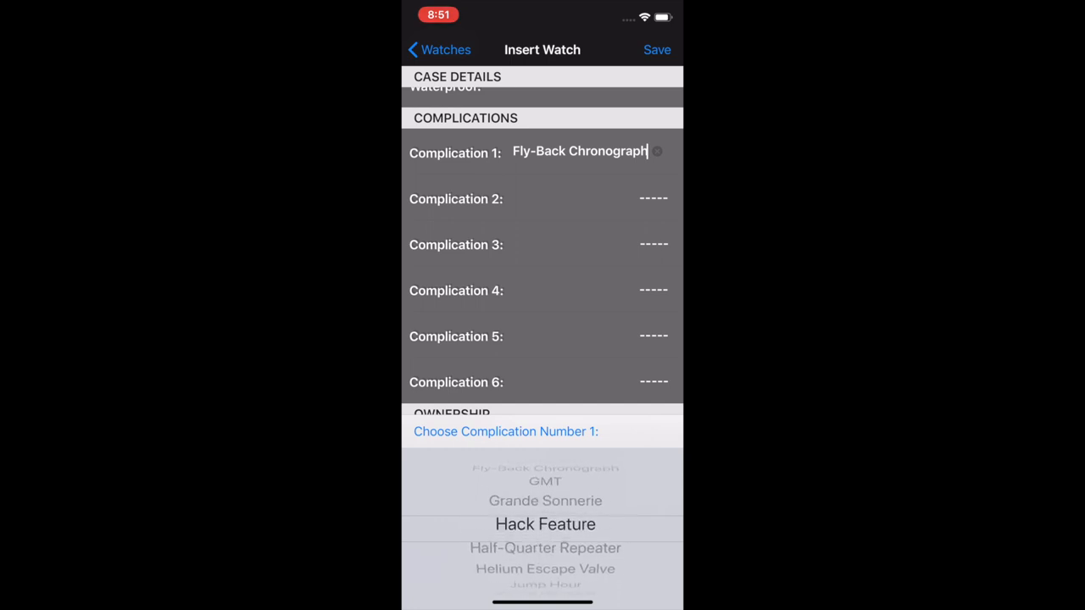
scroll("down", 3)
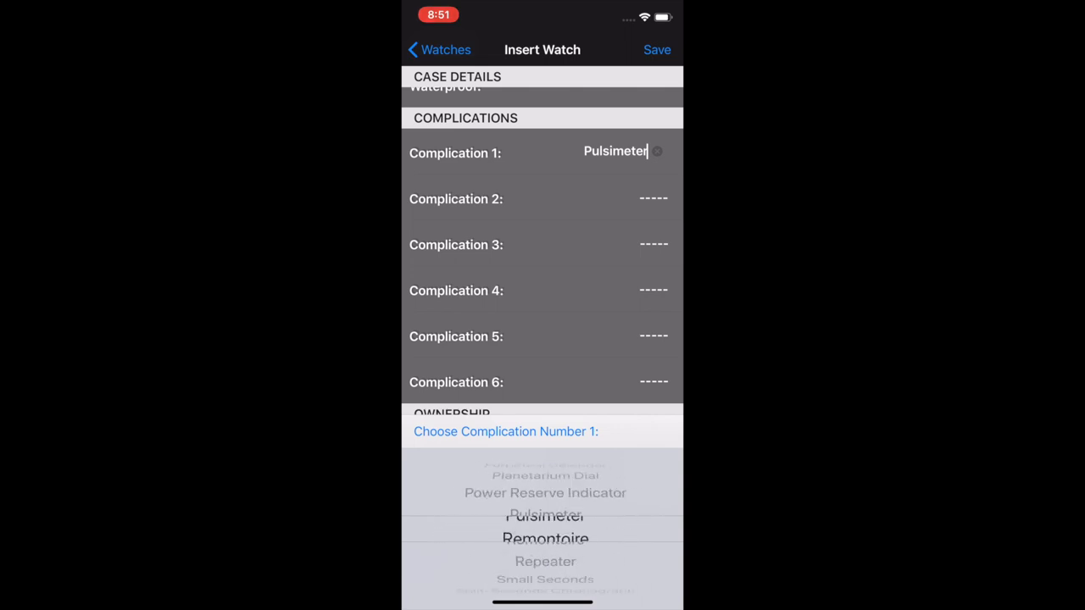
scroll("down", 3)
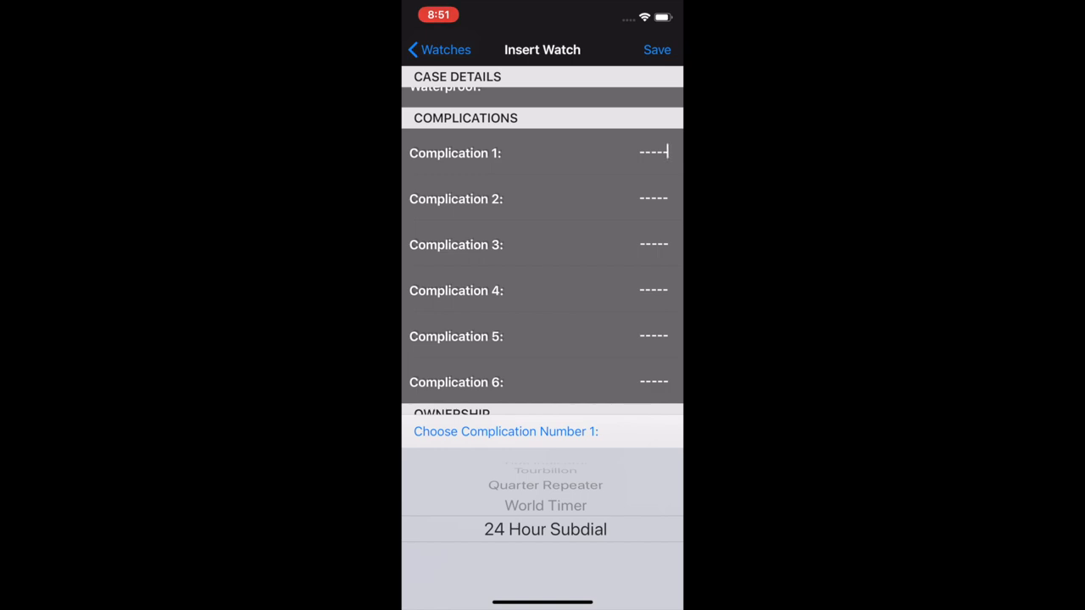
scroll("down", 3)
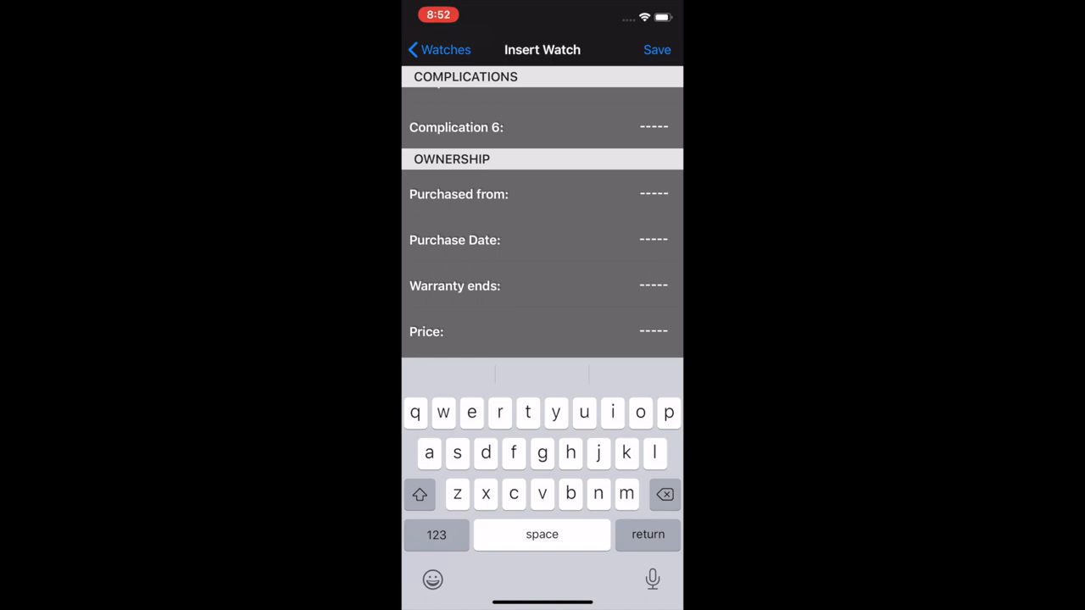
scroll("up", 3)
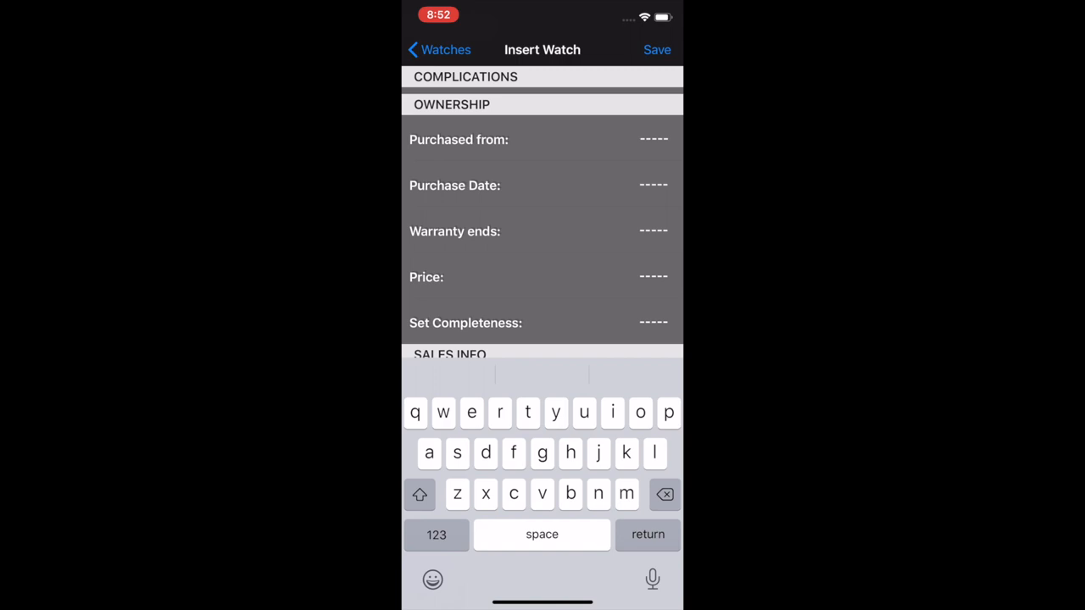
scroll("up", 3)
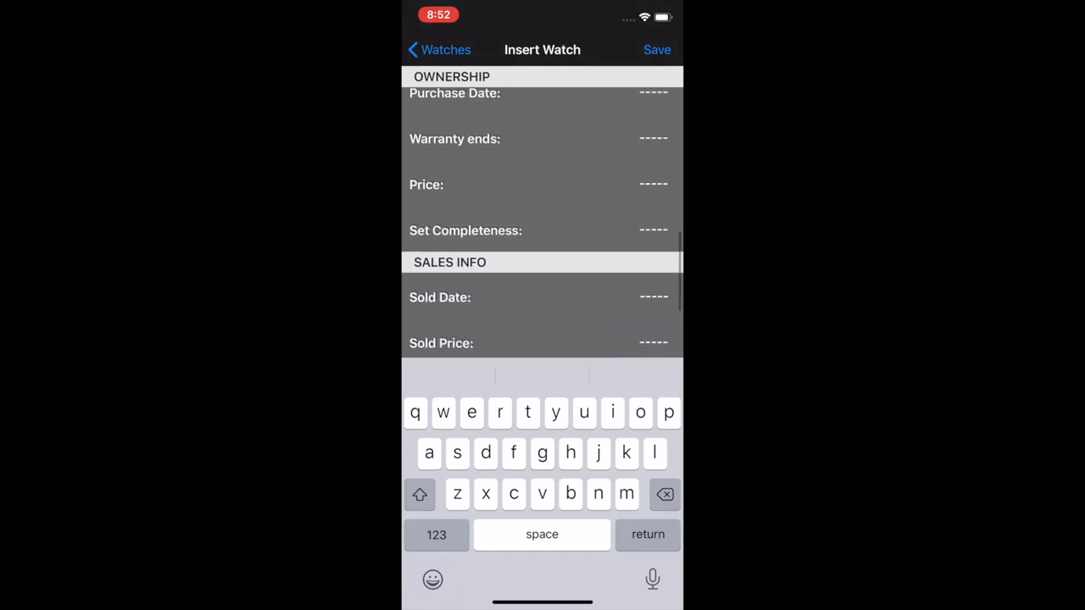
left_click(542, 230)
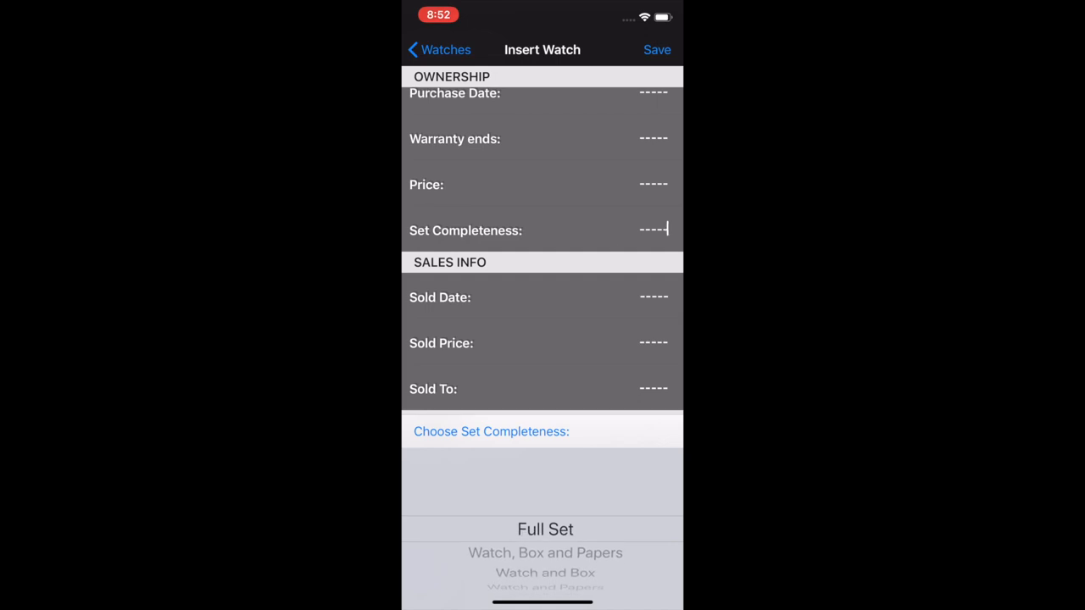
scroll("up", 3)
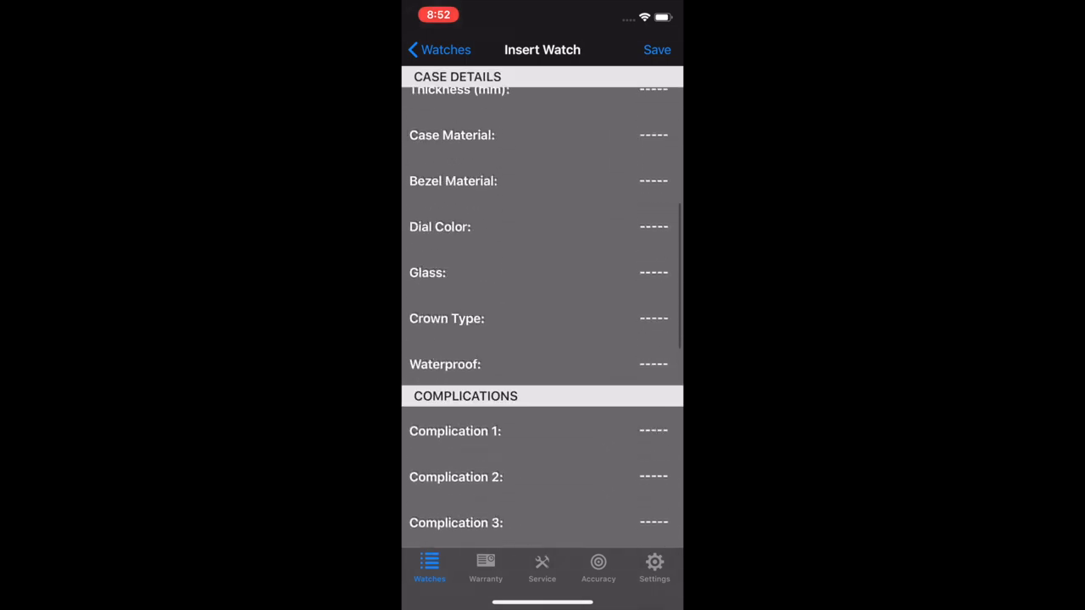
scroll("up", 3)
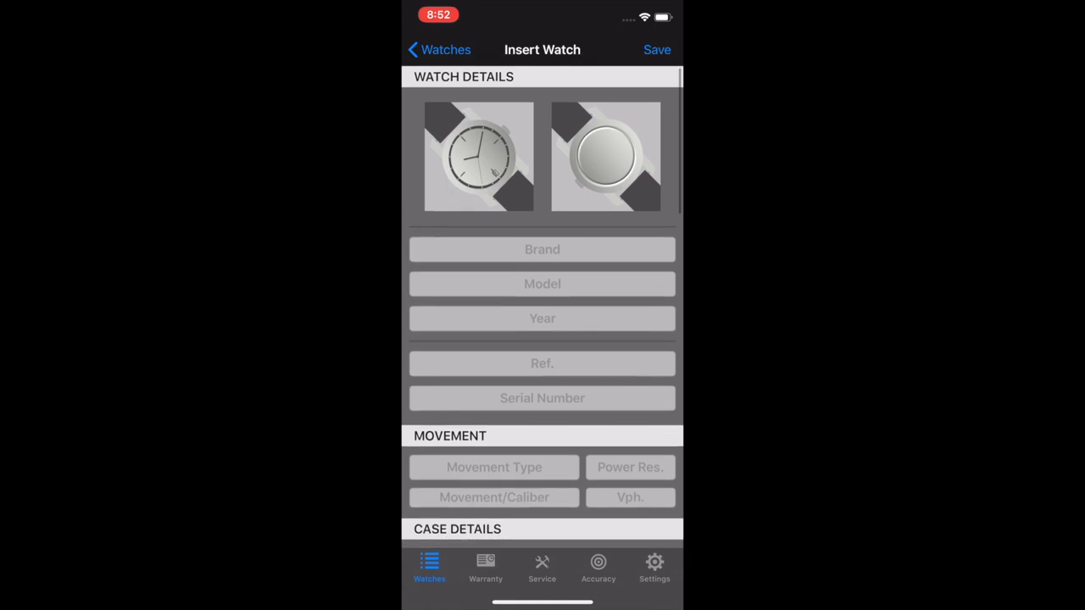
Step: Leave the empty Insert Watch form and browse the brand-sorted watch list back to Atelier Wen
left_click(437, 49)
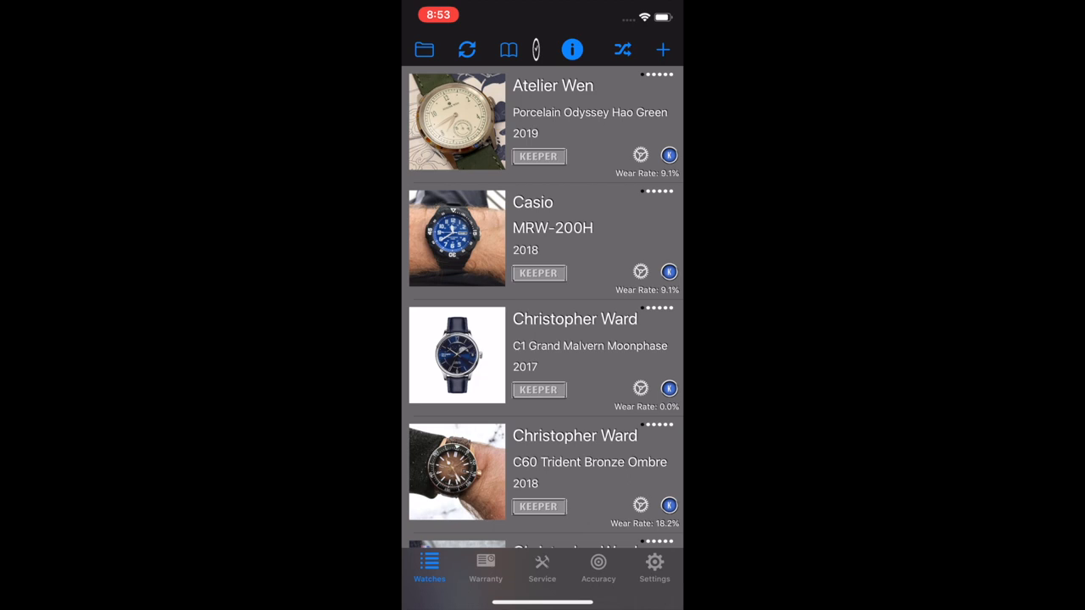
scroll("down", 3)
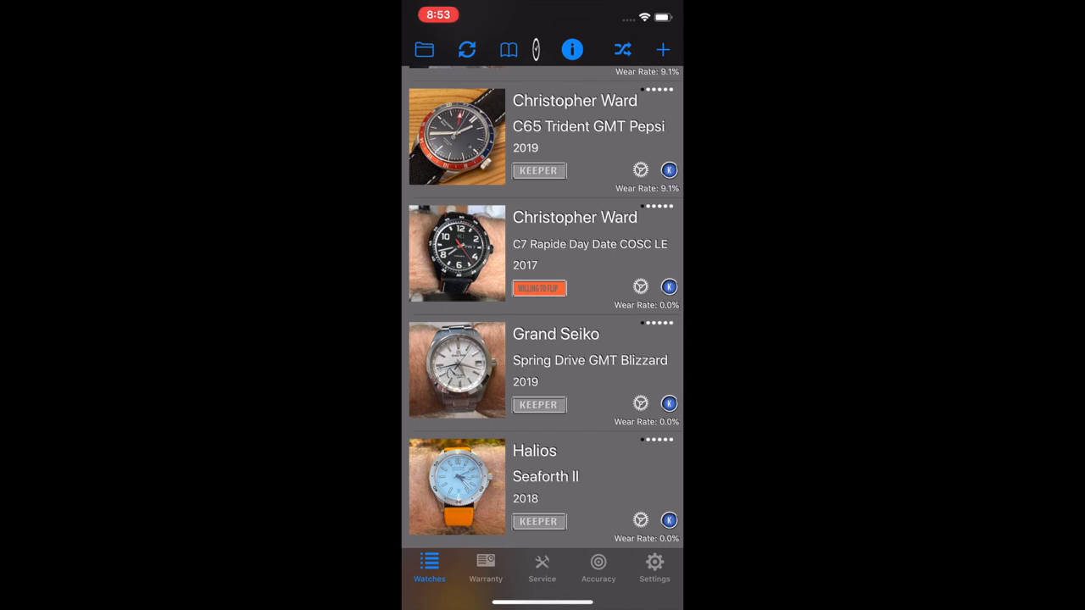
scroll("down", 3)
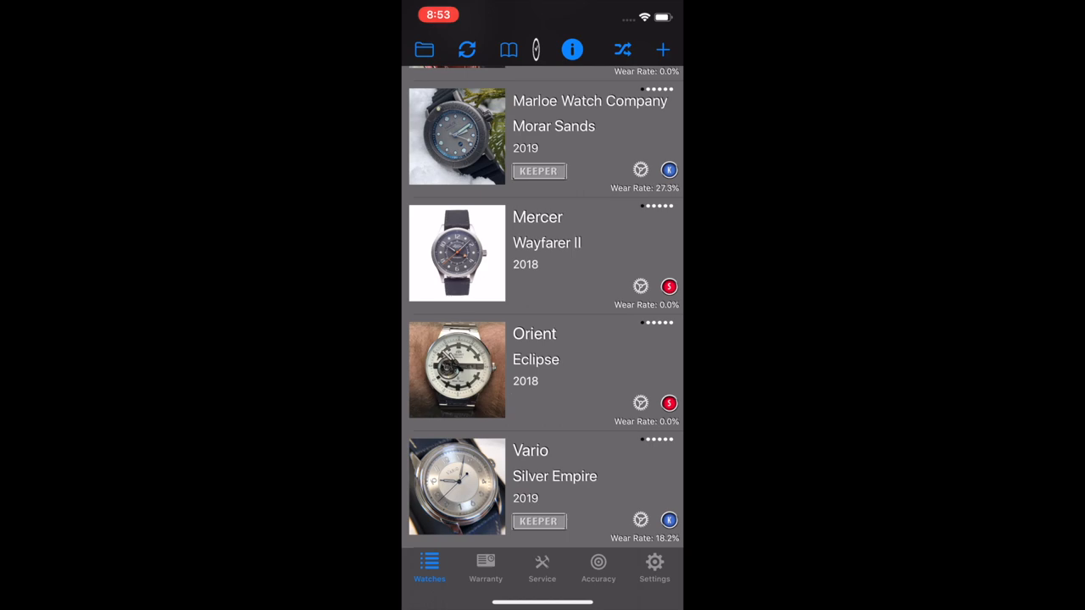
scroll("up", 3)
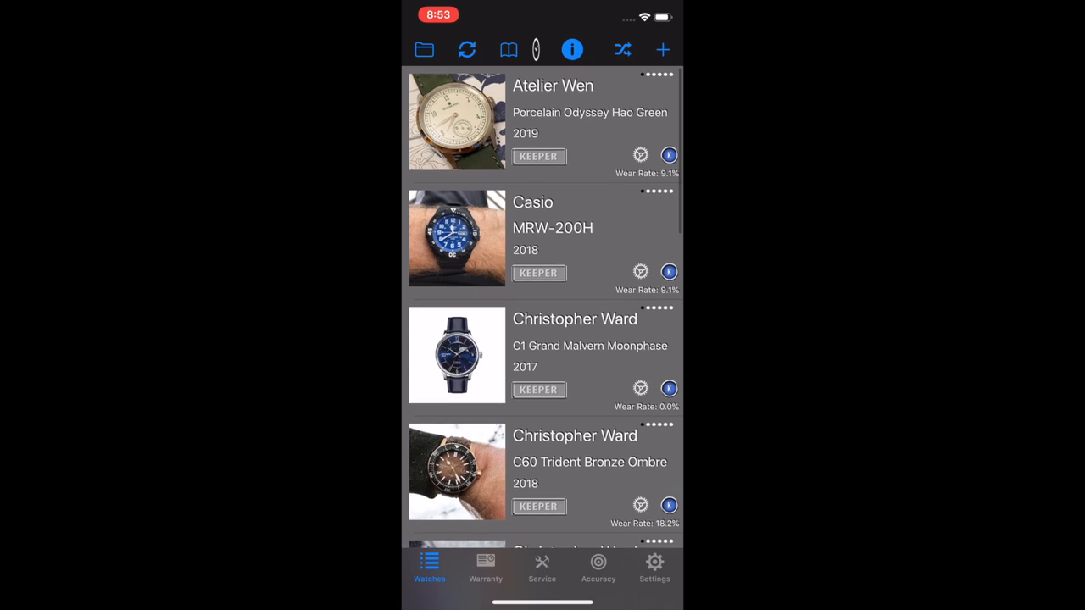
Step: View the Atelier Wen Porcelain Odyssey details and edit form, then choose WEAR TODAY
left_click(542, 122)
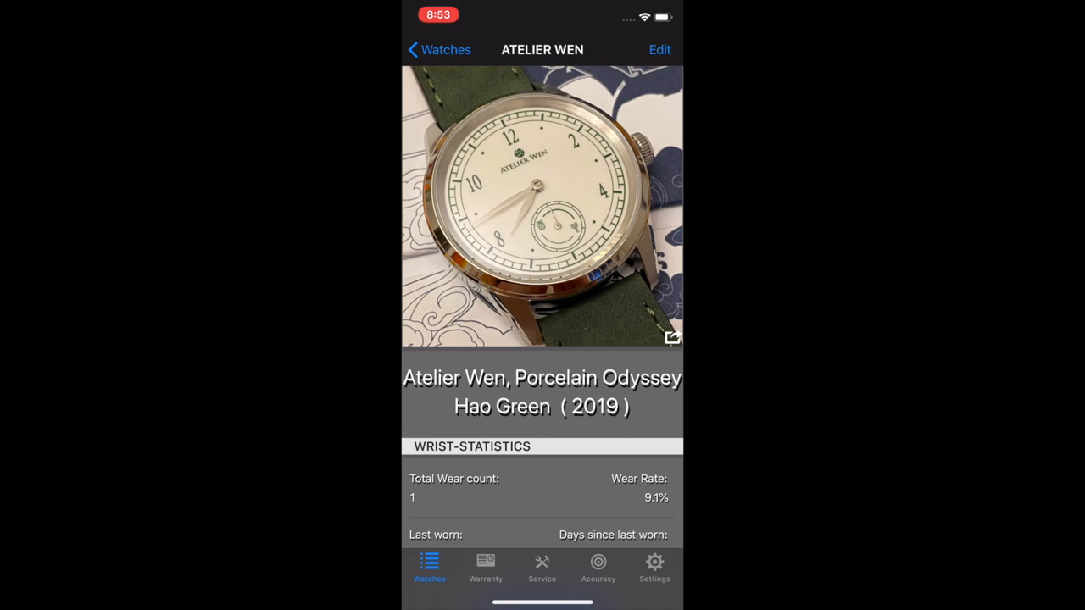
left_click(660, 49)
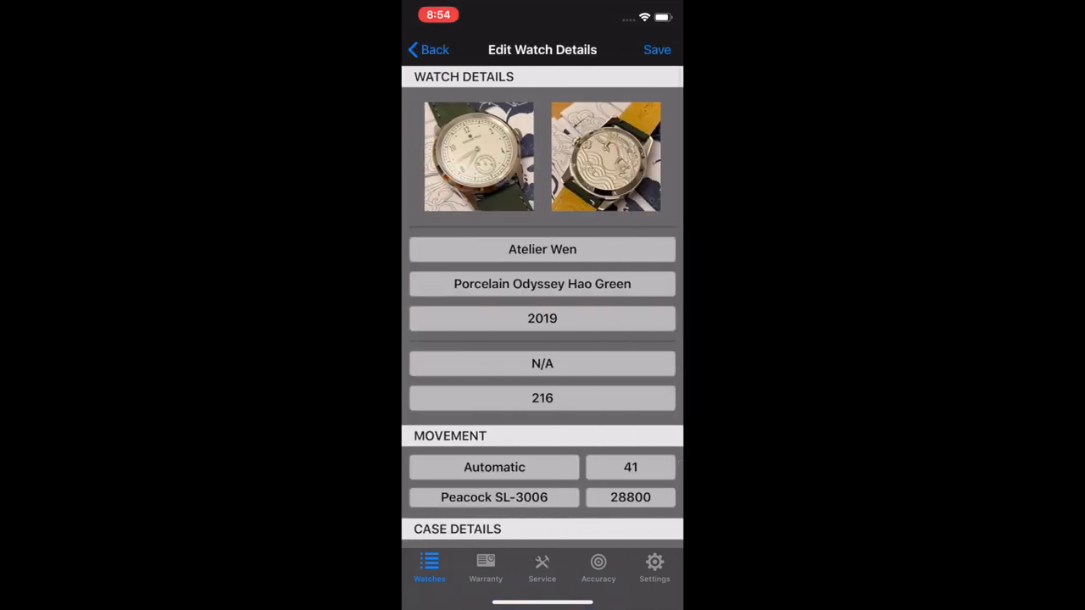
left_click(427, 49)
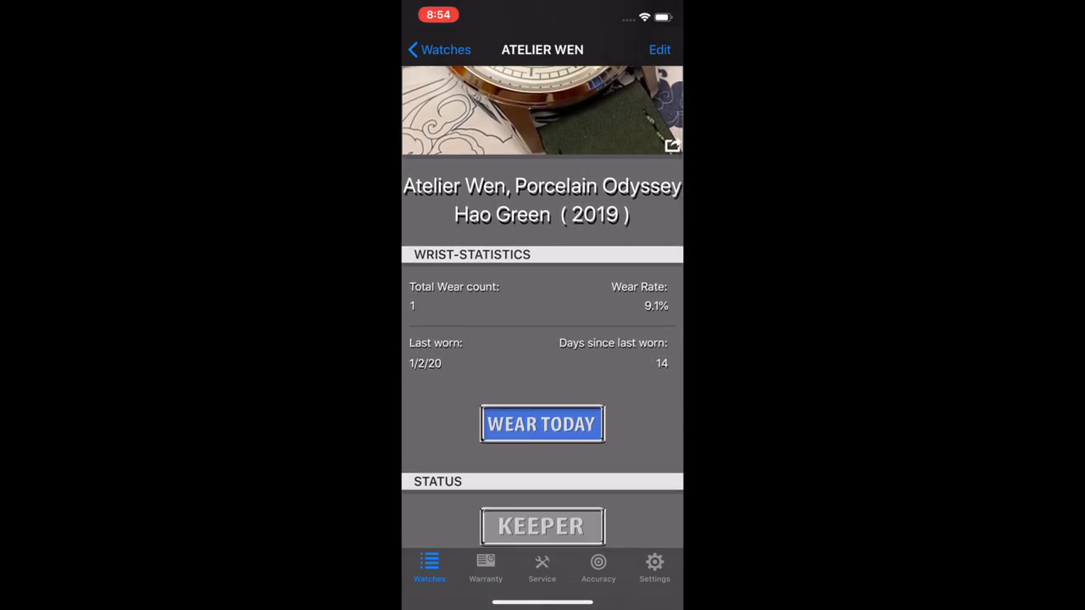
left_click(543, 424)
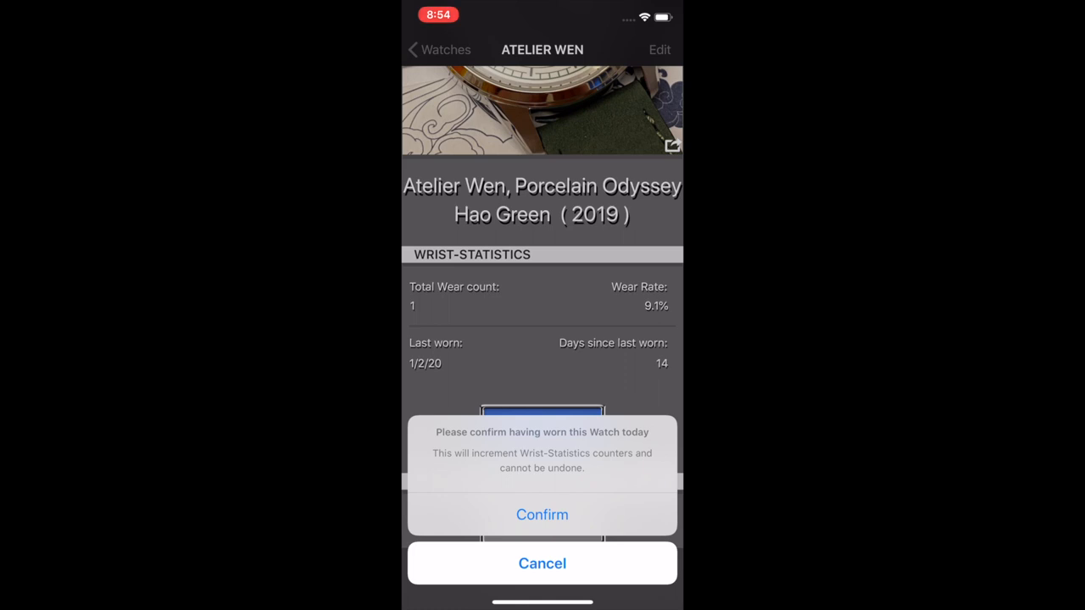
Step: Cancel today's wear so it stays at one wear, last worn 1/2/20, and browse its details
left_click(542, 563)
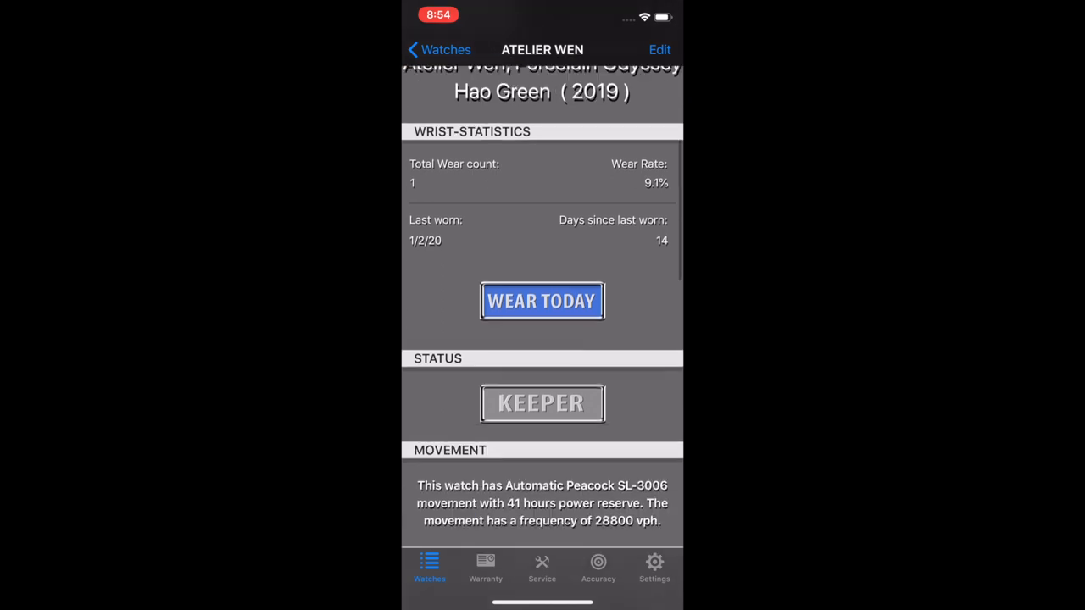
scroll("down", 3)
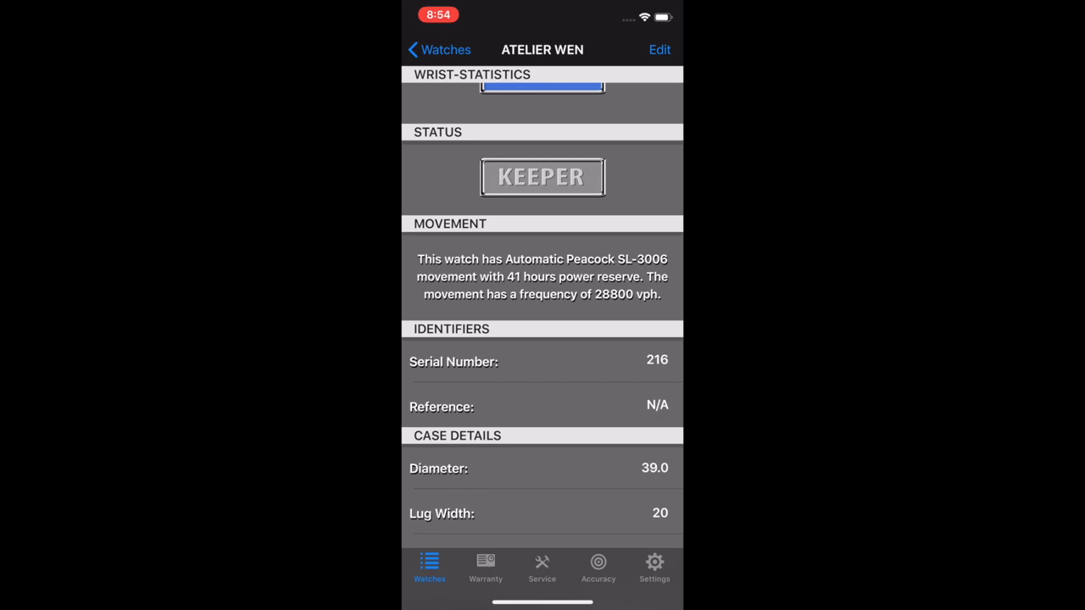
scroll("down", 3)
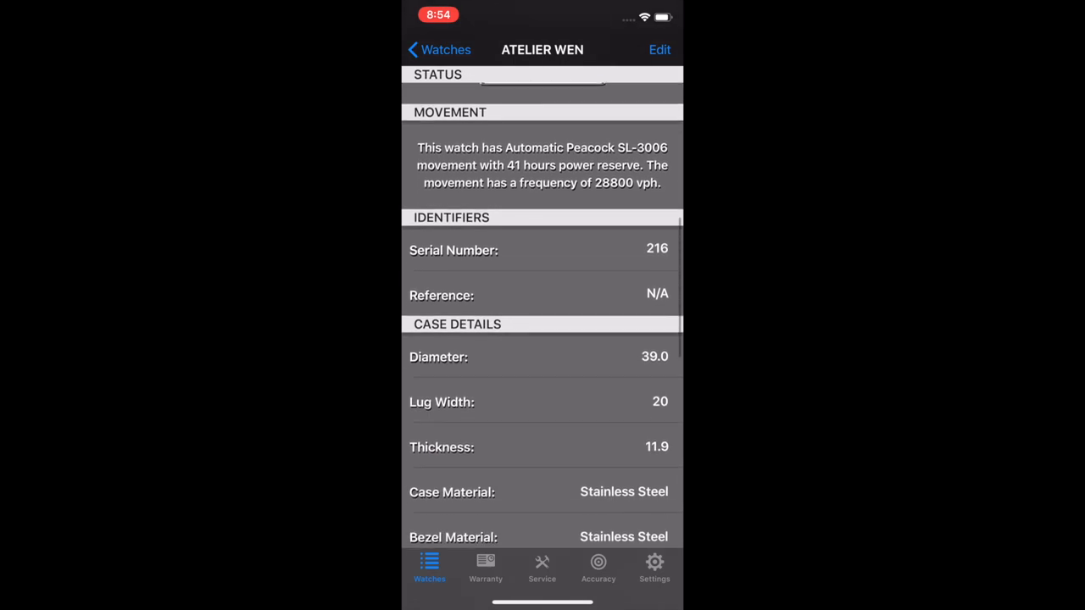
scroll("down", 3)
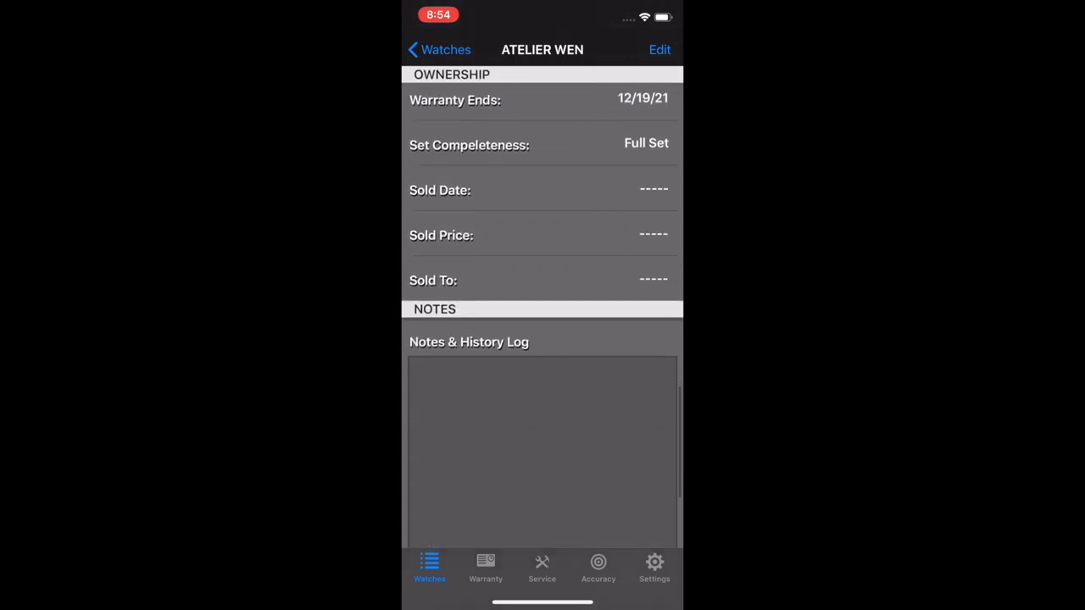
scroll("down", 3)
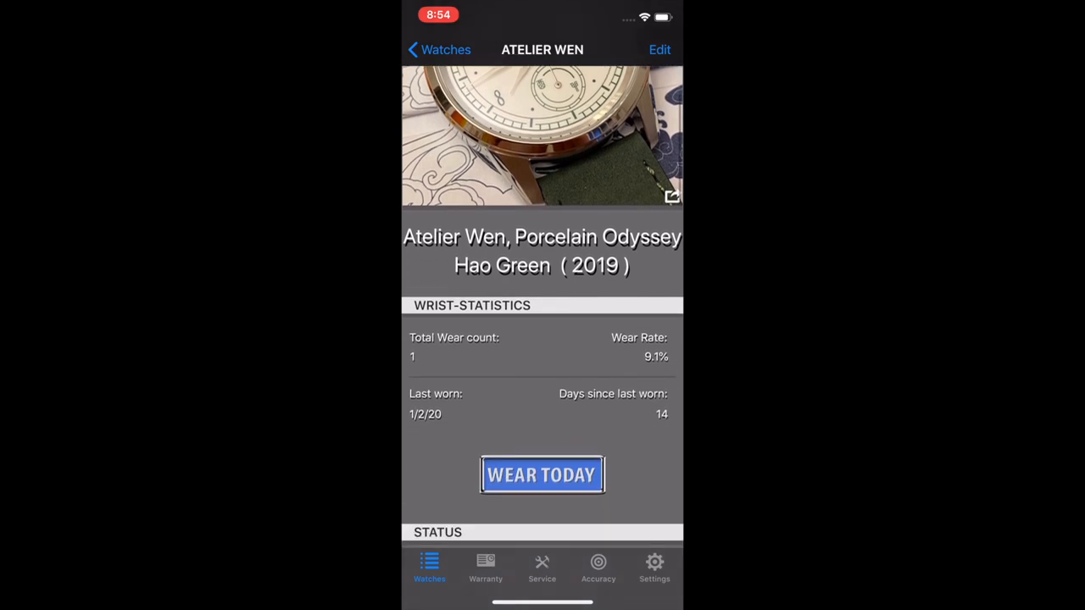
scroll("down", 3)
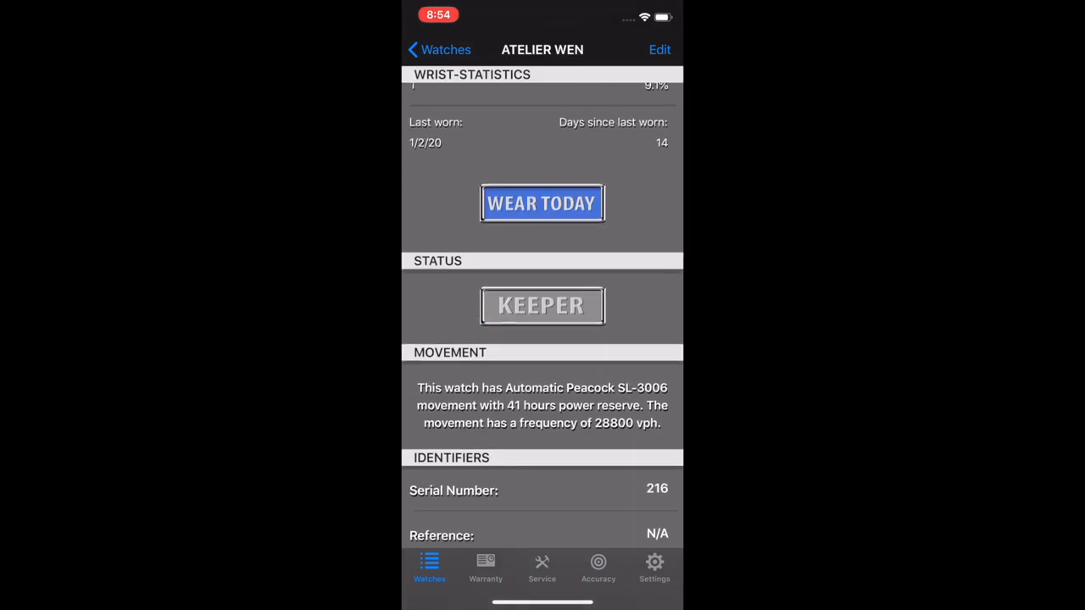
Step: View the Atelier Wen status picker, leave it at Keeper, and return to the watch list
left_click(543, 305)
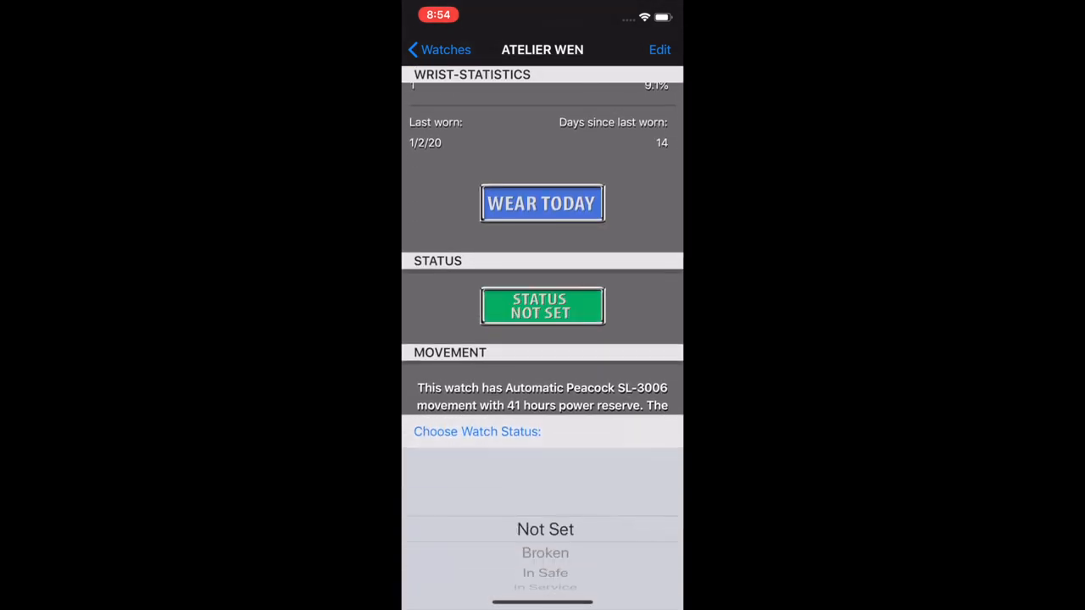
scroll("down", 3)
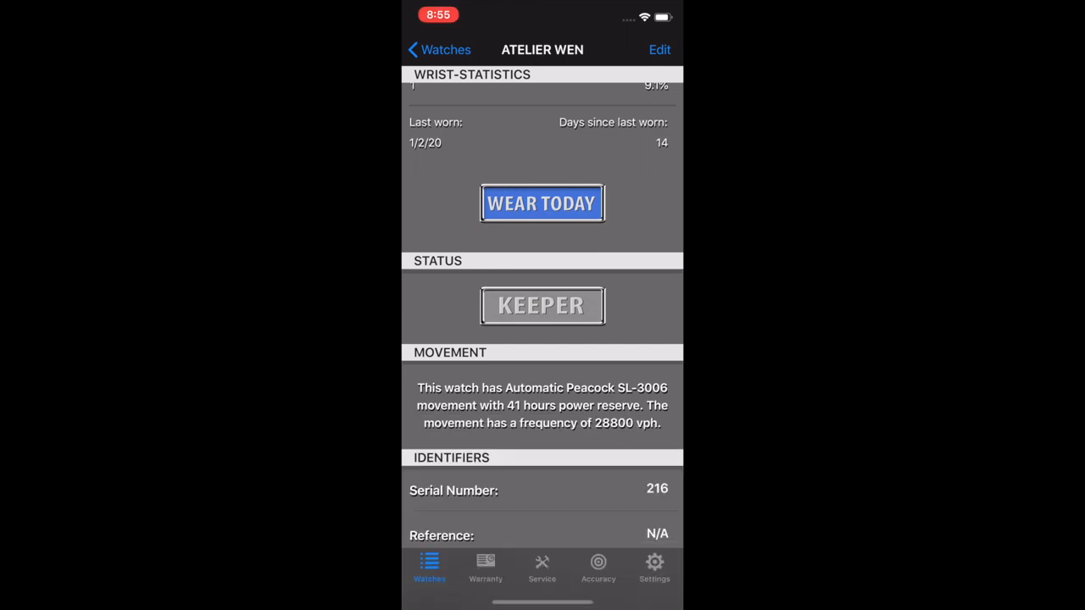
left_click(440, 49)
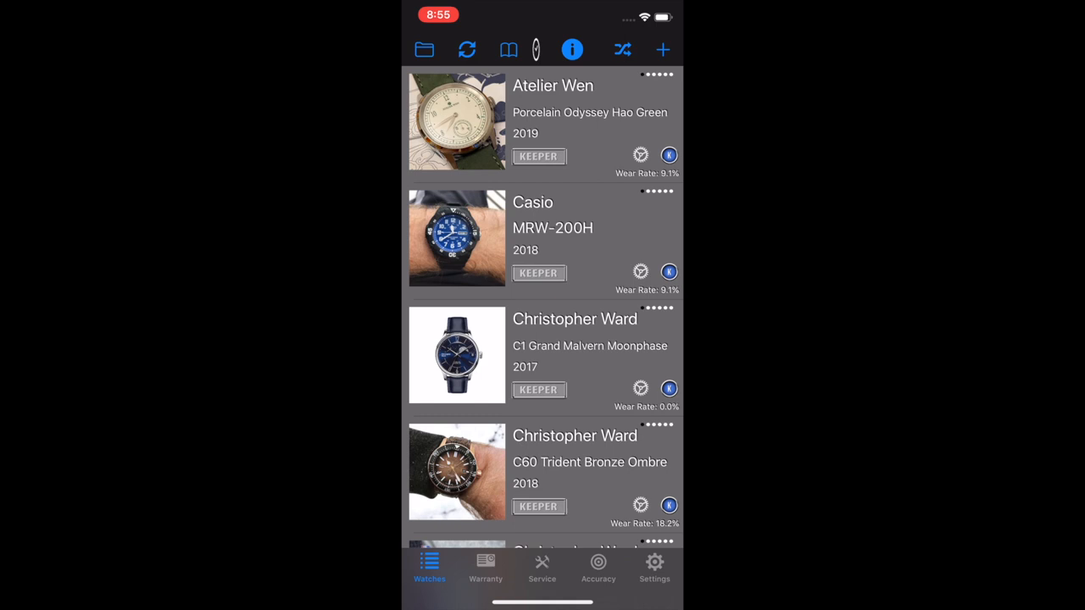
Step: Compare the Marloe Watch Company Morar Sands against the rest of the collection
left_click(641, 154)
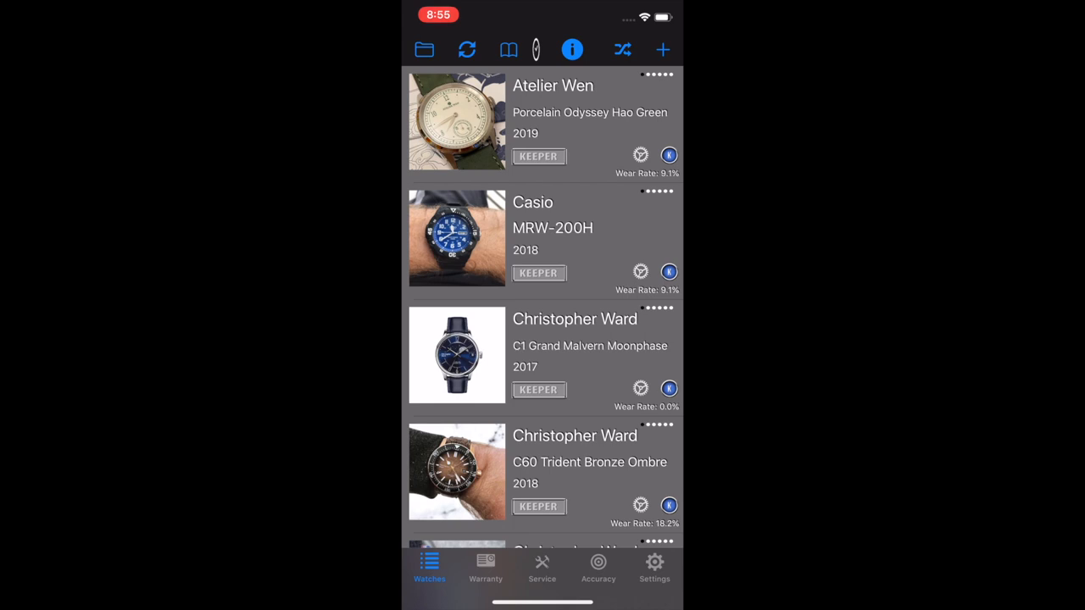
scroll("down", 3)
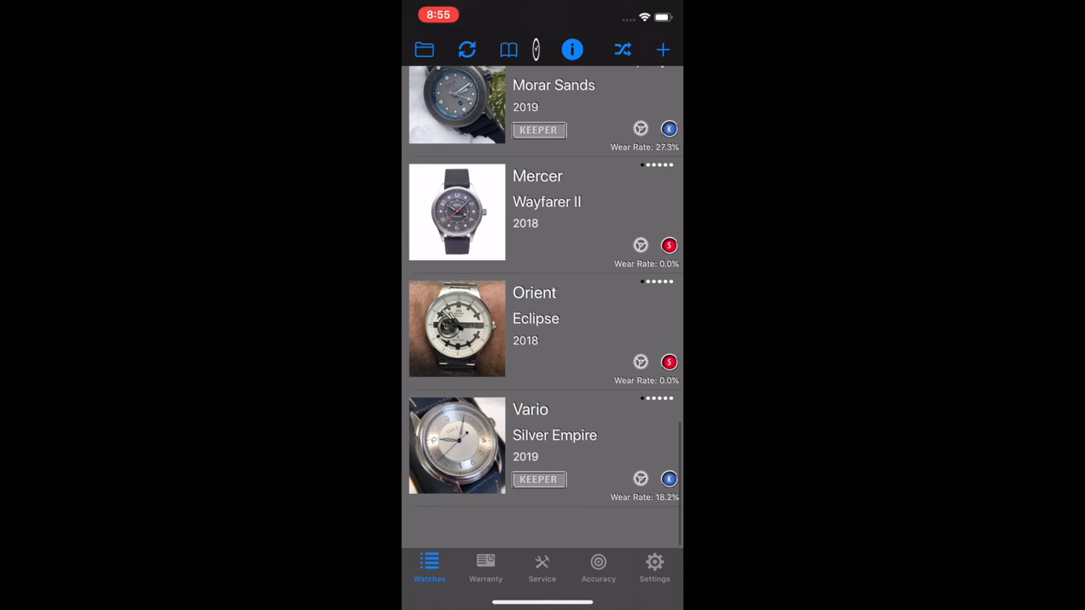
scroll("up", 3)
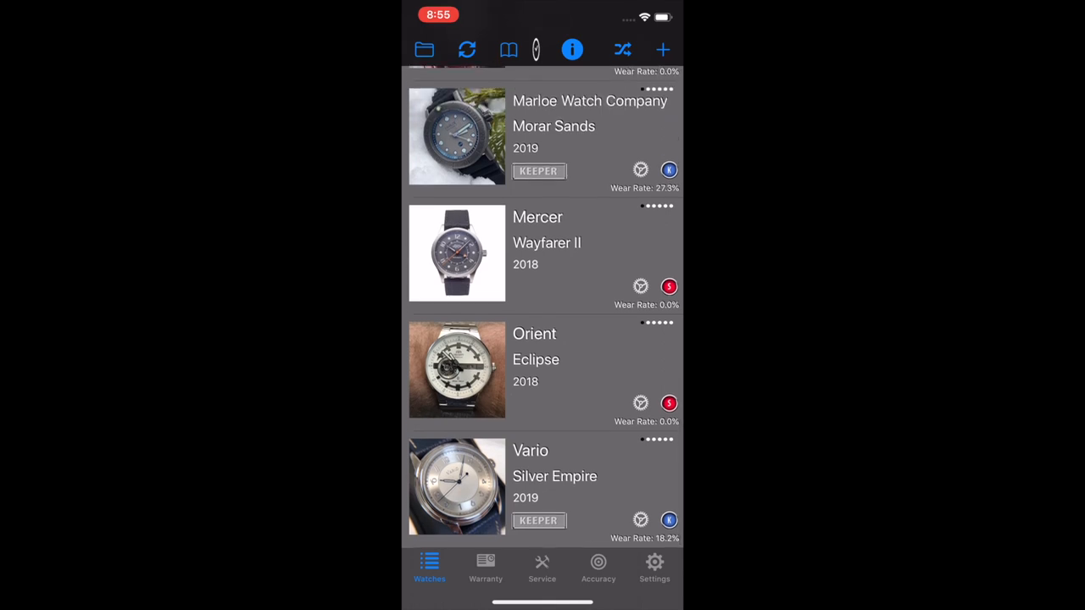
left_click(641, 169)
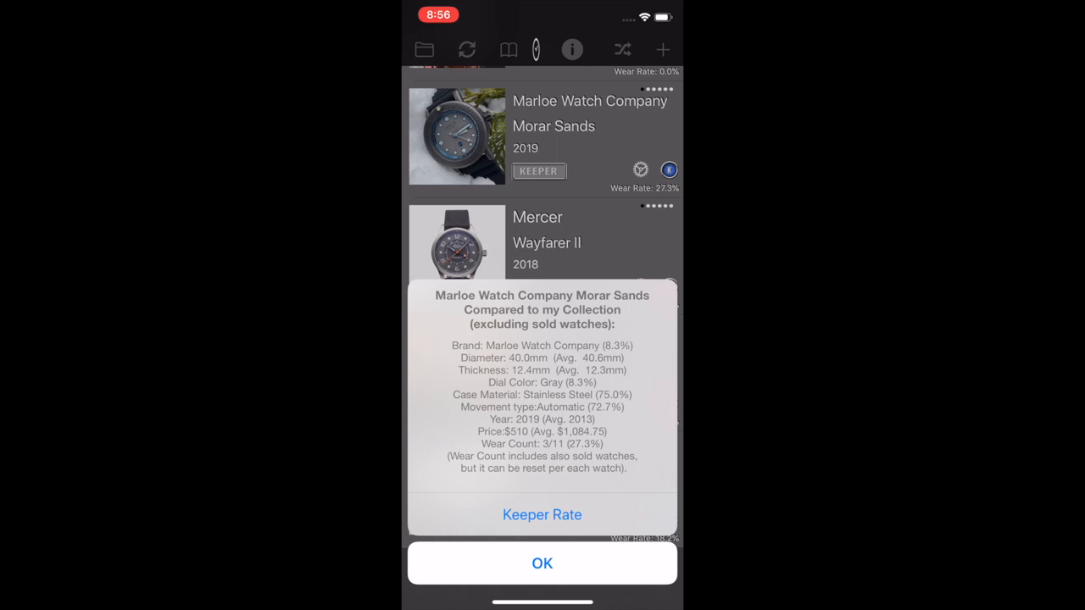
left_click(543, 516)
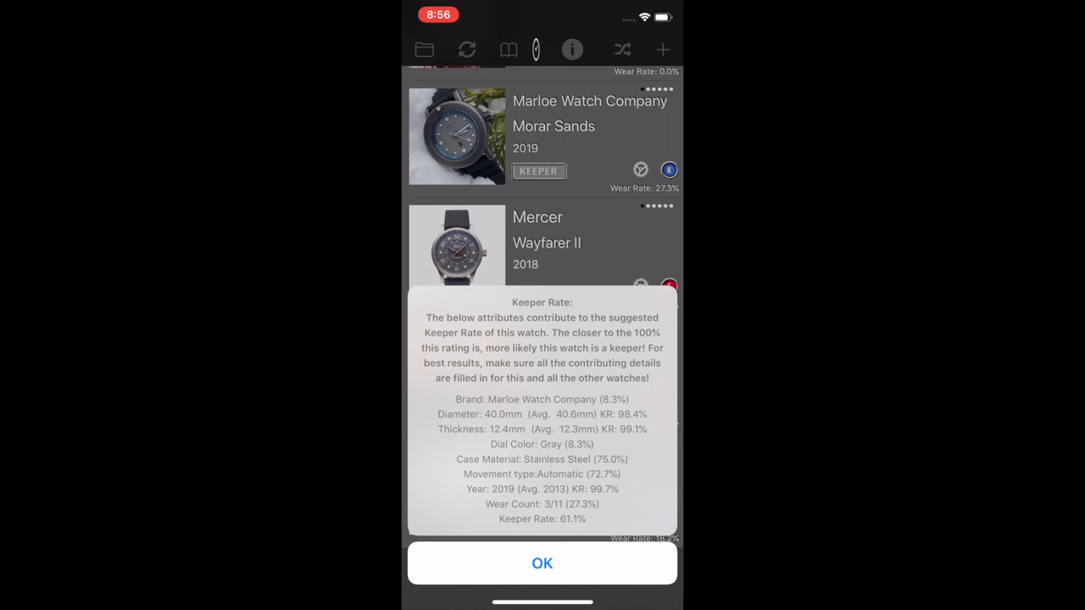
left_click(542, 563)
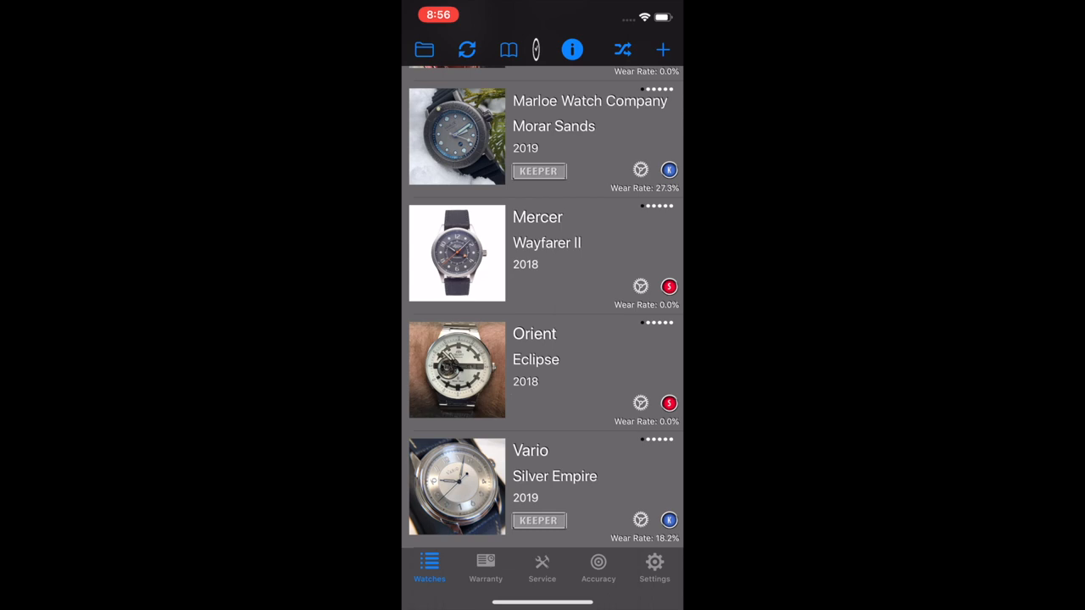
scroll("down", 3)
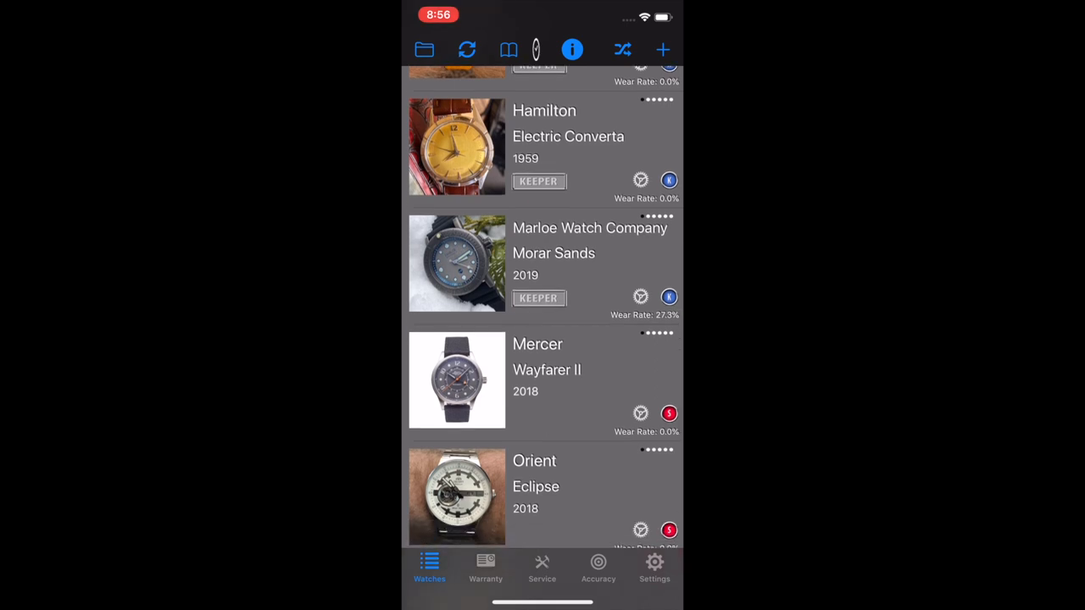
scroll("down", 3)
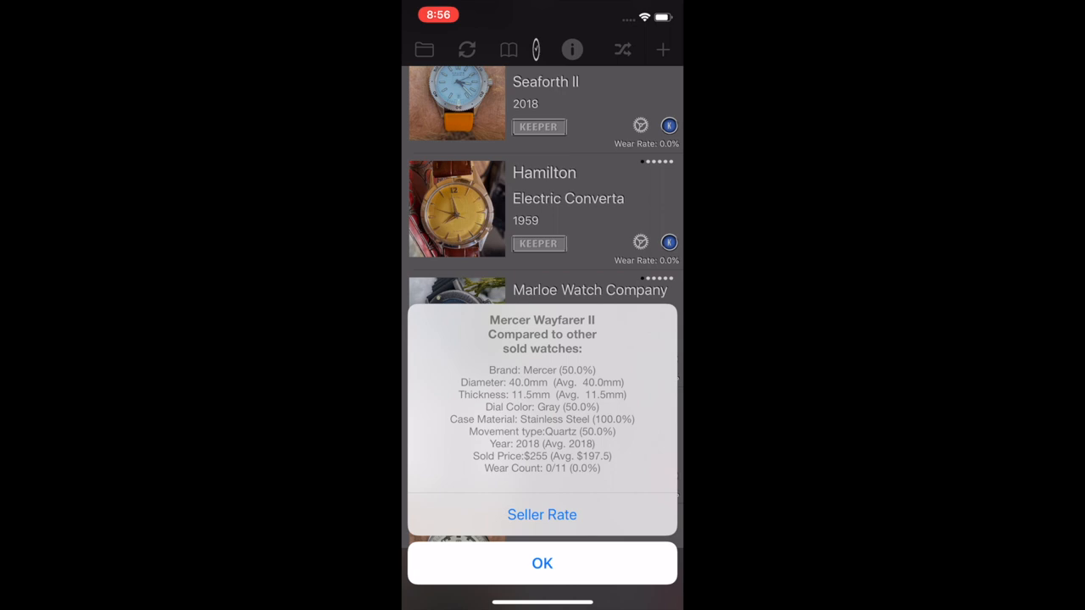
left_click(543, 515)
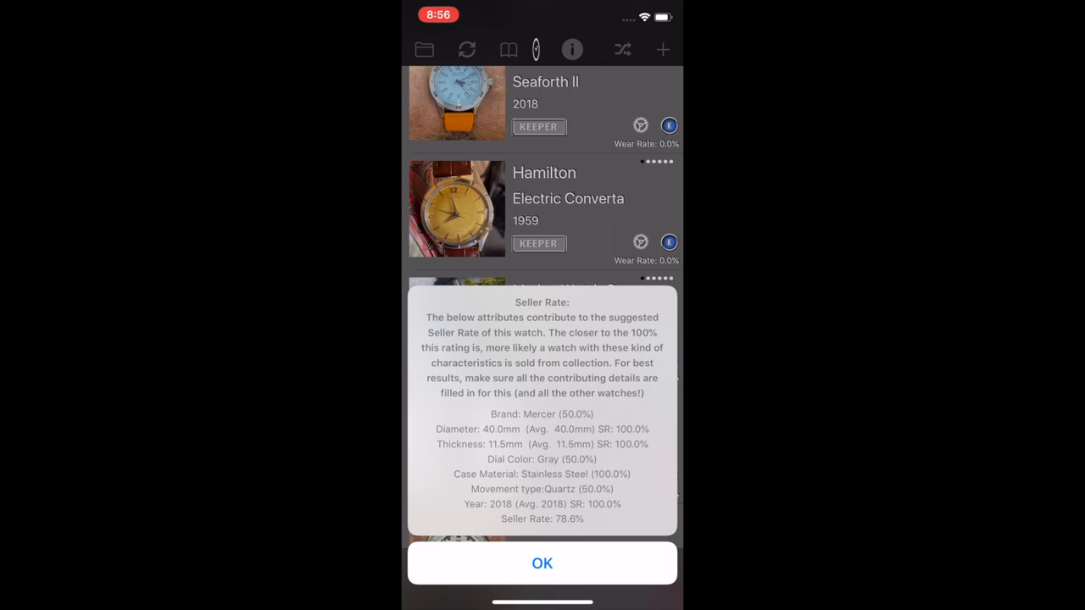
left_click(543, 563)
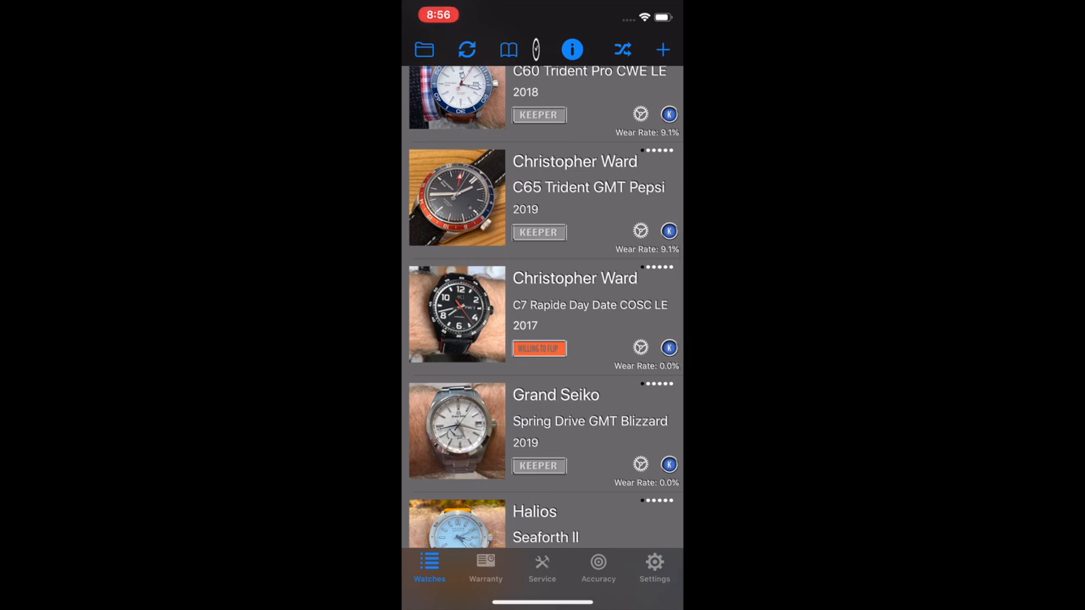
Step: Start a new warranty card from the Warranty list and skip choosing an image
left_click(485, 568)
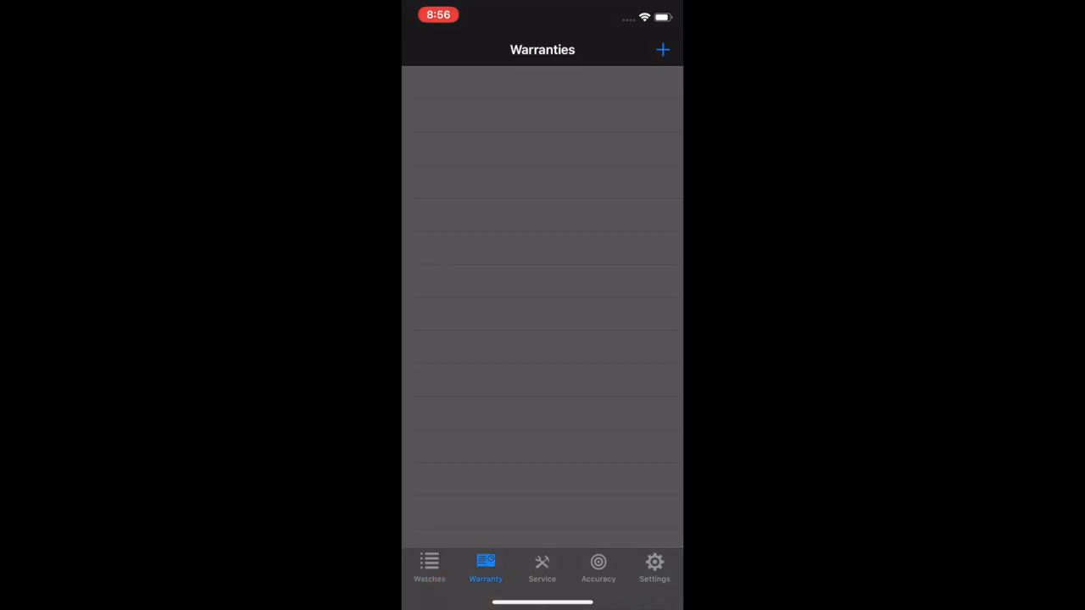
left_click(661, 49)
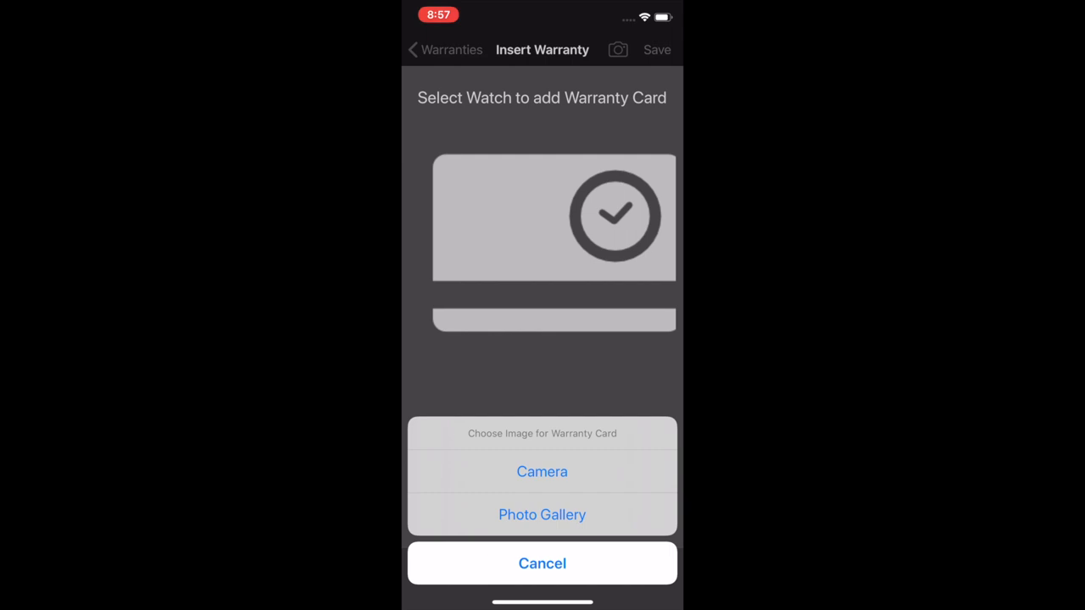
left_click(543, 563)
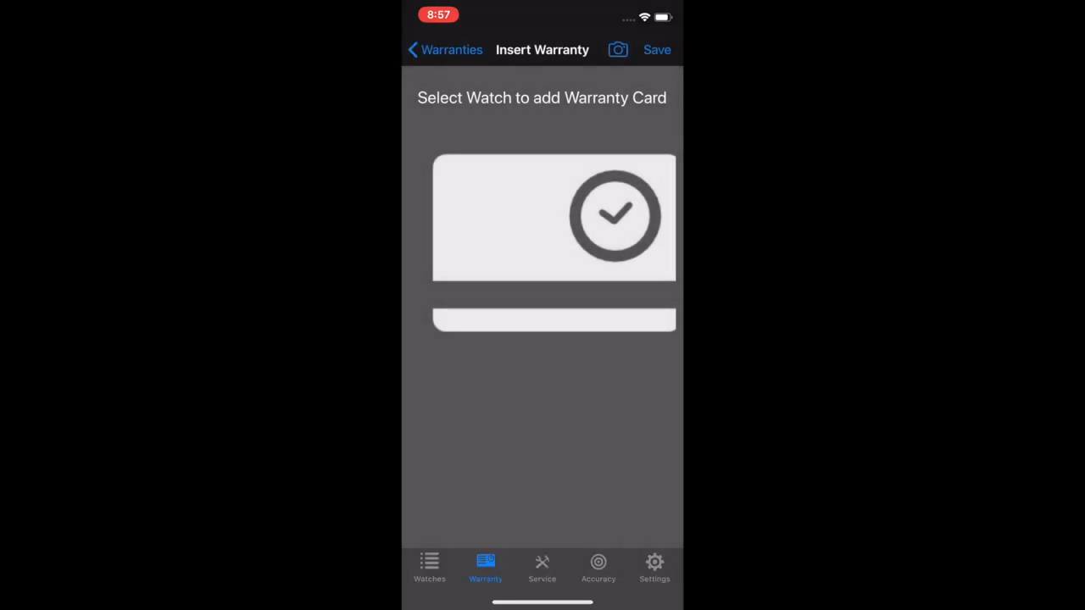
Step: Start a new service record from the Service list and begin its reason field without saving
left_click(542, 568)
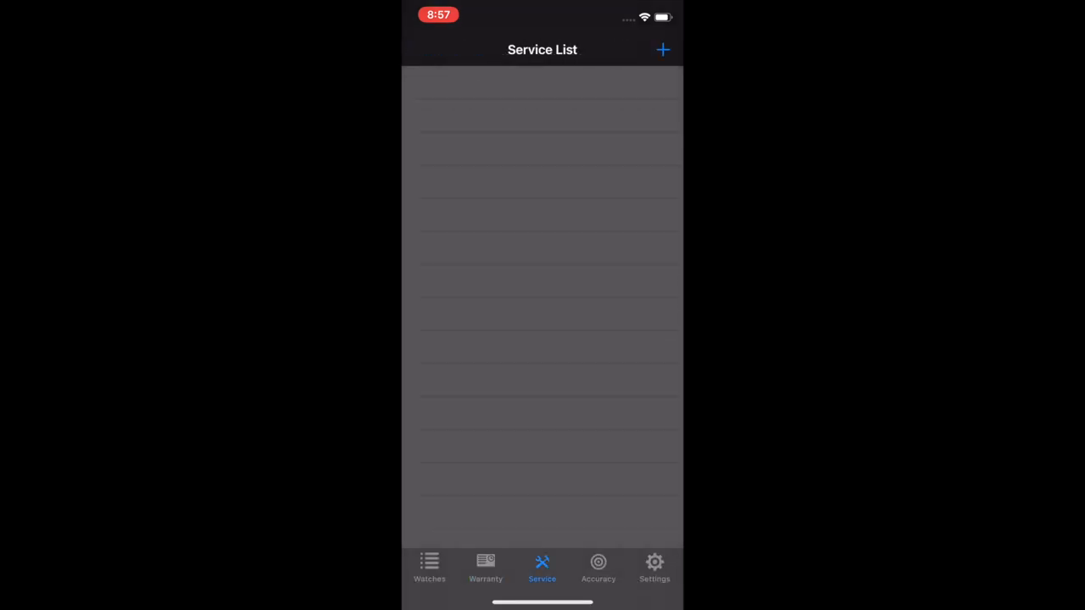
left_click(663, 49)
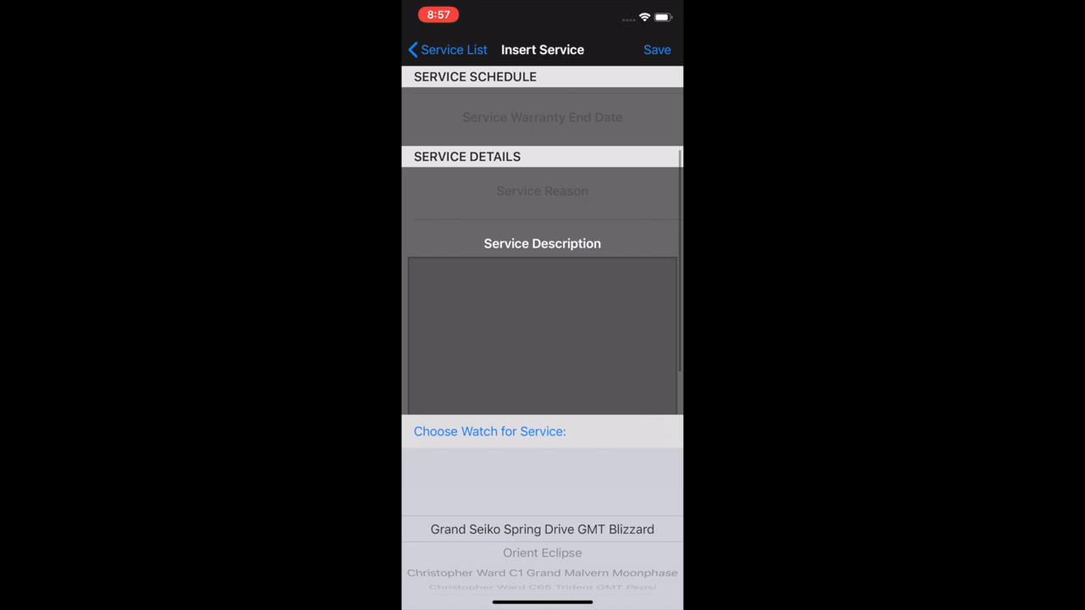
scroll("up", 3)
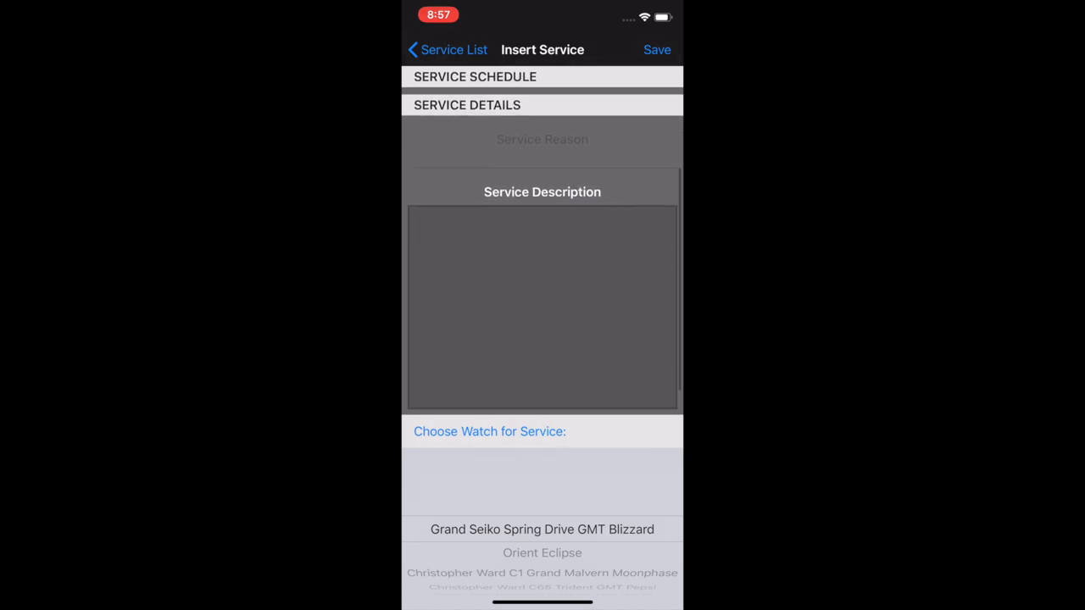
left_click(543, 139)
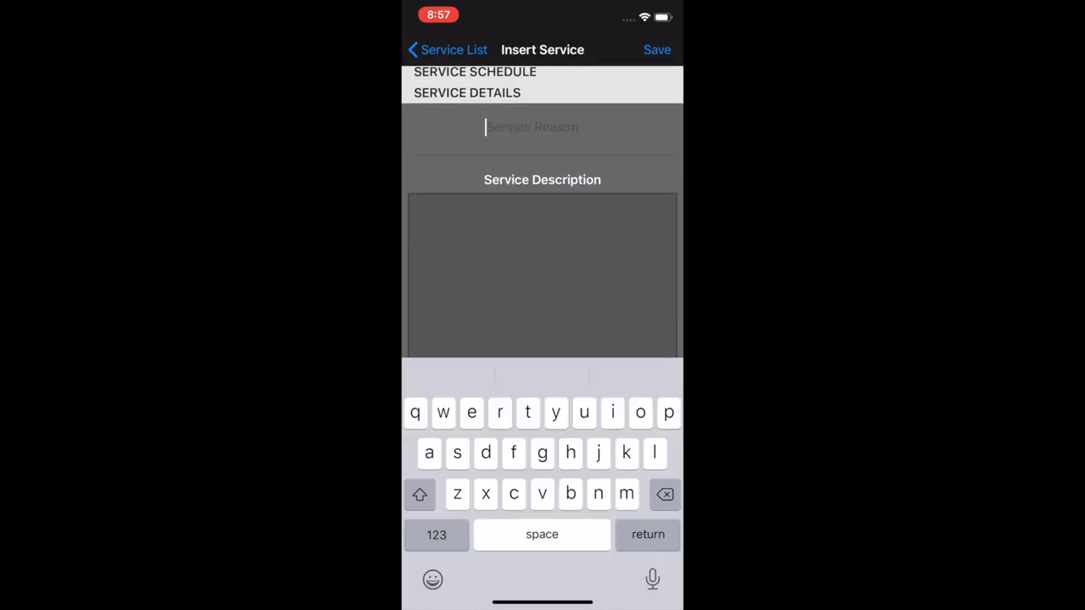
scroll("down", 3)
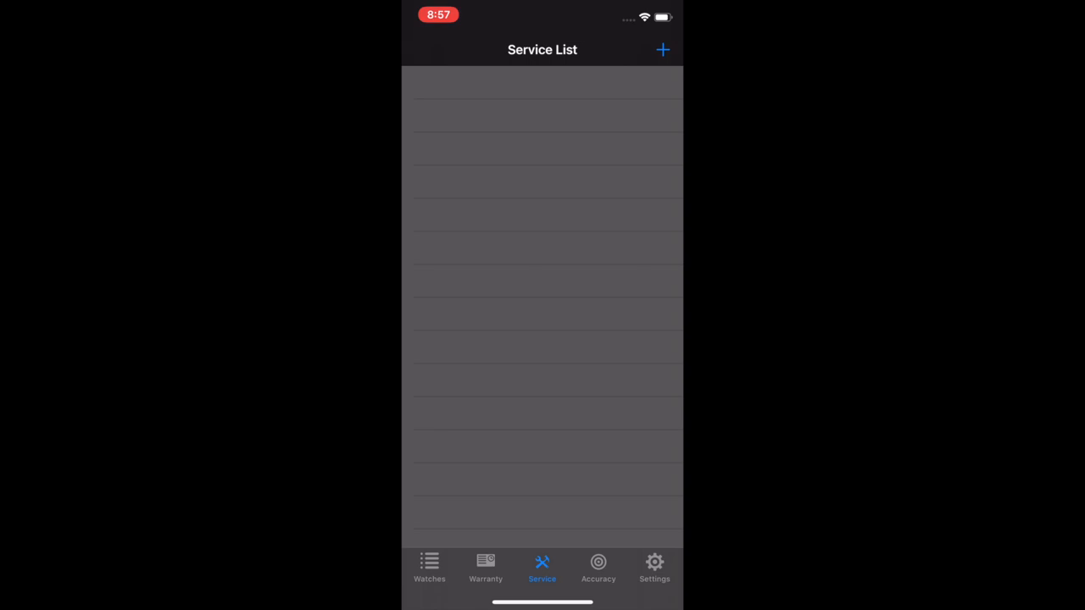
Step: Turn Show warranty end date on, check the watch list, then turn it off again
left_click(654, 568)
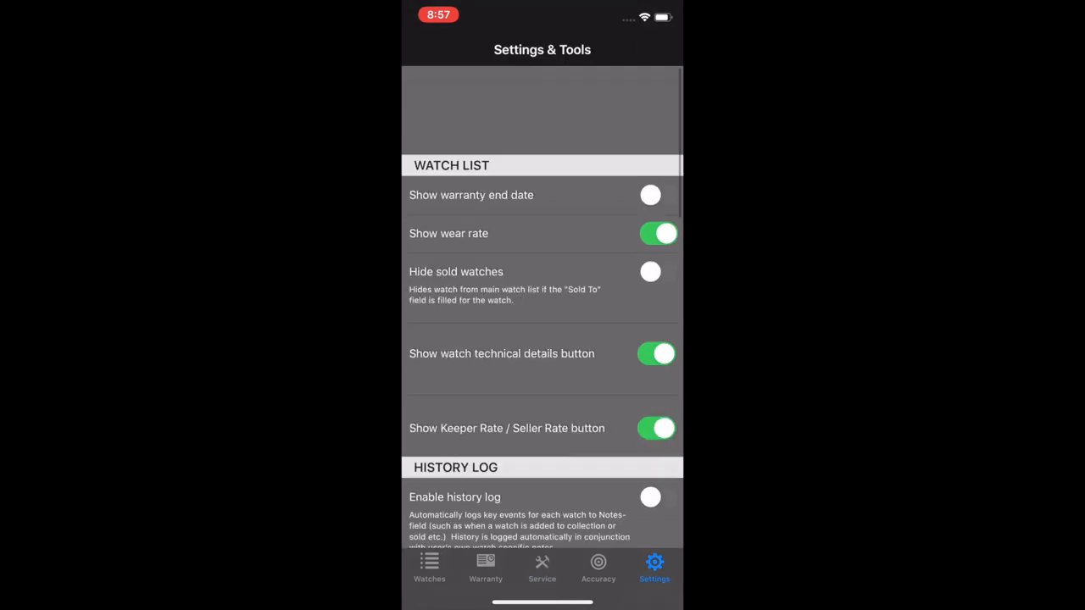
scroll("up", 3)
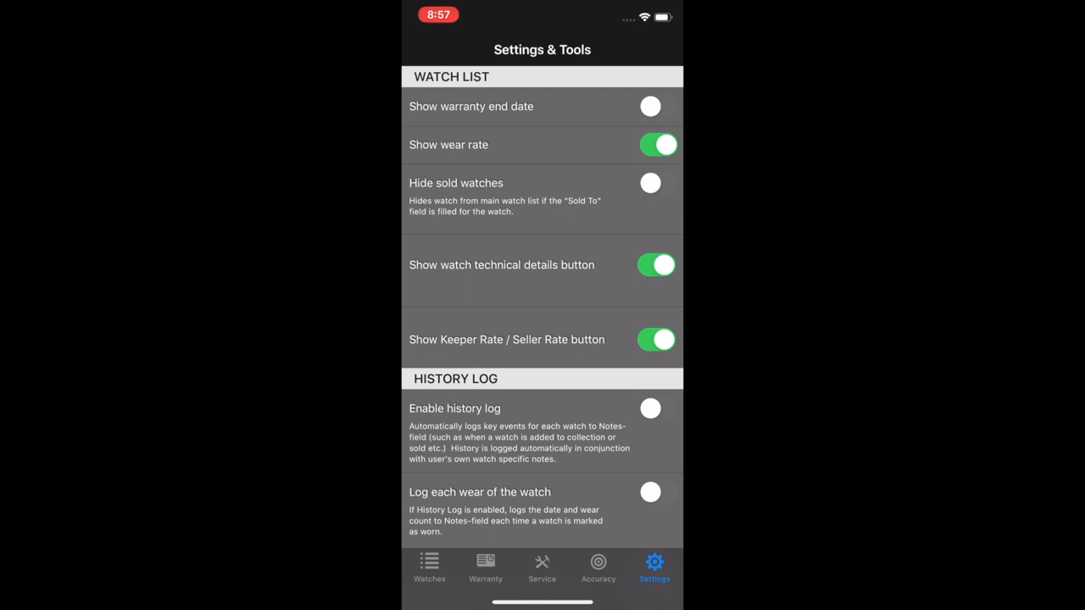
left_click(657, 105)
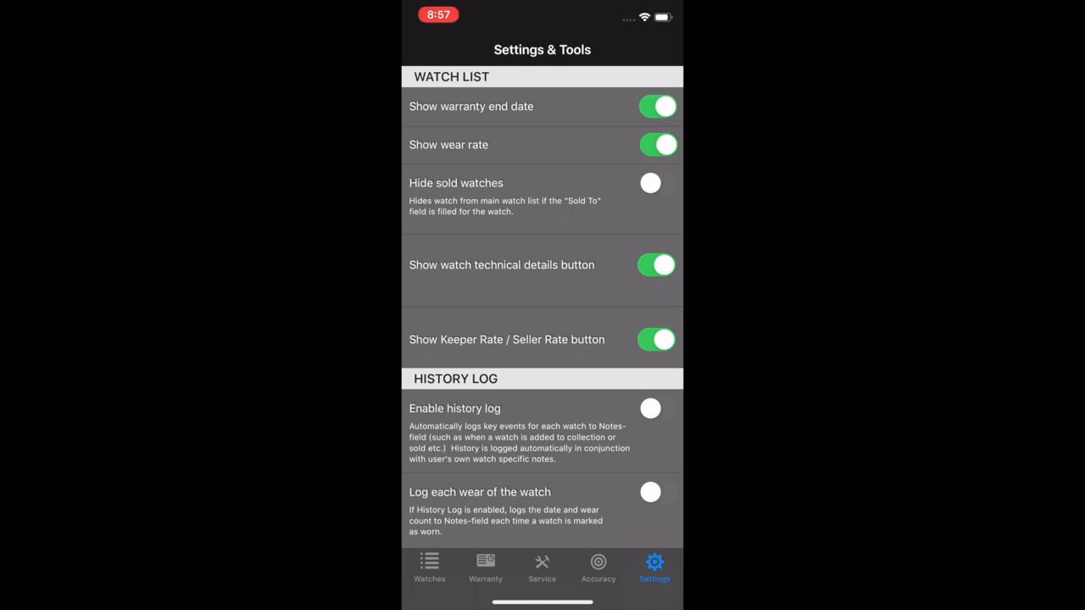
left_click(429, 568)
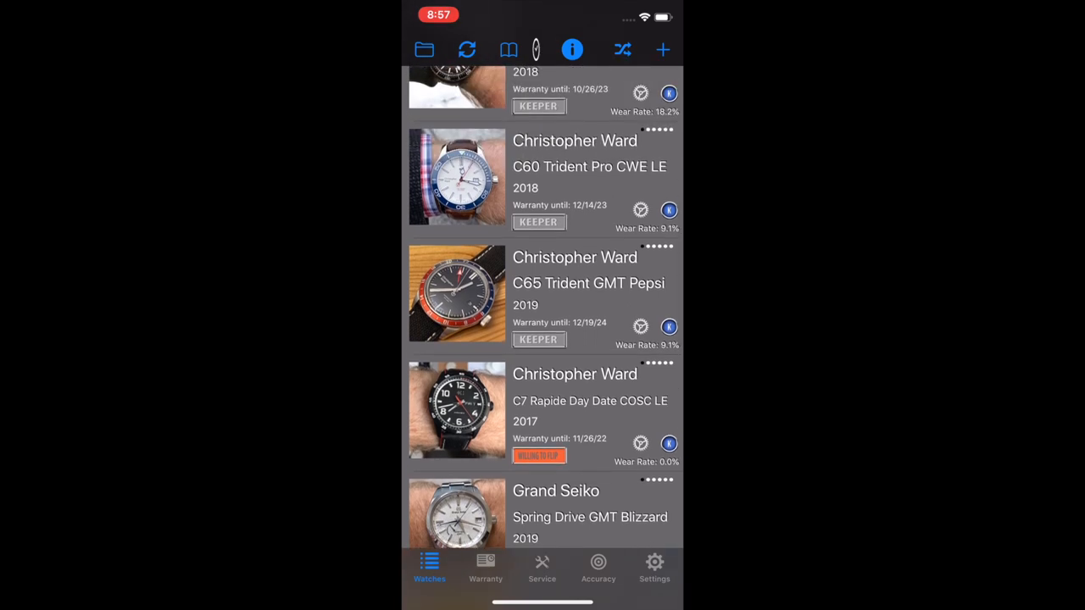
left_click(655, 568)
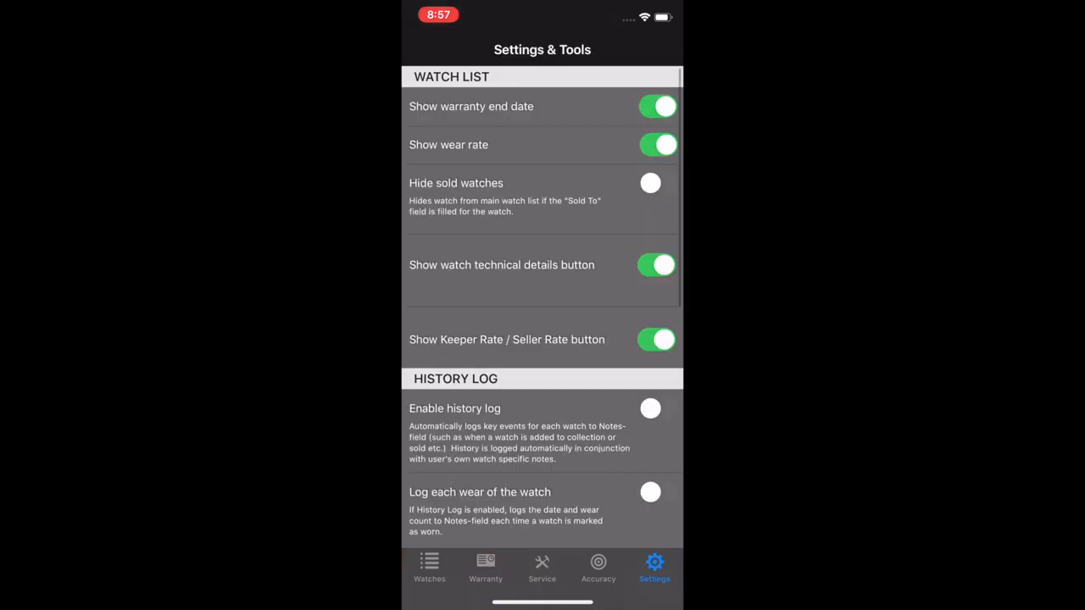
left_click(658, 106)
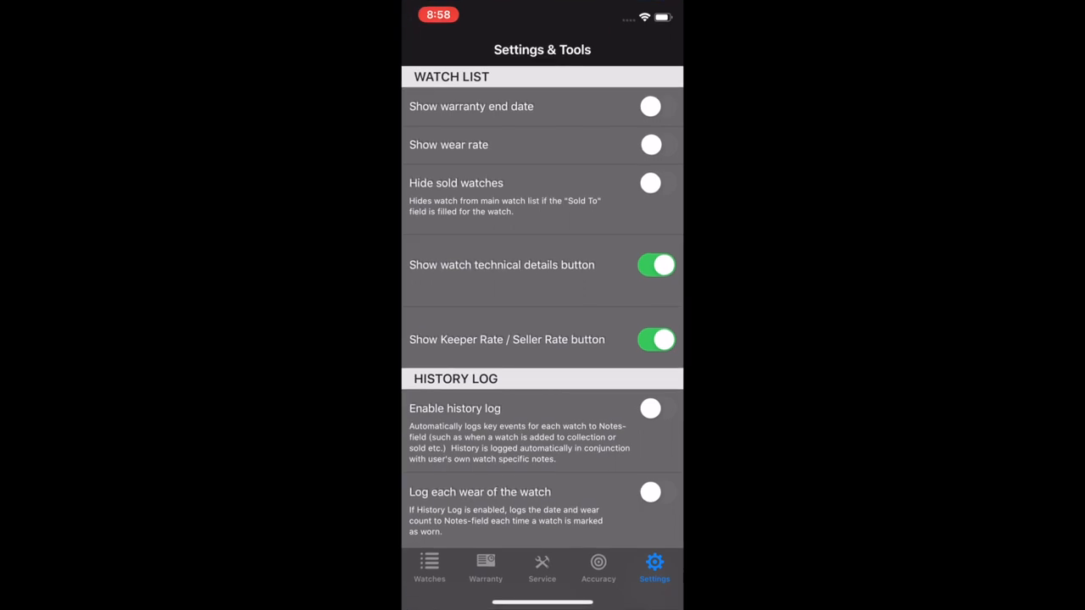
Step: Check the list without wear rates, re-enable Show wear rate, and toggle Hide sold watches on and off
left_click(429, 568)
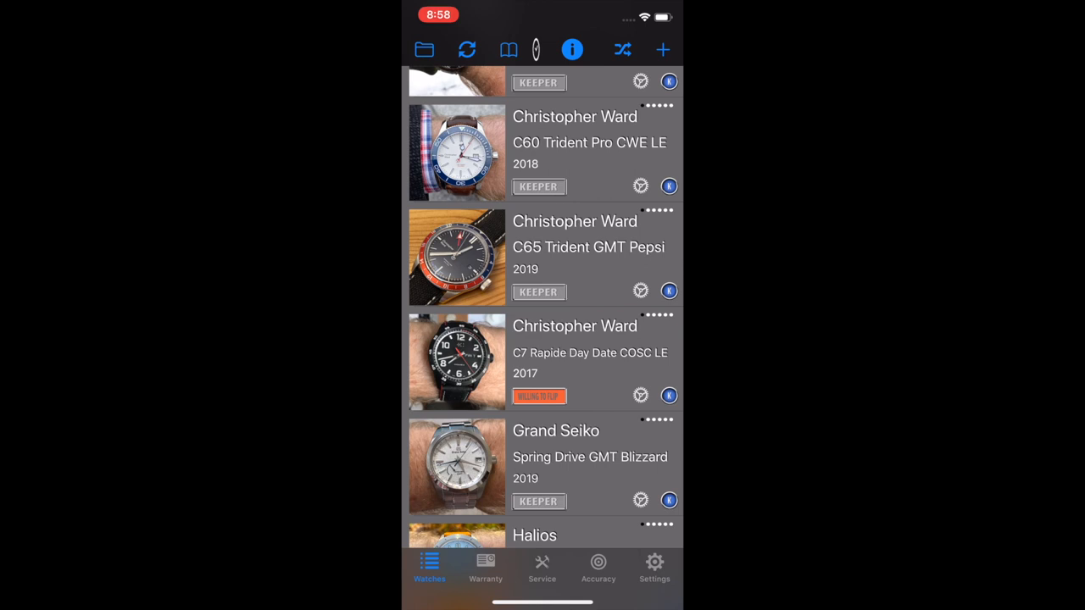
left_click(654, 568)
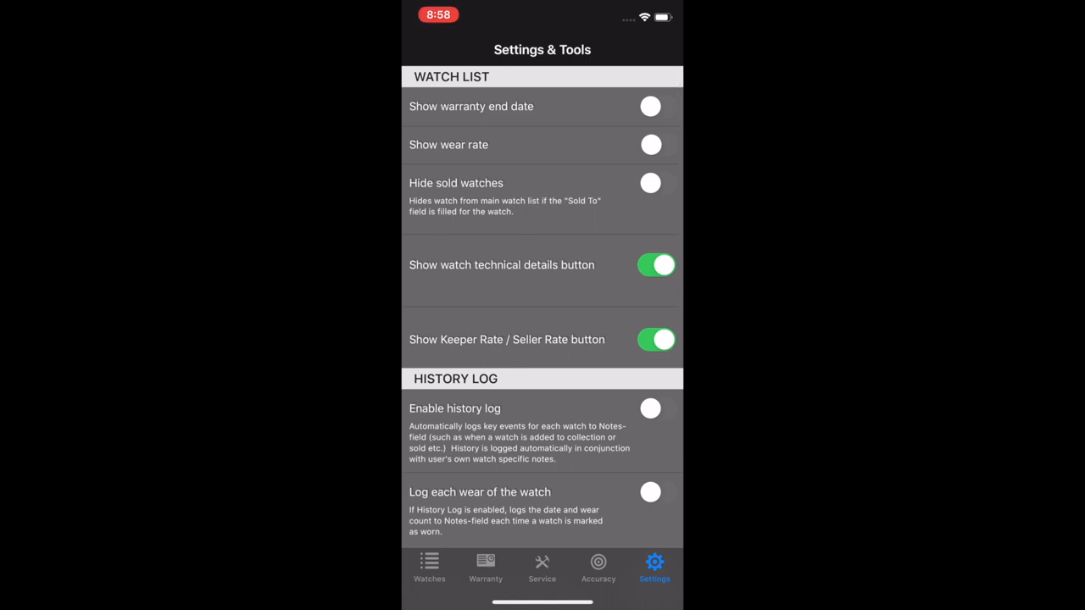
left_click(654, 144)
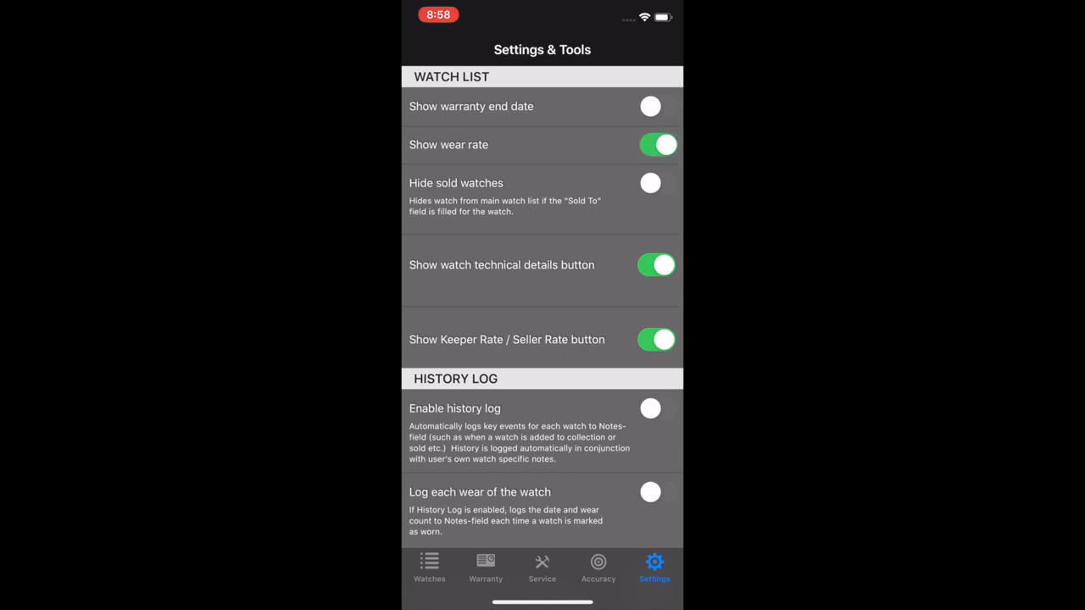
left_click(657, 183)
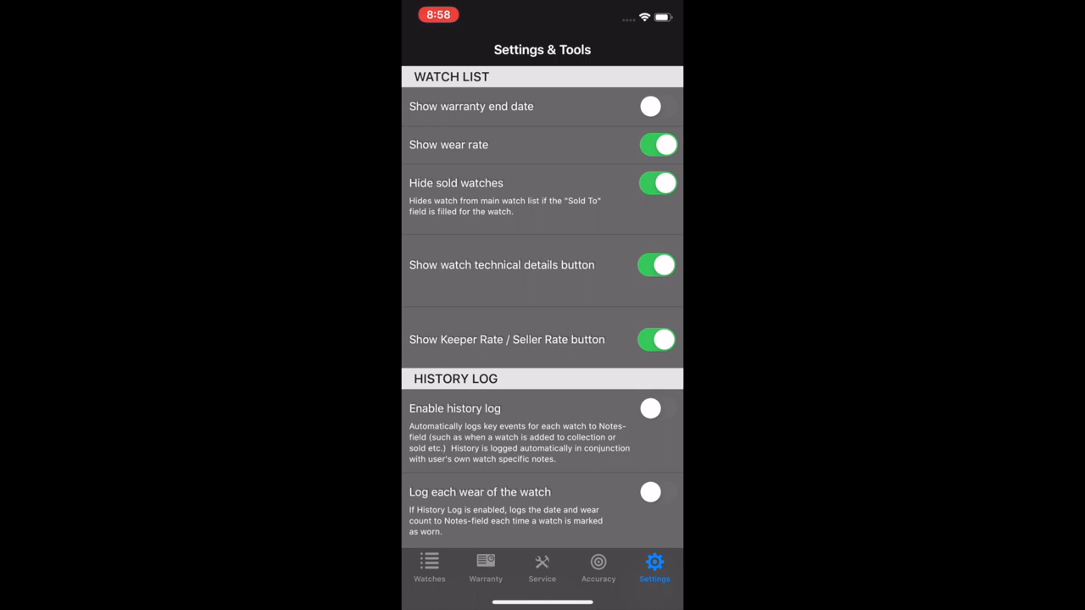
left_click(658, 183)
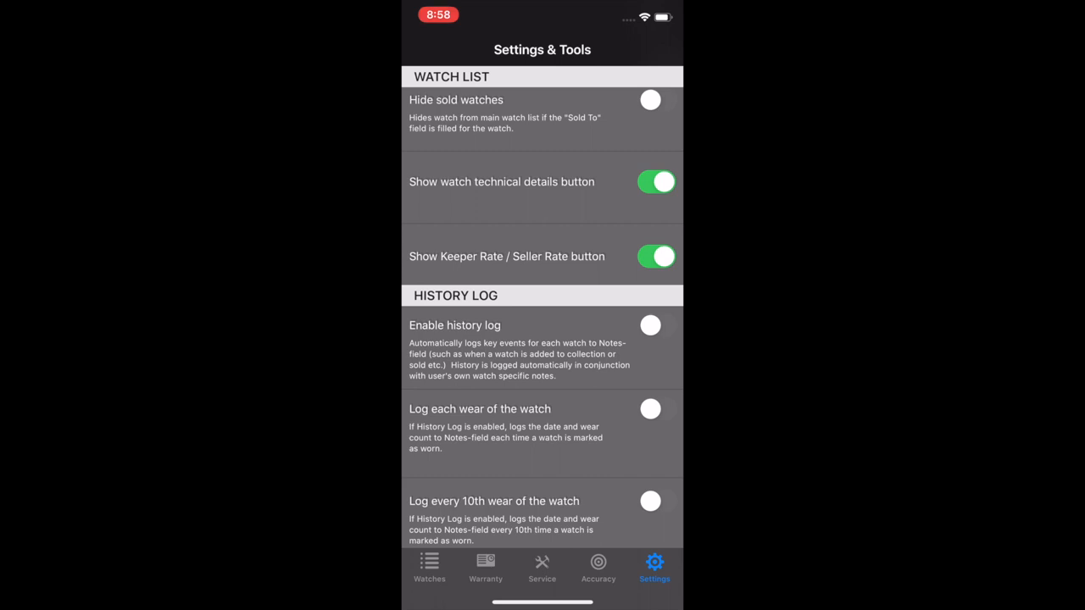
Step: Export the collection as a 4 KB CSV file and dismiss its share sheet
scroll("up", 3)
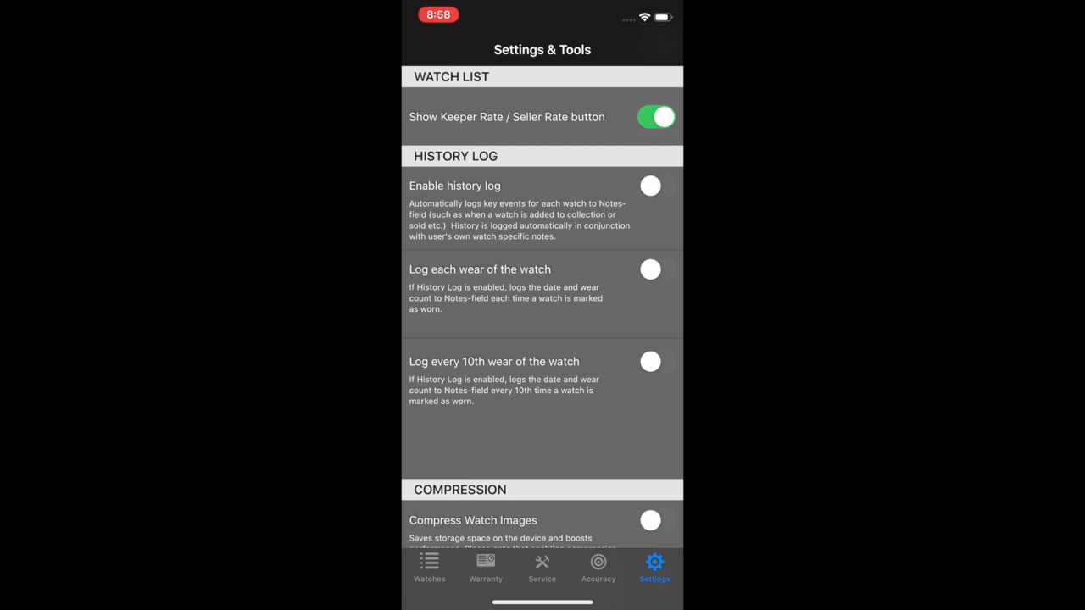
scroll("down", 3)
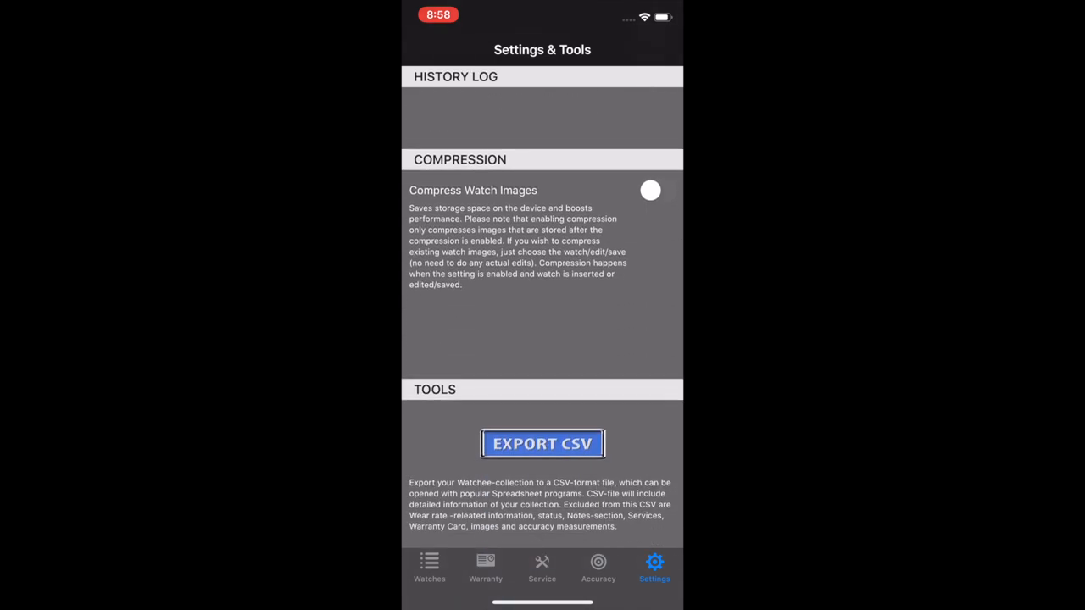
scroll("up", 3)
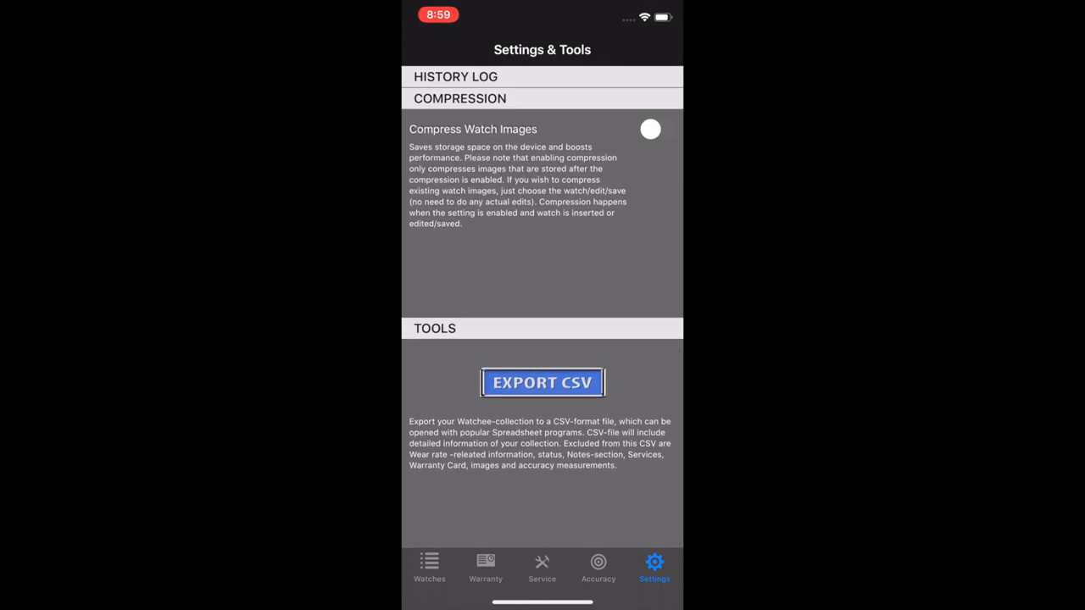
left_click(542, 383)
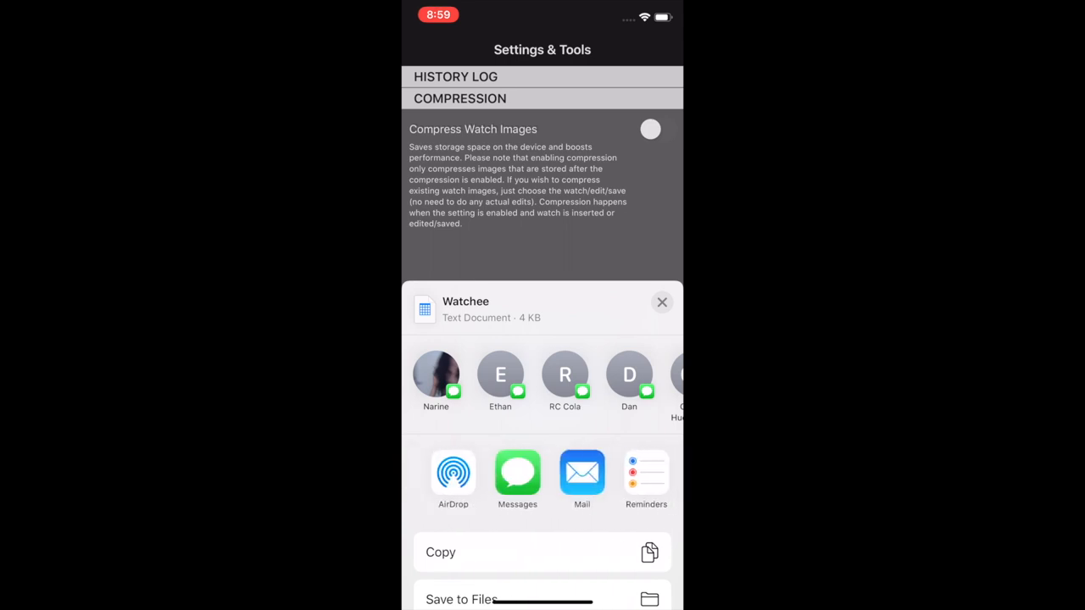
left_click(661, 301)
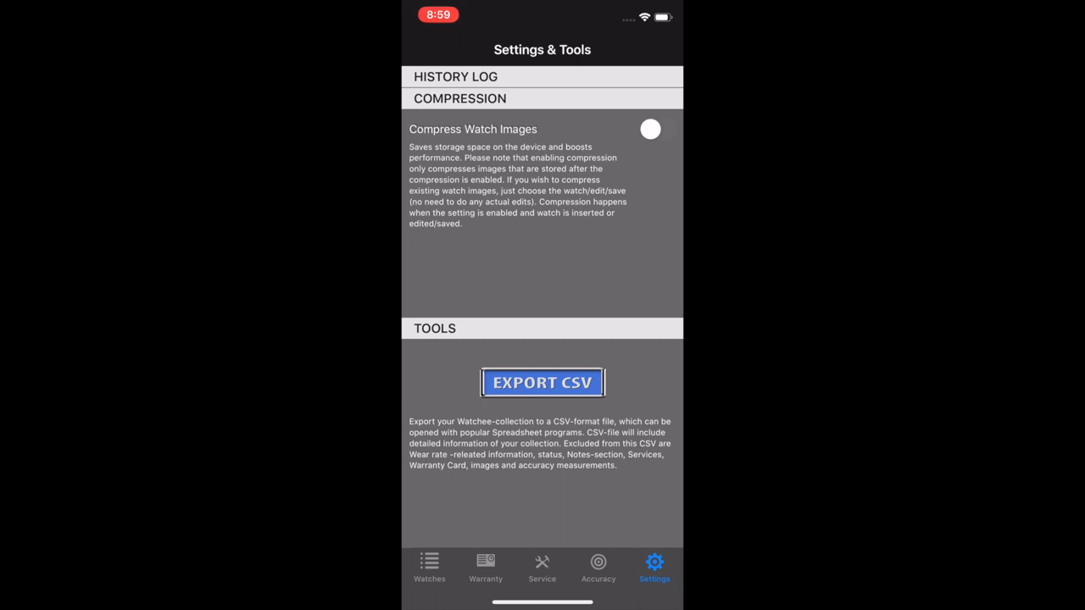
scroll("down", 3)
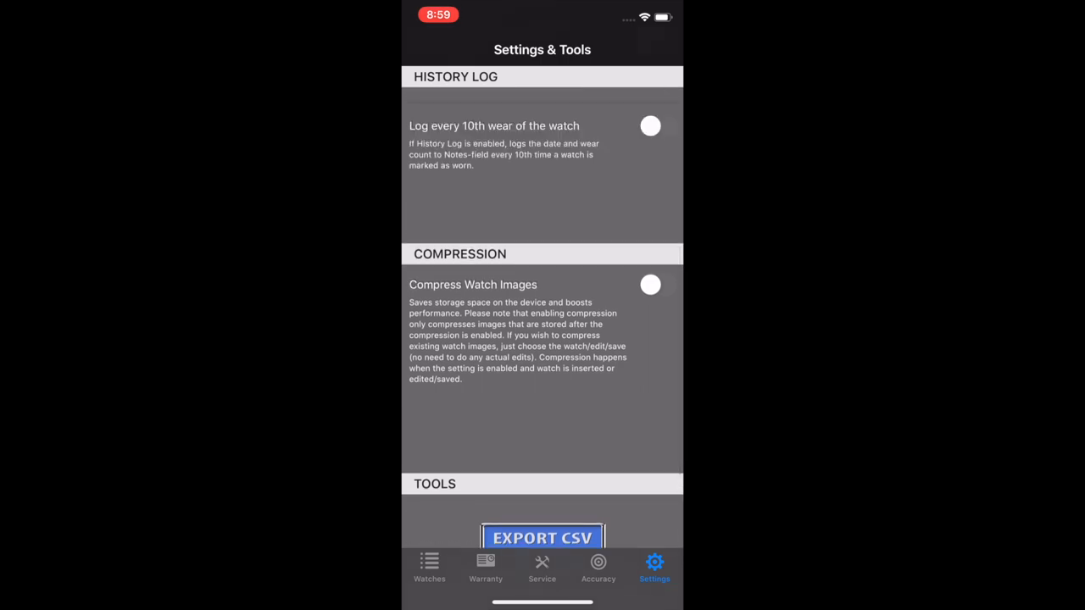
scroll("up", 3)
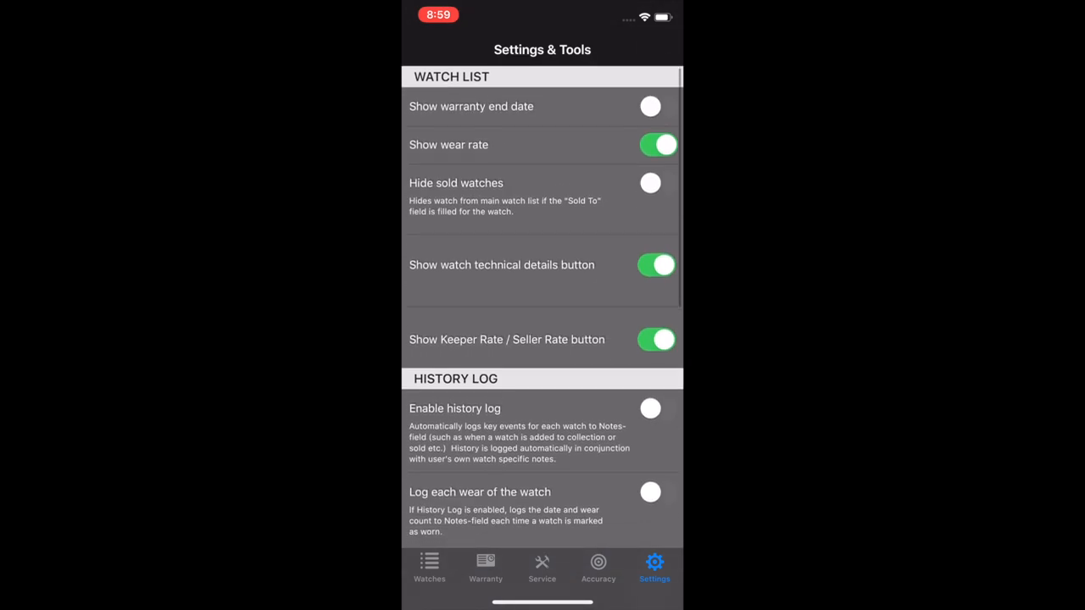
Step: Bring up the Atelier Wen watch details and scroll down to the Documents section
left_click(429, 568)
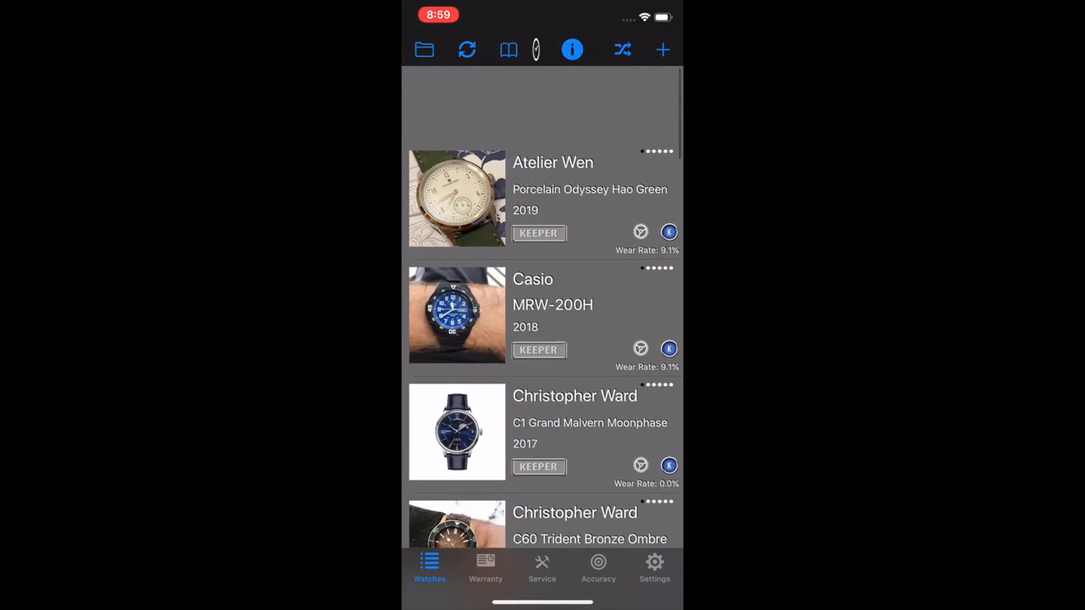
left_click(543, 199)
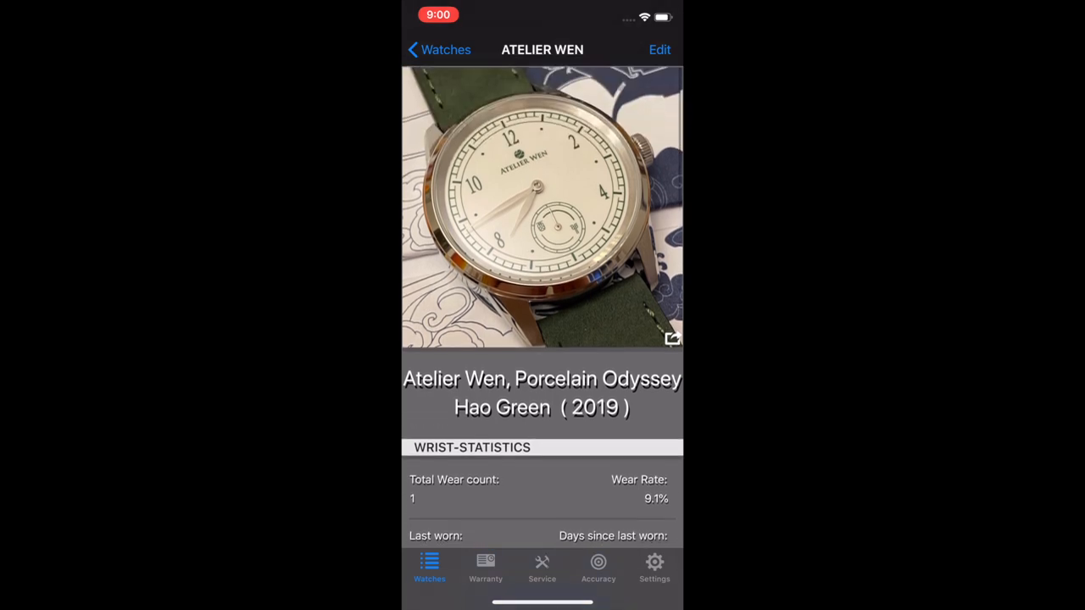
scroll("up", 3)
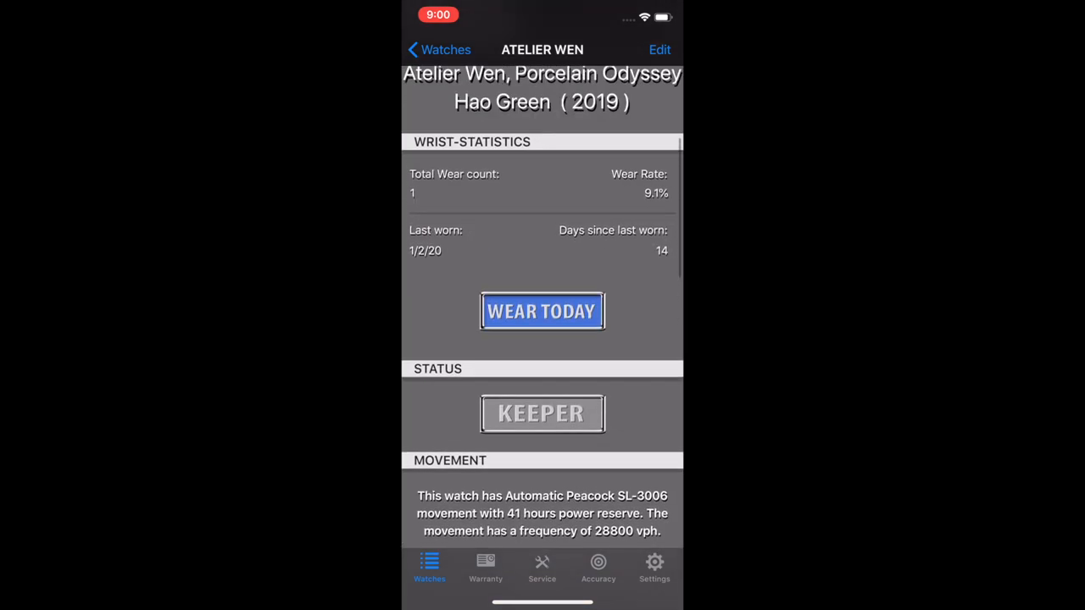
scroll("down", 3)
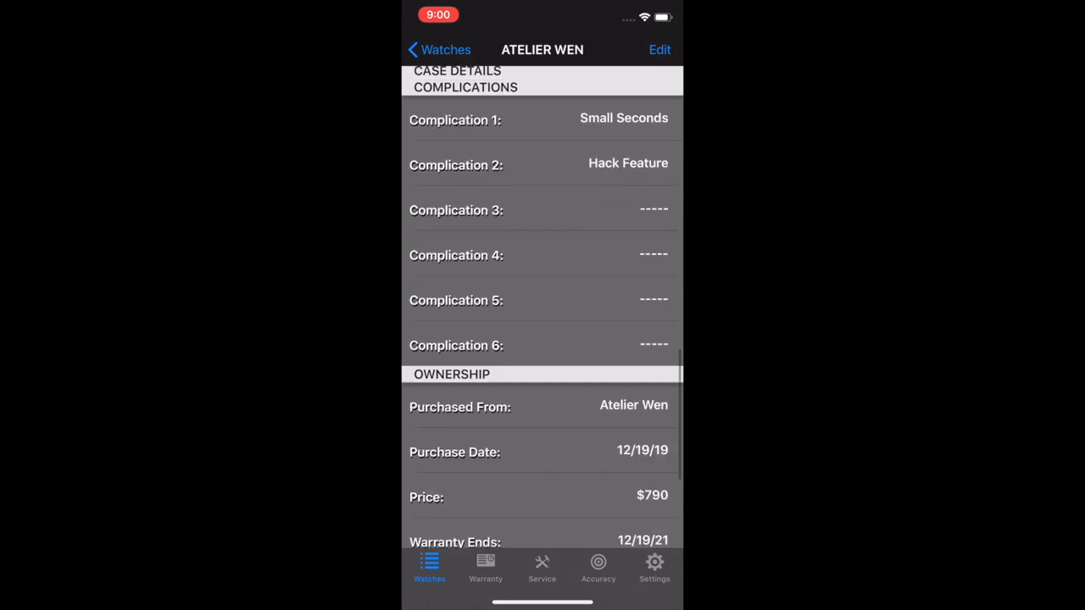
scroll("down", 3)
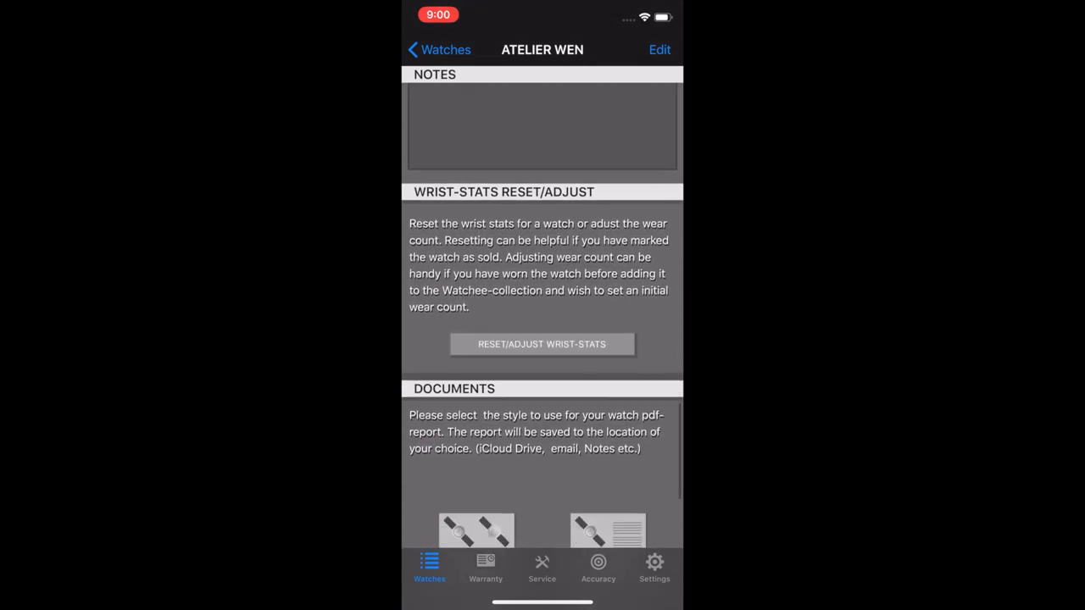
scroll("up", 3)
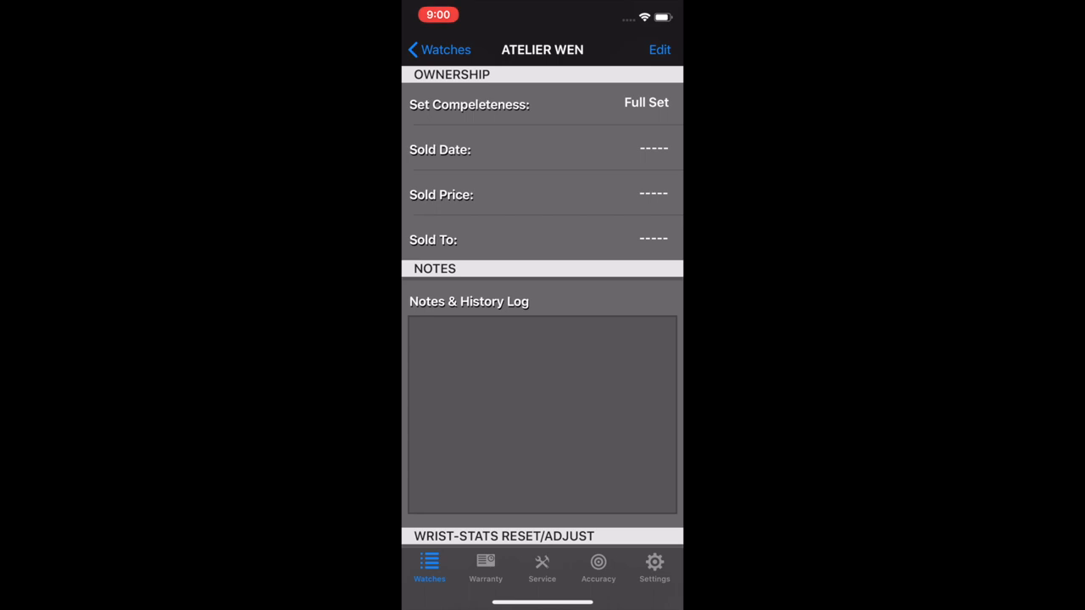
scroll("down", 3)
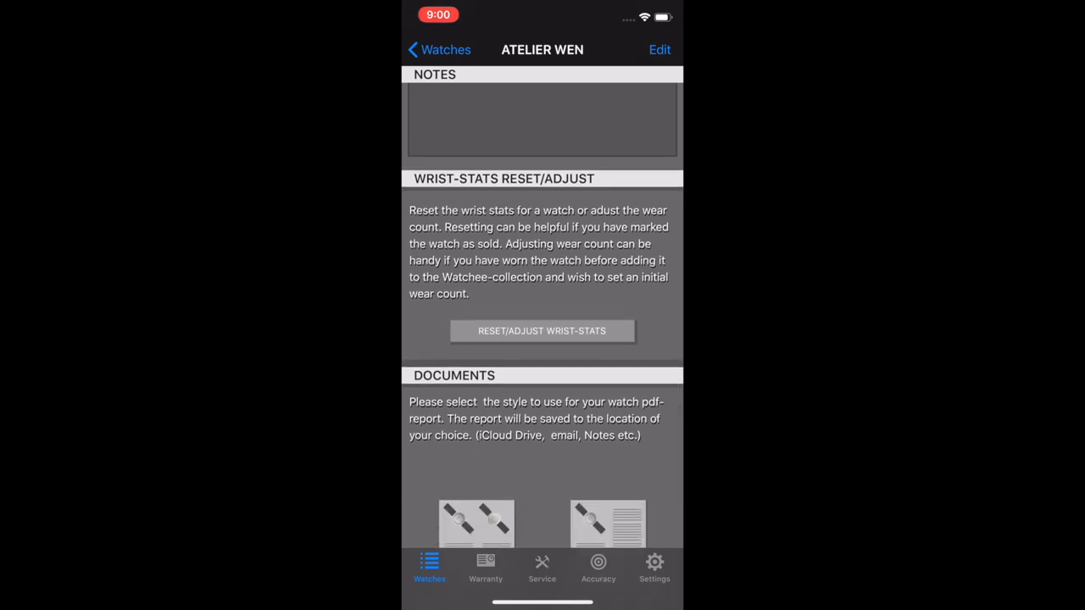
scroll("down", 3)
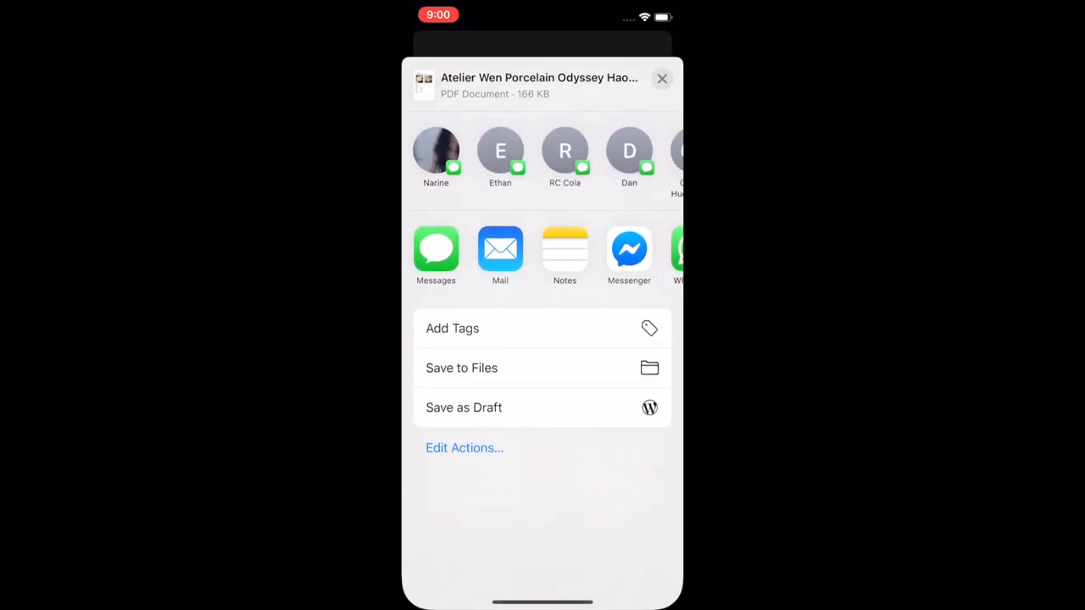
Step: Save the Atelier Wen PDF report as a file into the stuff folder on iCloud Drive
left_click(461, 366)
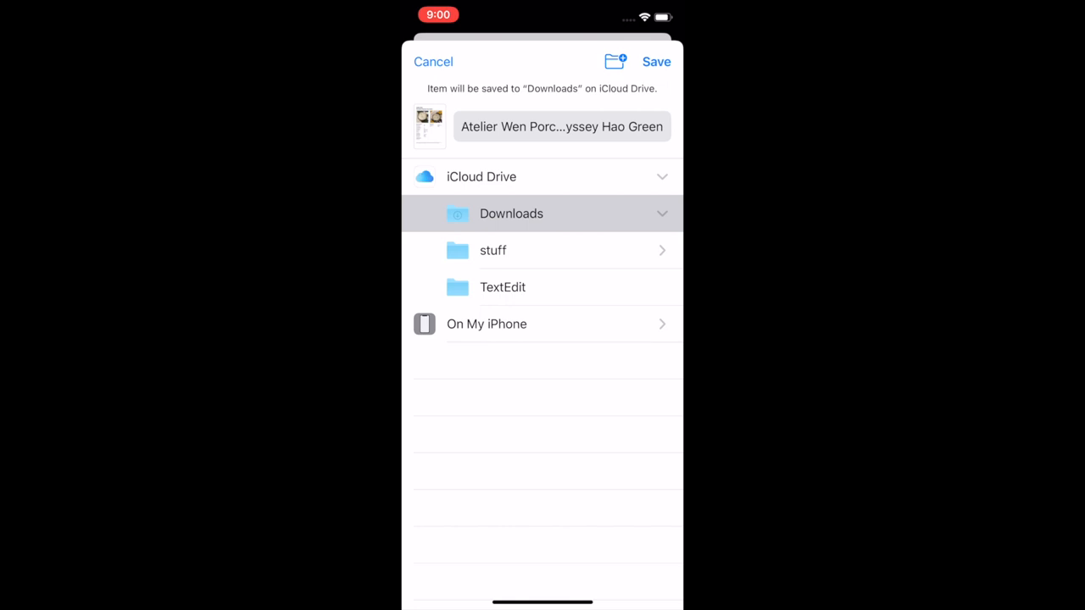
left_click(491, 251)
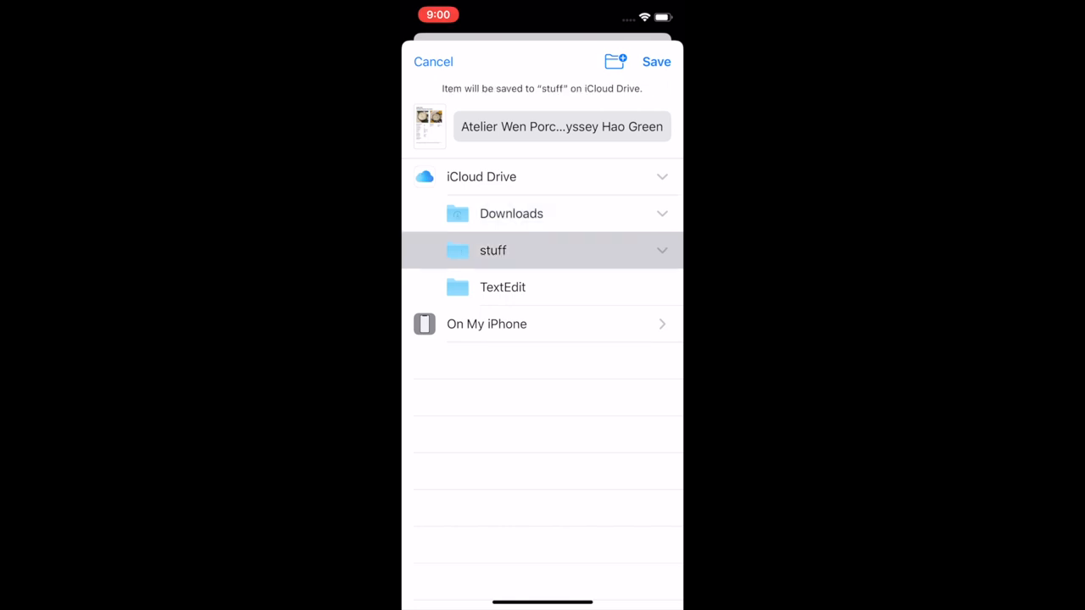
left_click(656, 61)
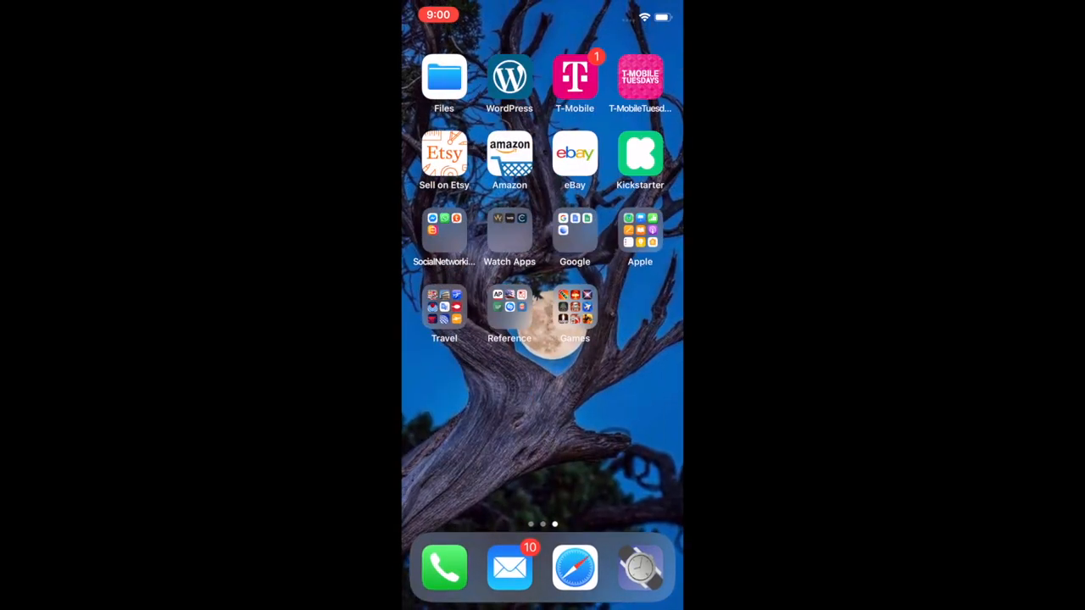
Step: View the saved Atelier Wen PDF report from the stuff folder in Files
left_click(445, 76)
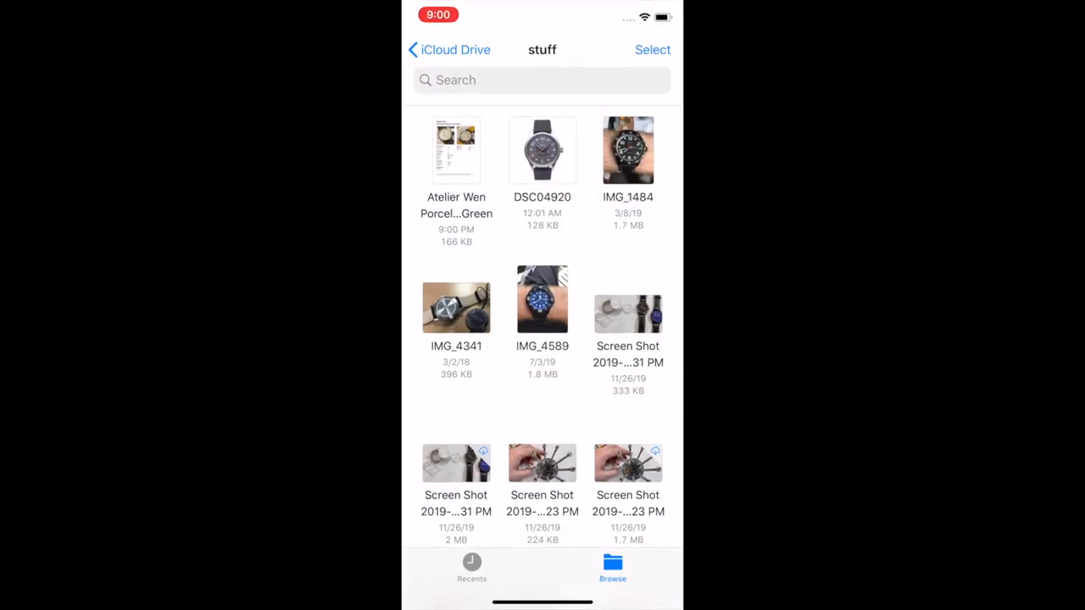
left_click(457, 151)
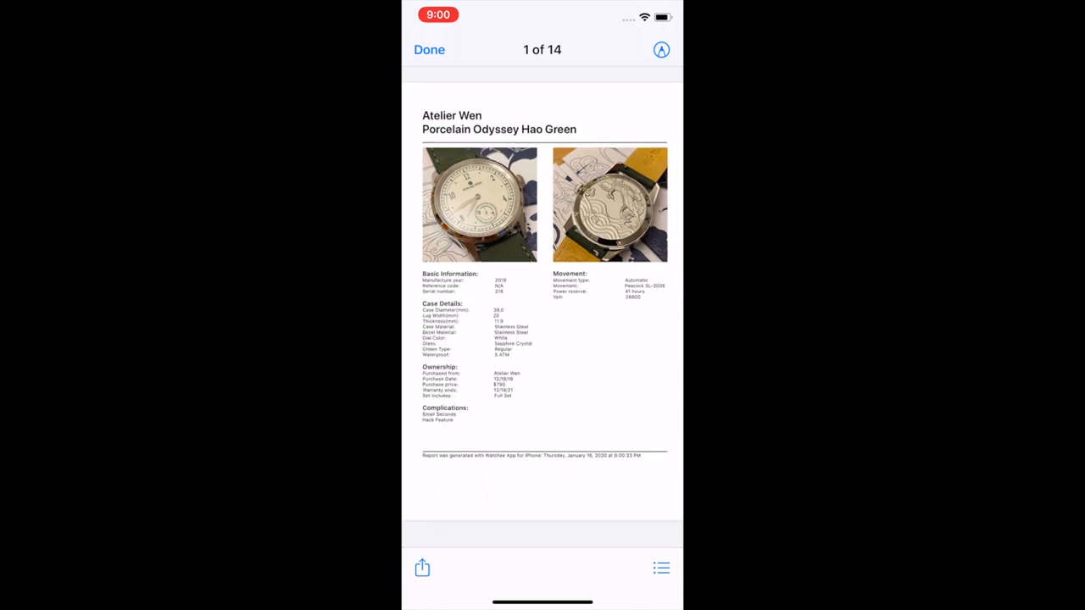
Step: Close the PDF report, return to Watchee and switch to the empty Accuracy measurement list
scroll("up", 3)
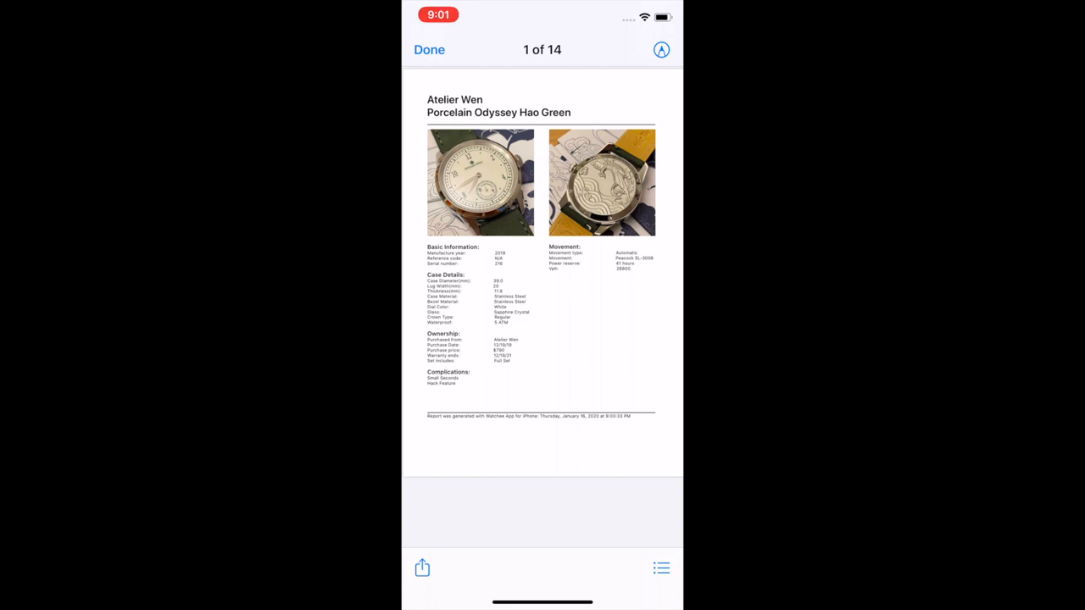
left_click(429, 49)
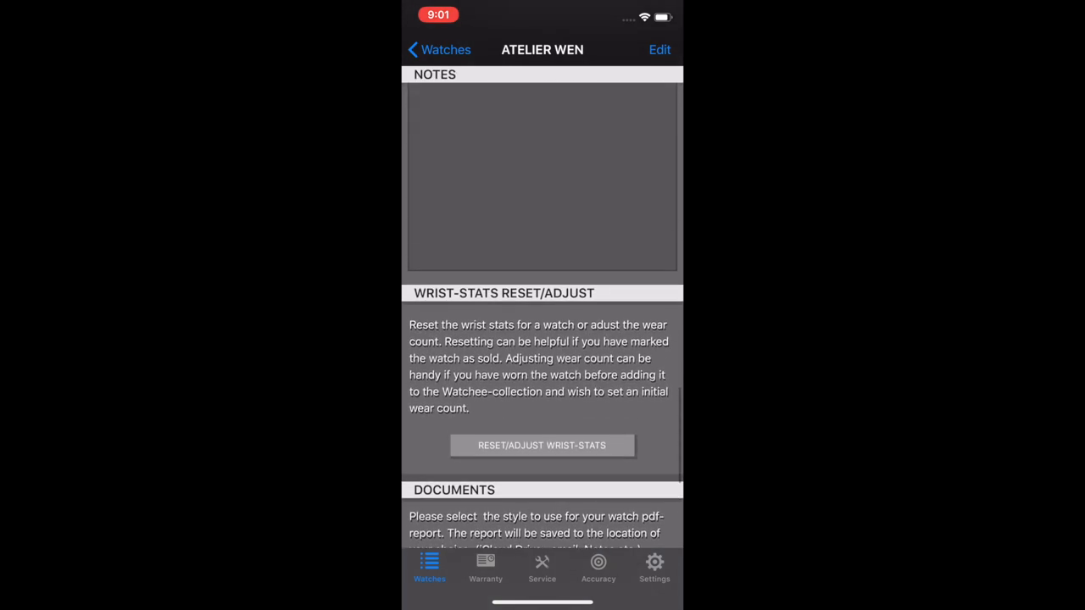
left_click(439, 49)
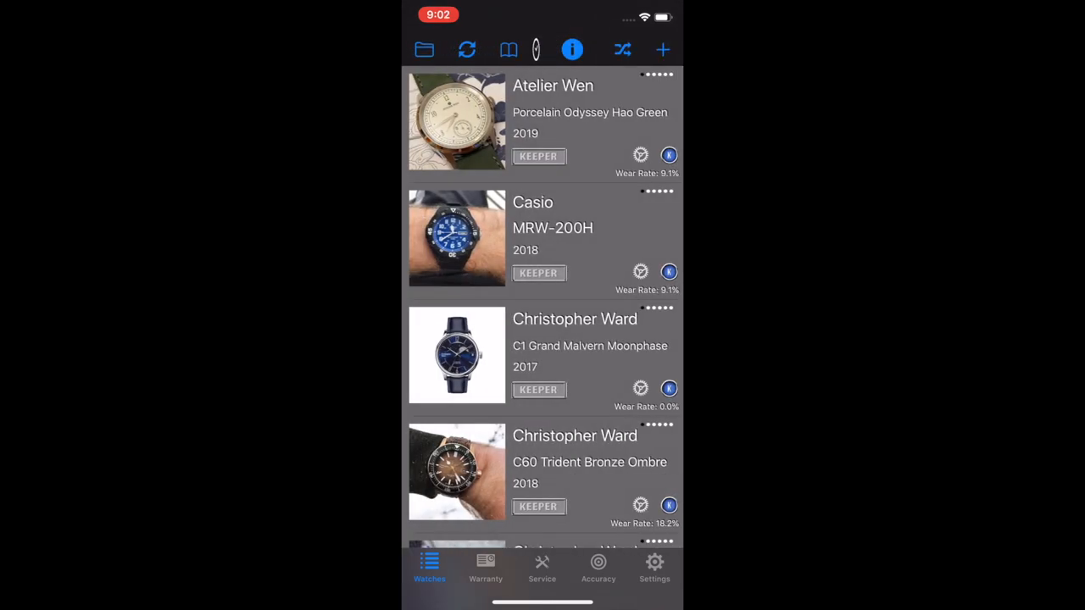
left_click(599, 568)
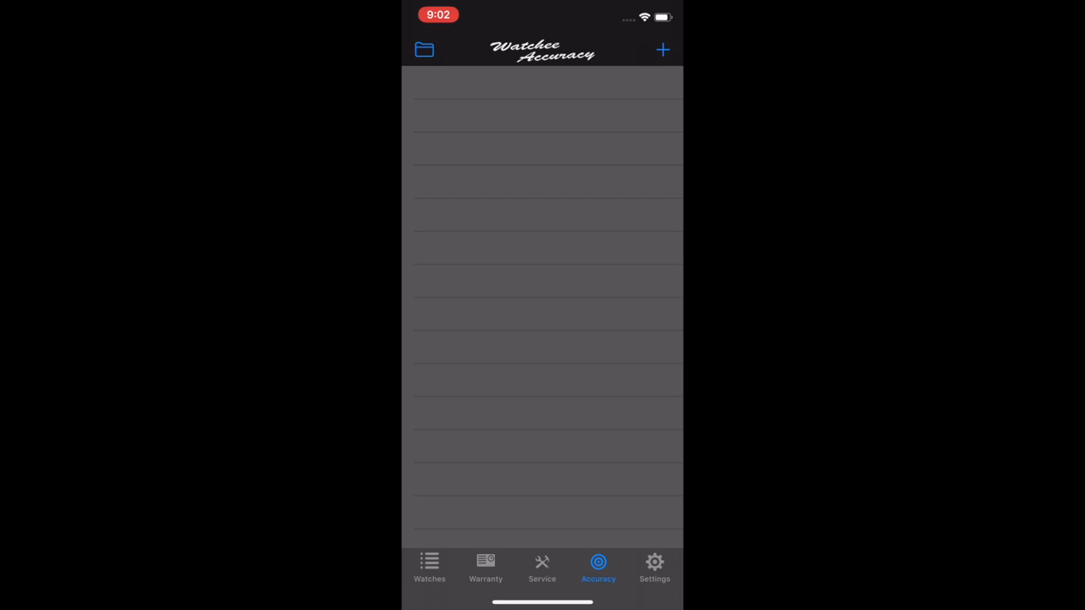
Step: Add an accuracy measurement for the Atelier Wen, starting at twelve o'clock and confirming the start time
left_click(661, 50)
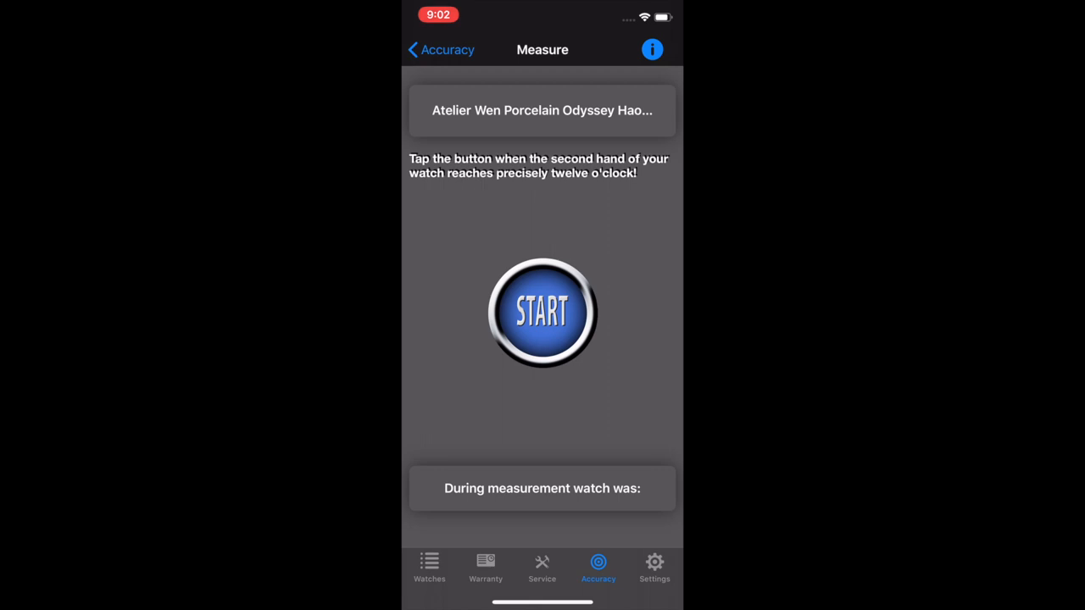
left_click(543, 312)
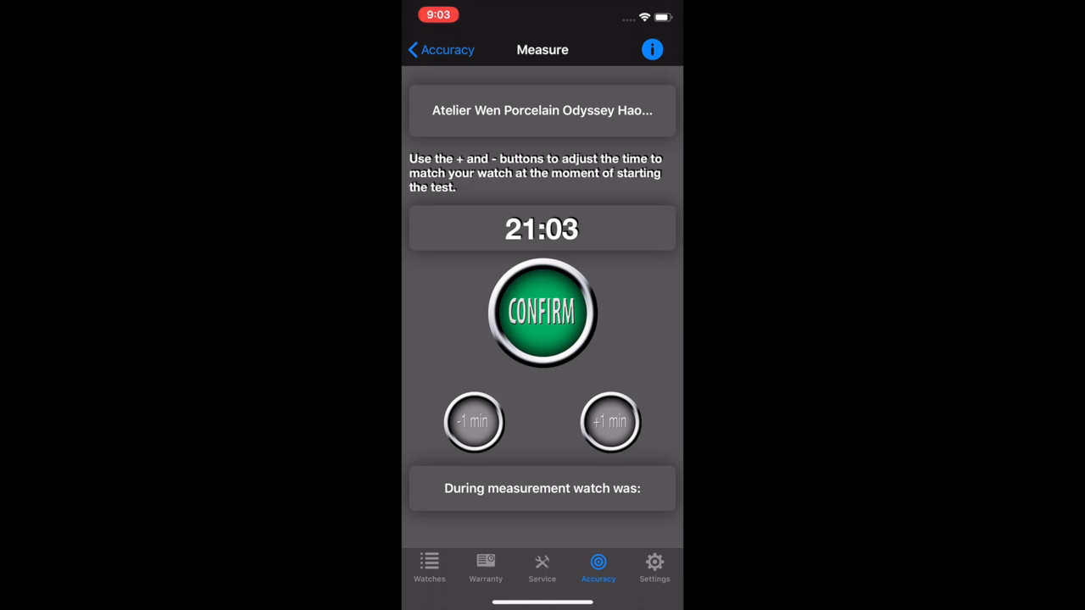
left_click(542, 312)
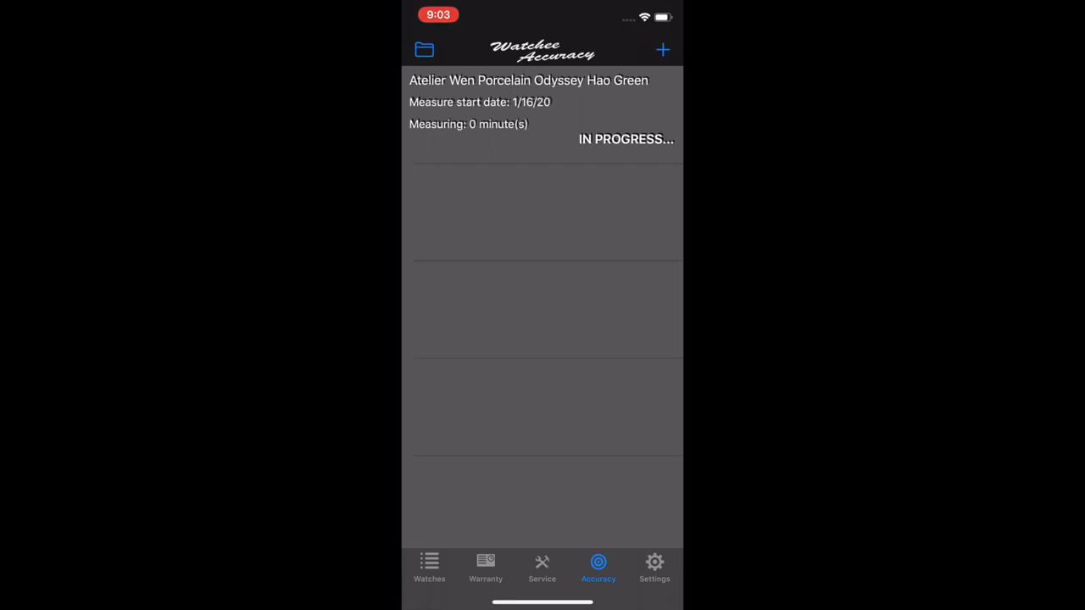
Step: In the in-progress measurement, add a minute to the end time, confirm 21:04, and end it to the 21:05 start confirmation
left_click(529, 110)
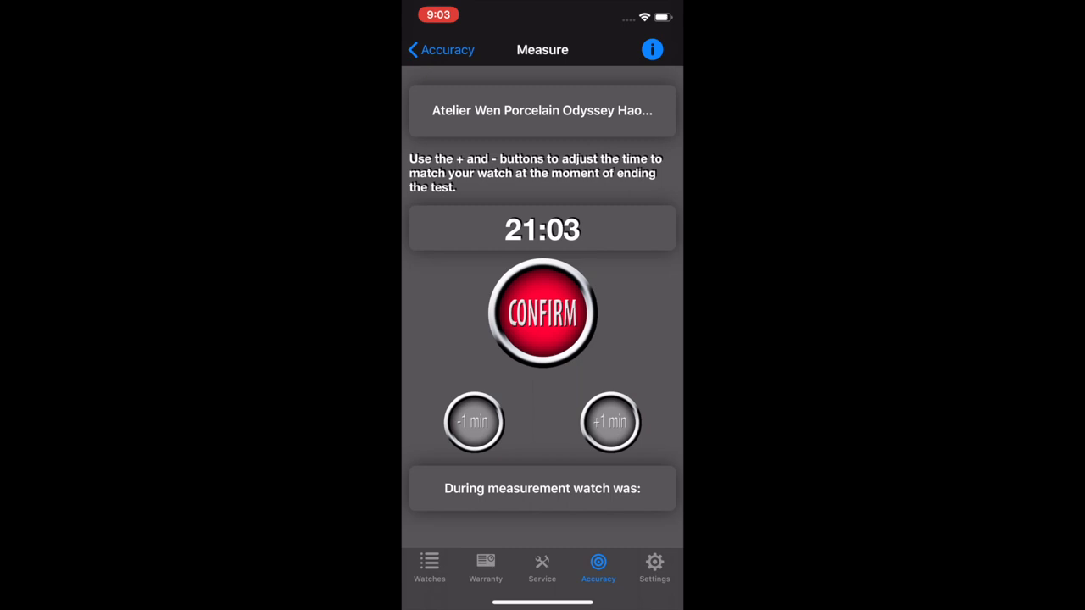
left_click(611, 422)
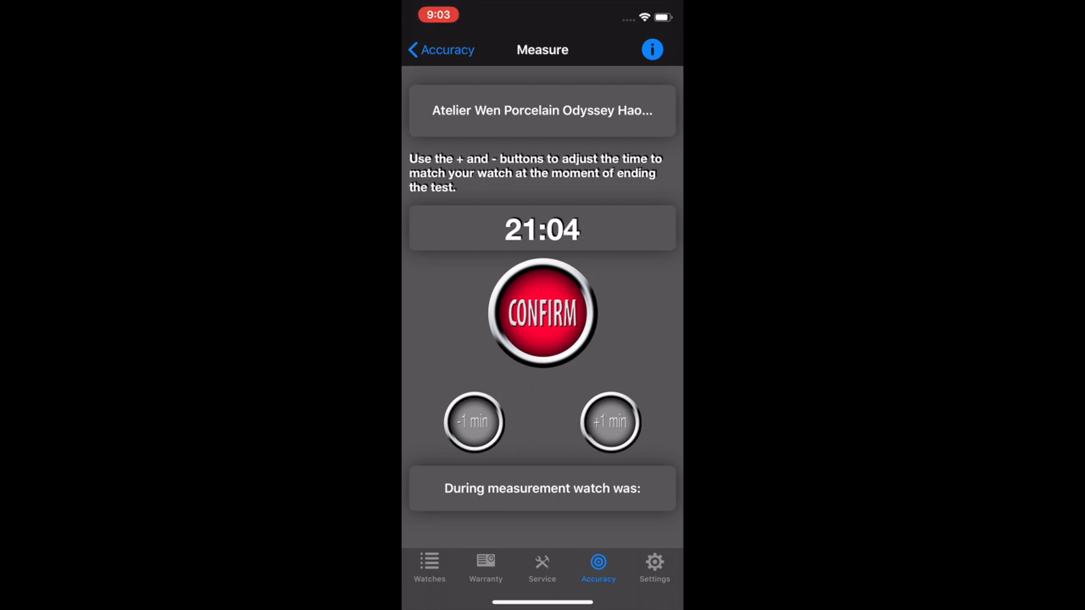
left_click(542, 312)
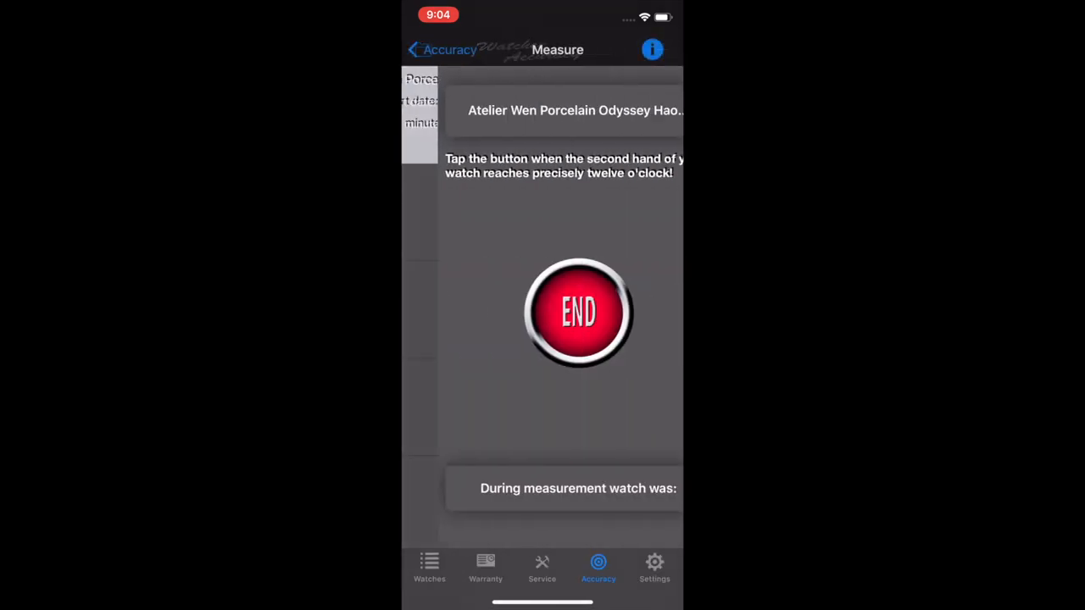
left_click(579, 312)
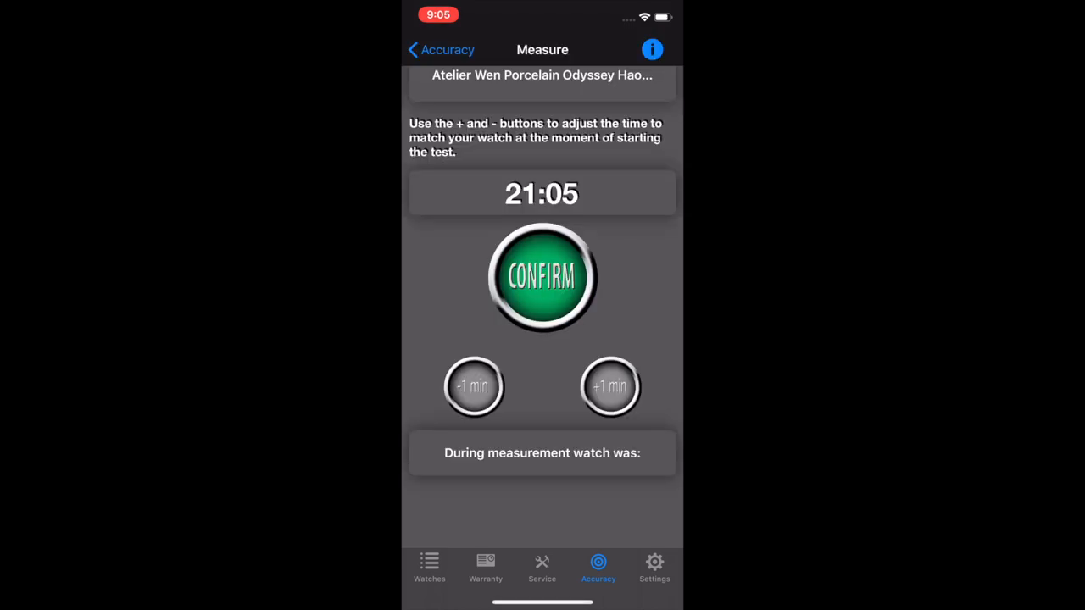
Step: Set the measurement environment to On wrist and confirm the start time to begin measuring
left_click(543, 452)
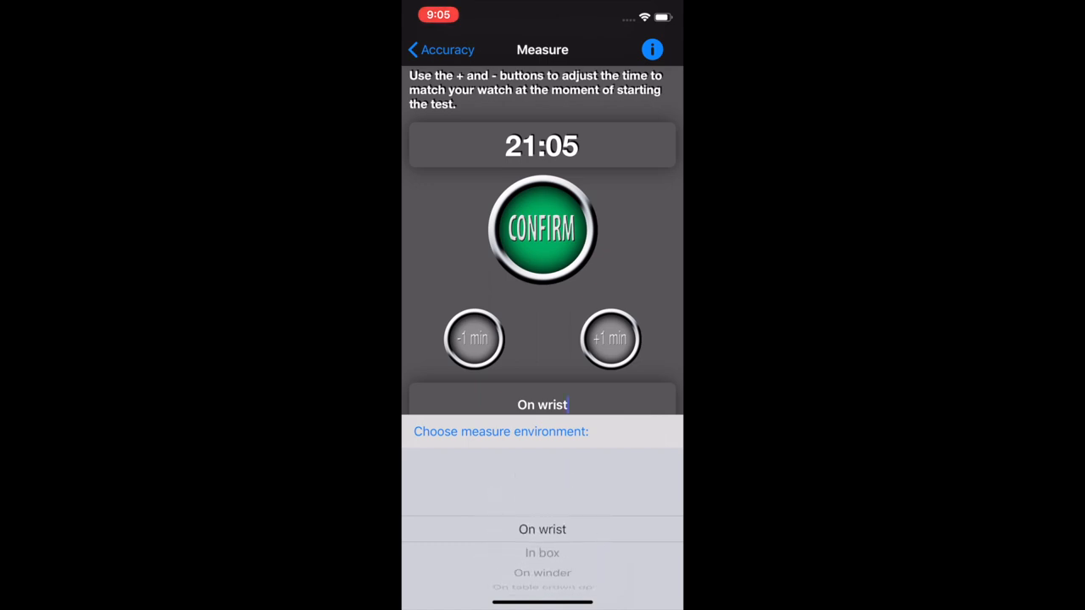
left_click(542, 529)
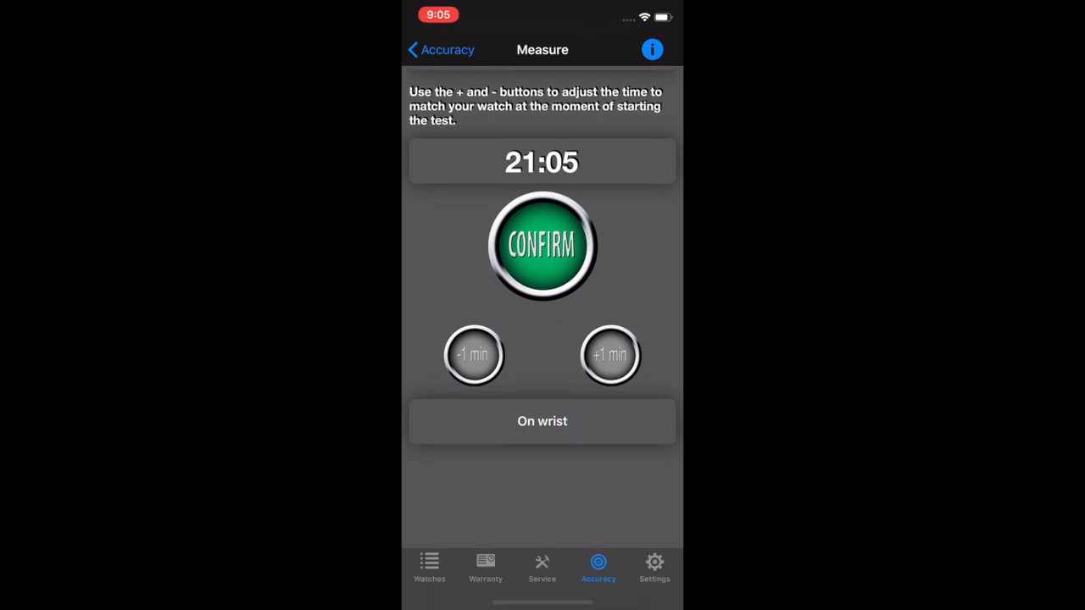
left_click(542, 246)
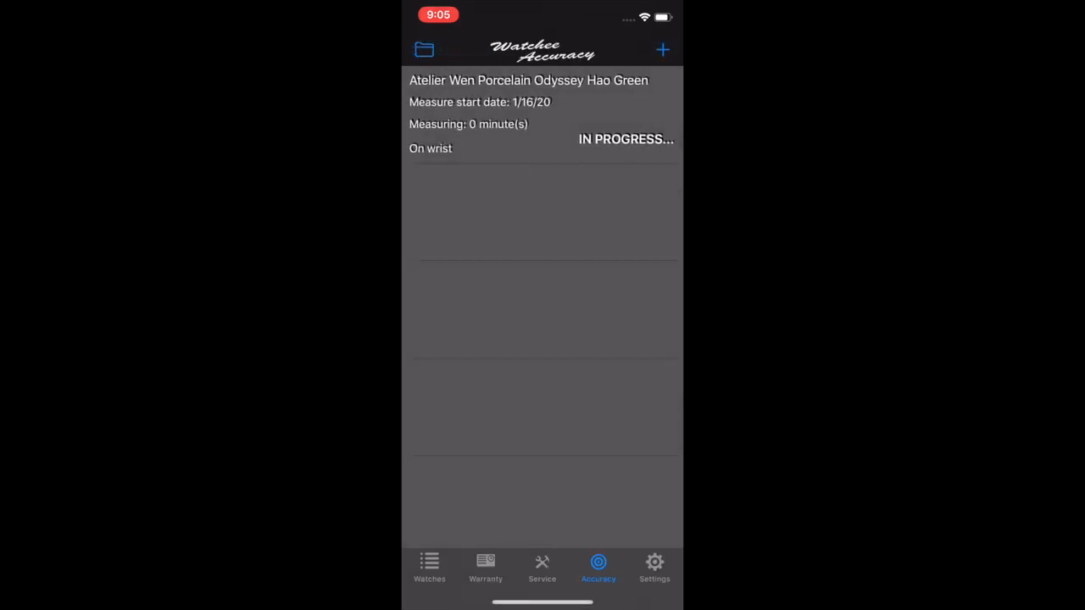
Step: Stop the running on-wrist measurement and return to the Accuracy list showing it as ready
left_click(542, 115)
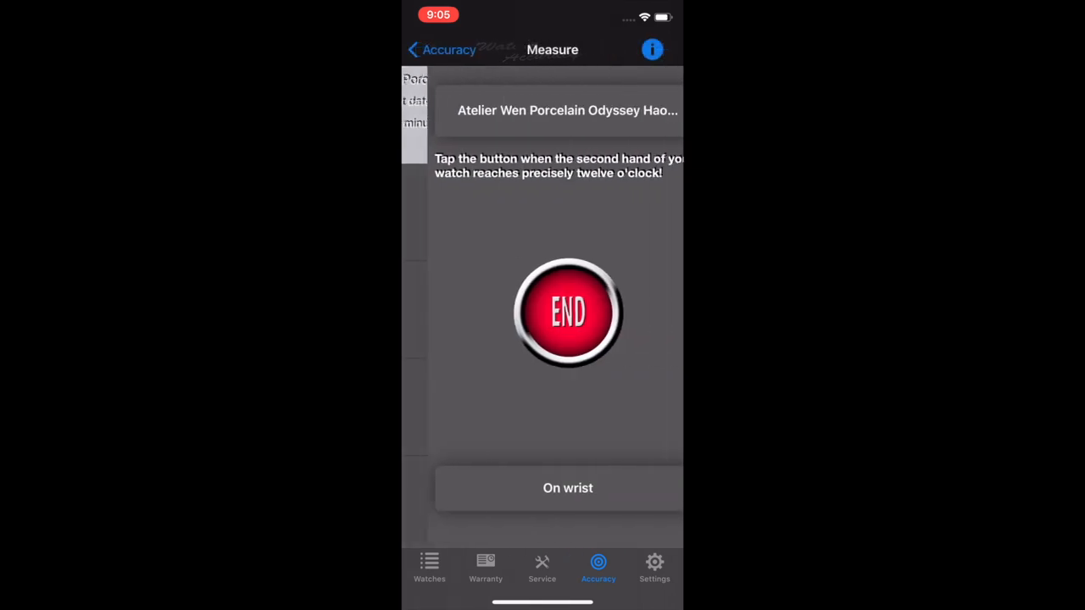
left_click(569, 312)
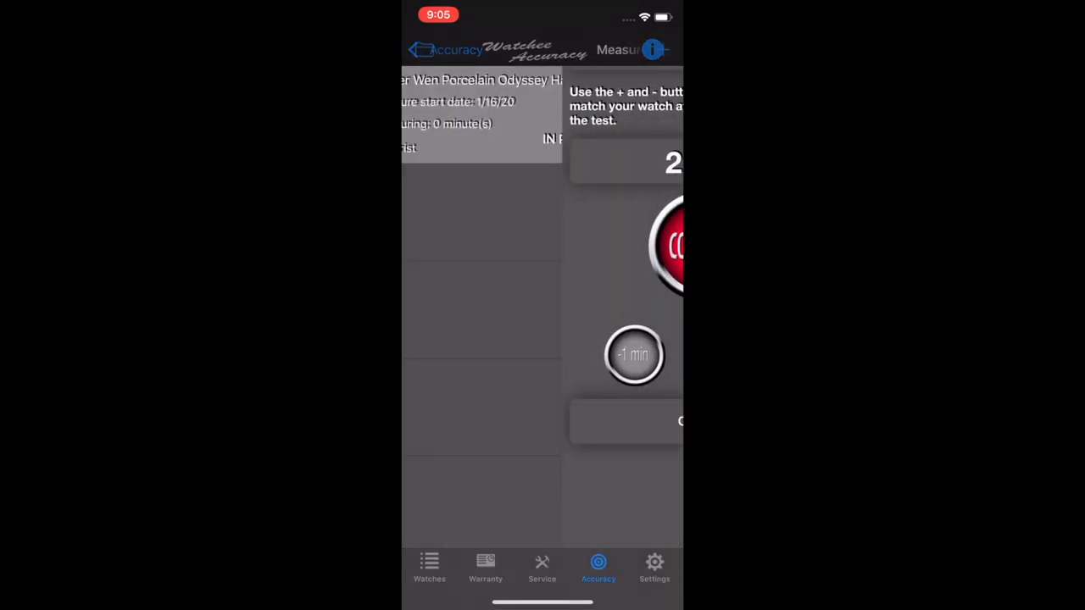
left_click(417, 49)
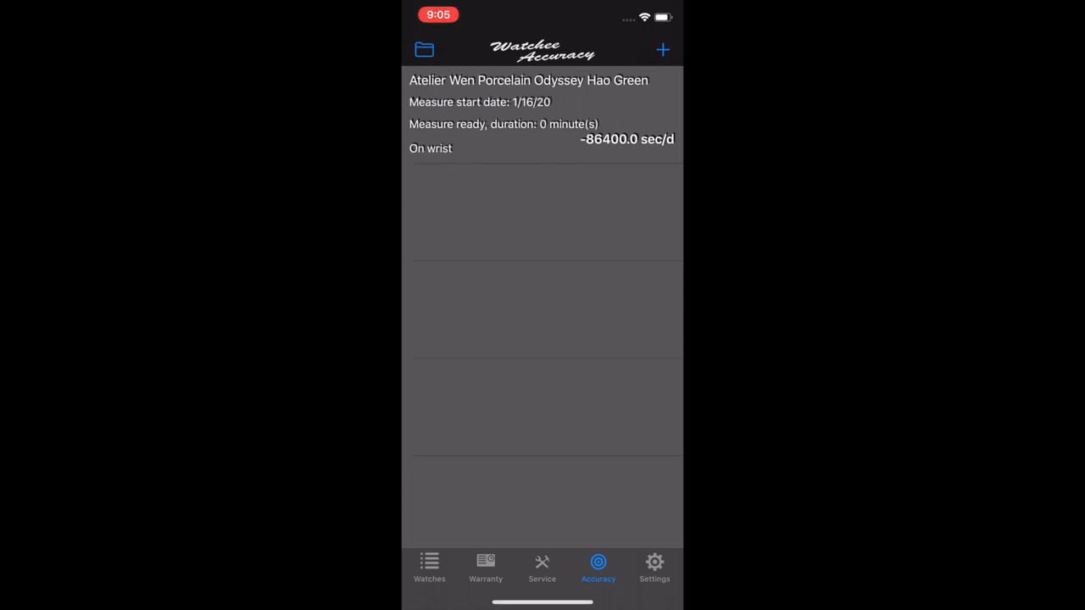
Step: Change the Atelier Wen measurement's position to On table dial up and go back to the list
left_click(529, 113)
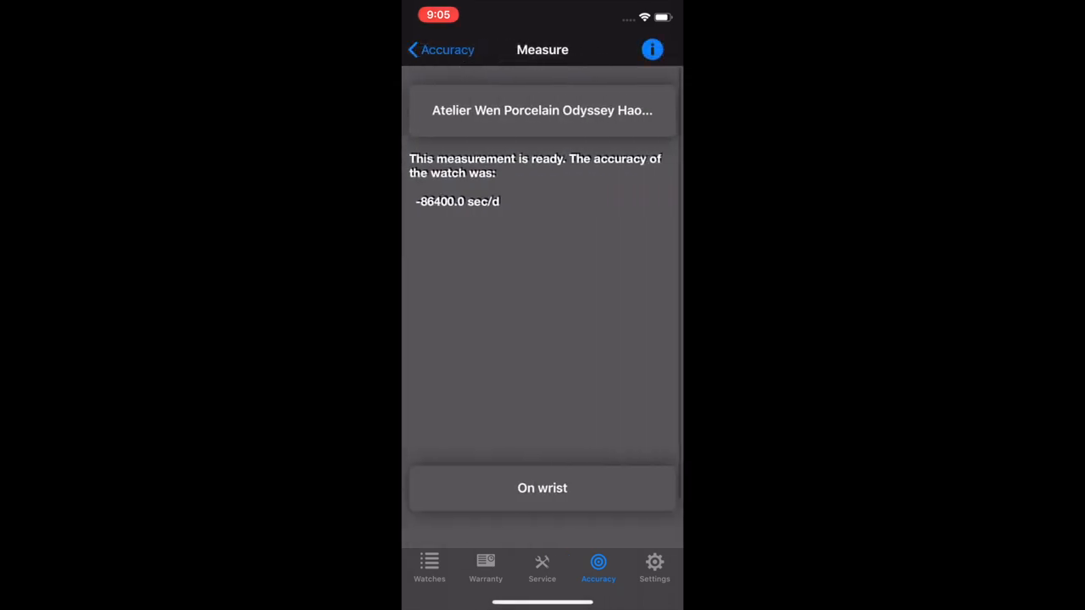
left_click(543, 488)
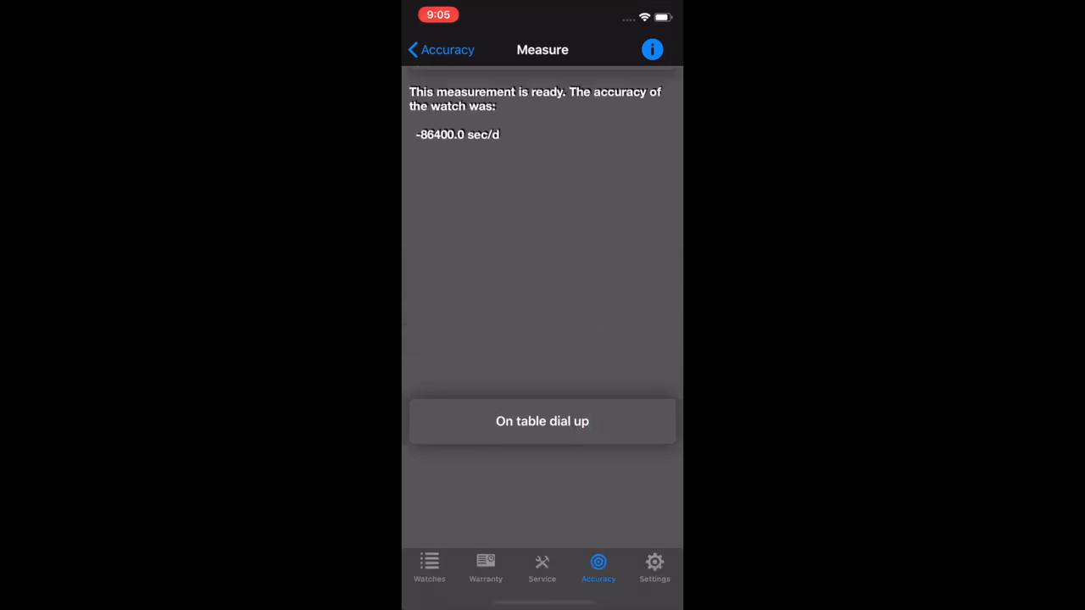
left_click(441, 49)
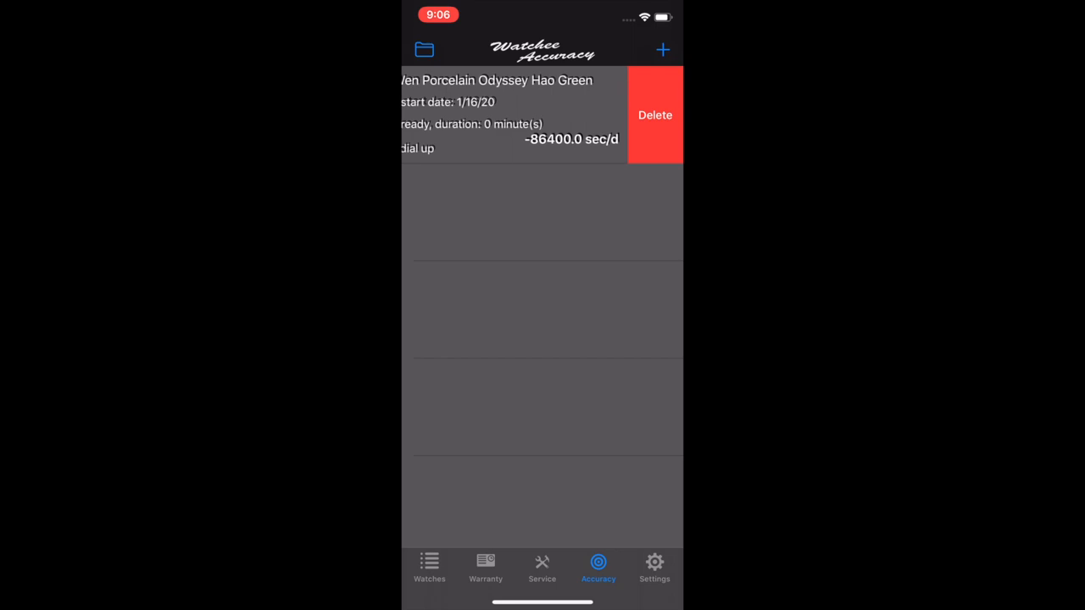
Step: Delete the Atelier Wen accuracy measurement and switch to the watch collection list
left_click(654, 115)
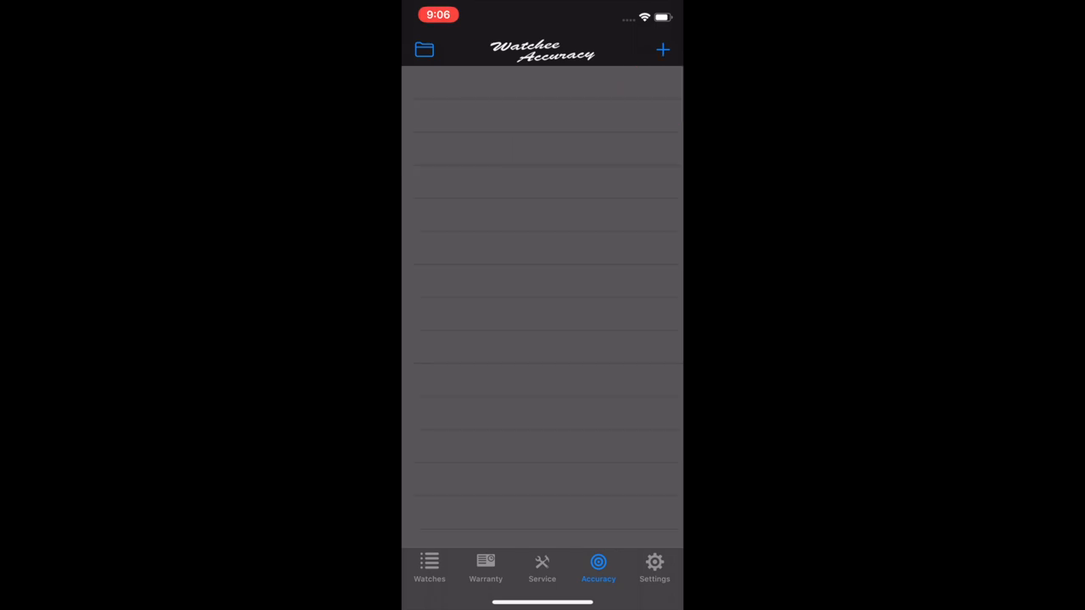
left_click(429, 568)
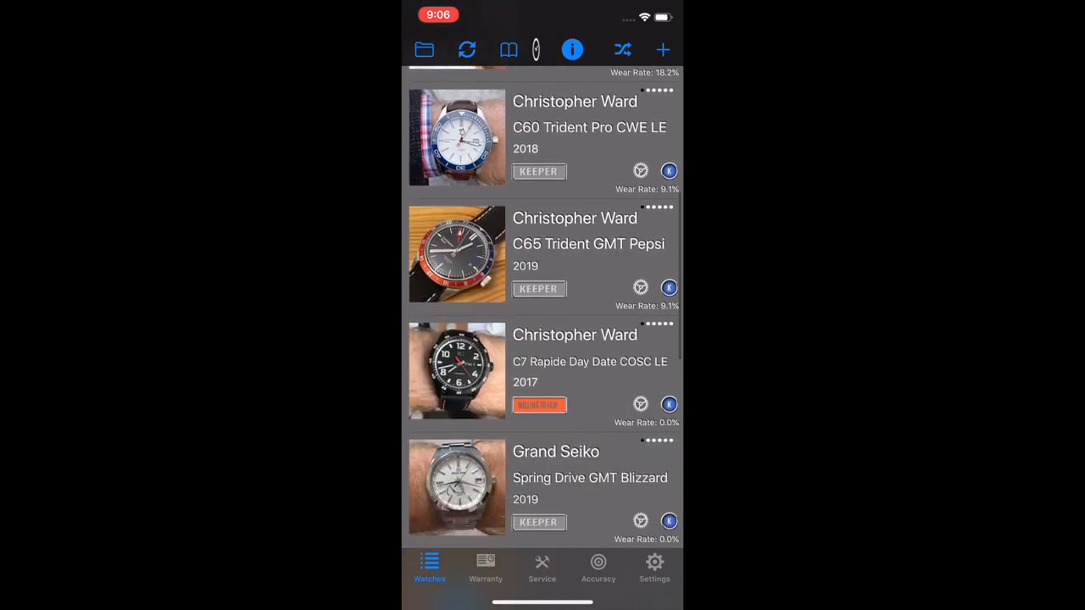
scroll("down", 3)
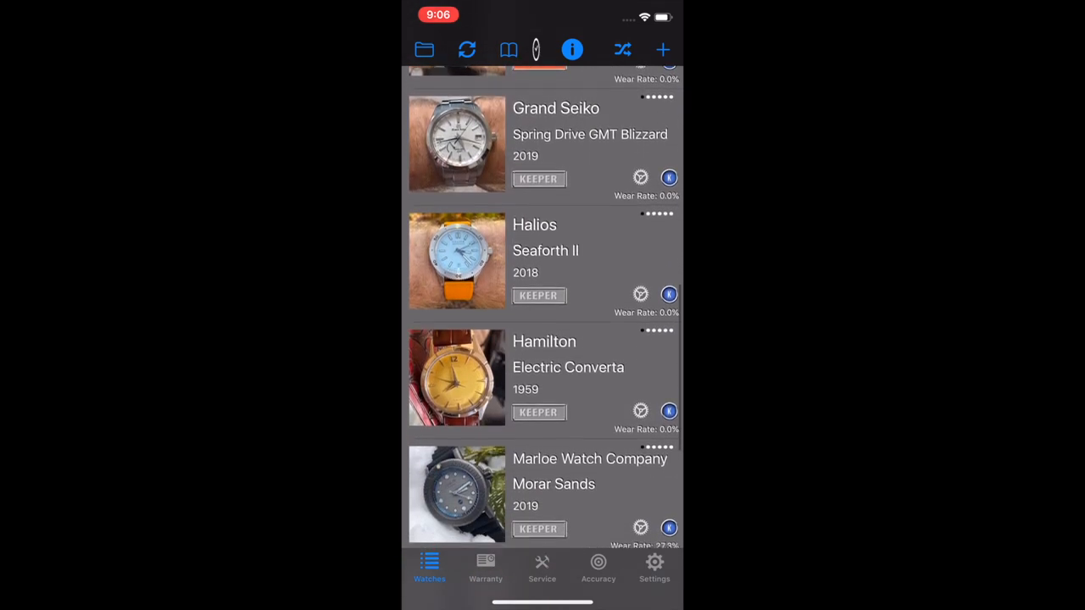
scroll("up", 3)
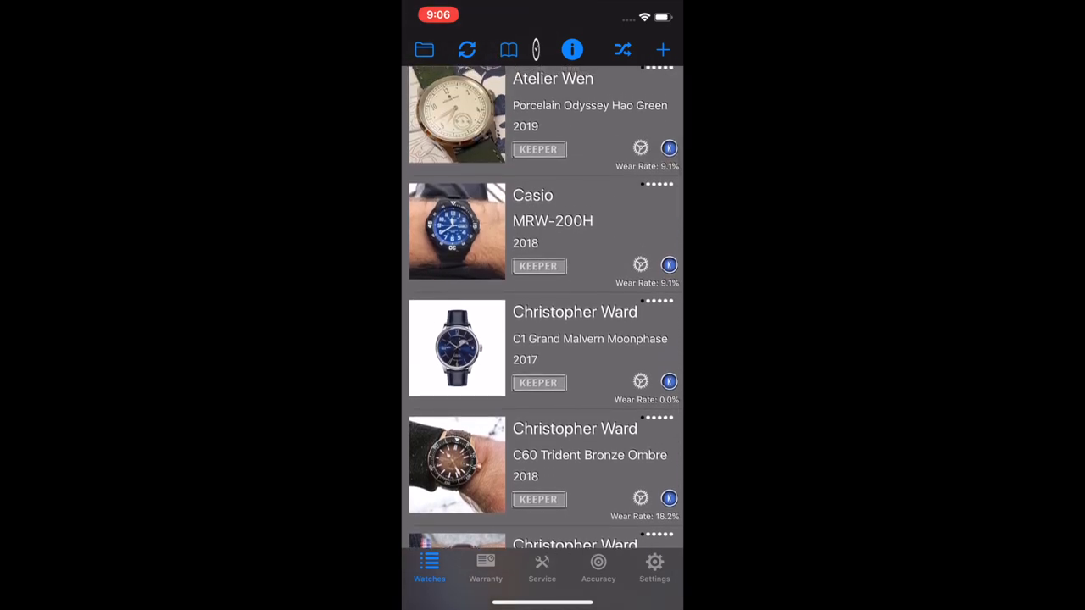
left_click(543, 115)
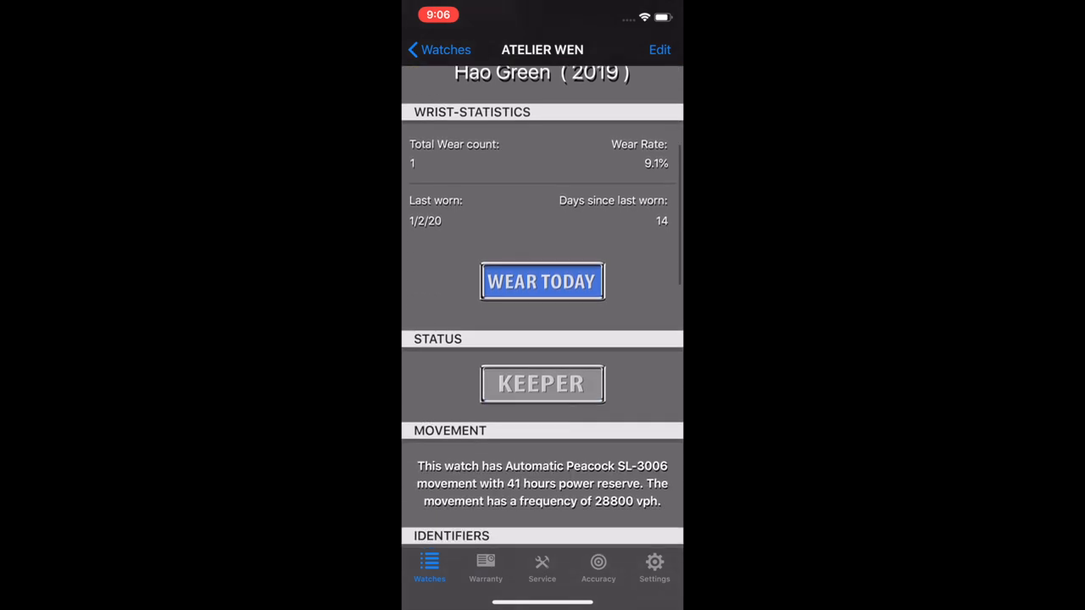
scroll("down", 3)
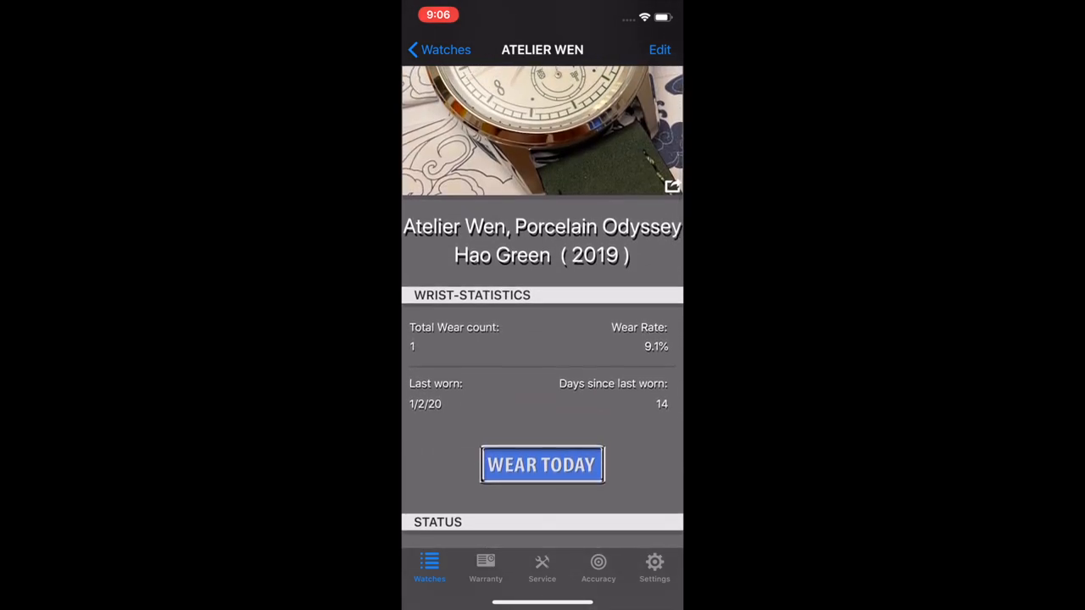
scroll("down", 3)
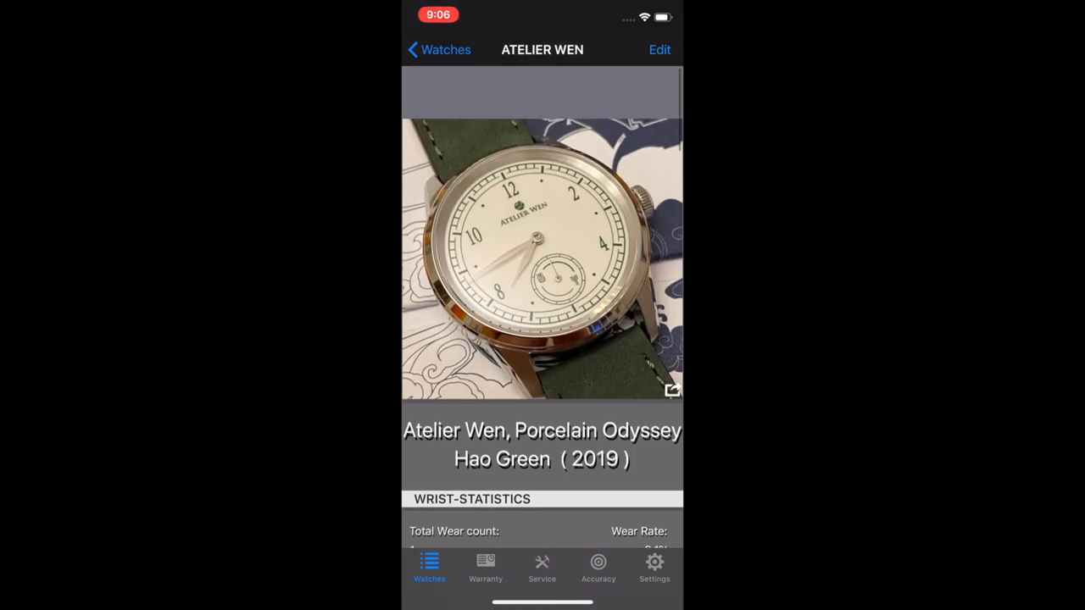
left_click(438, 49)
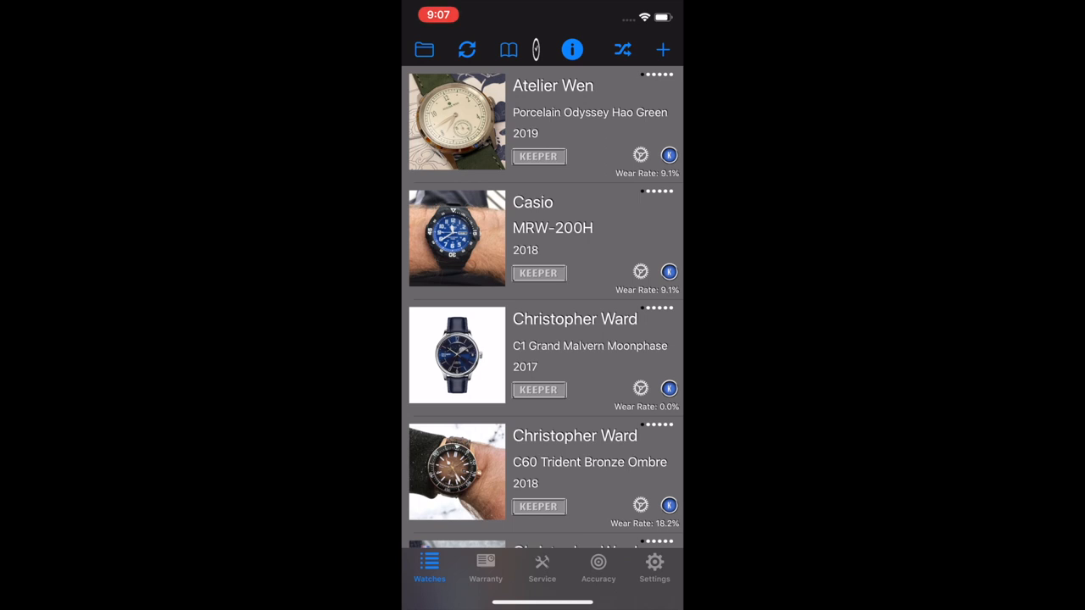
scroll("down", 3)
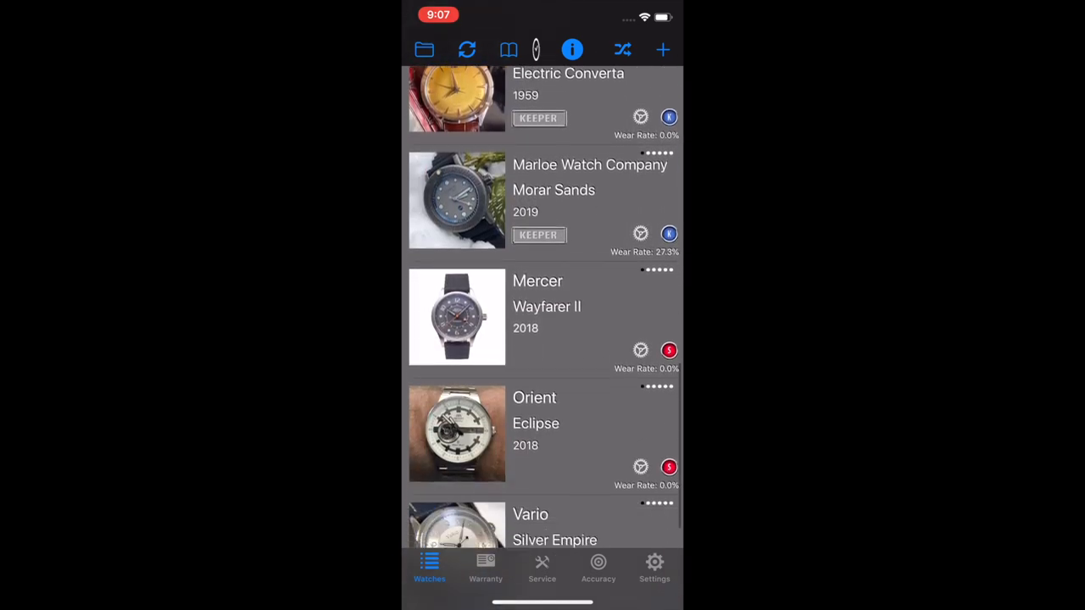
scroll("up", 3)
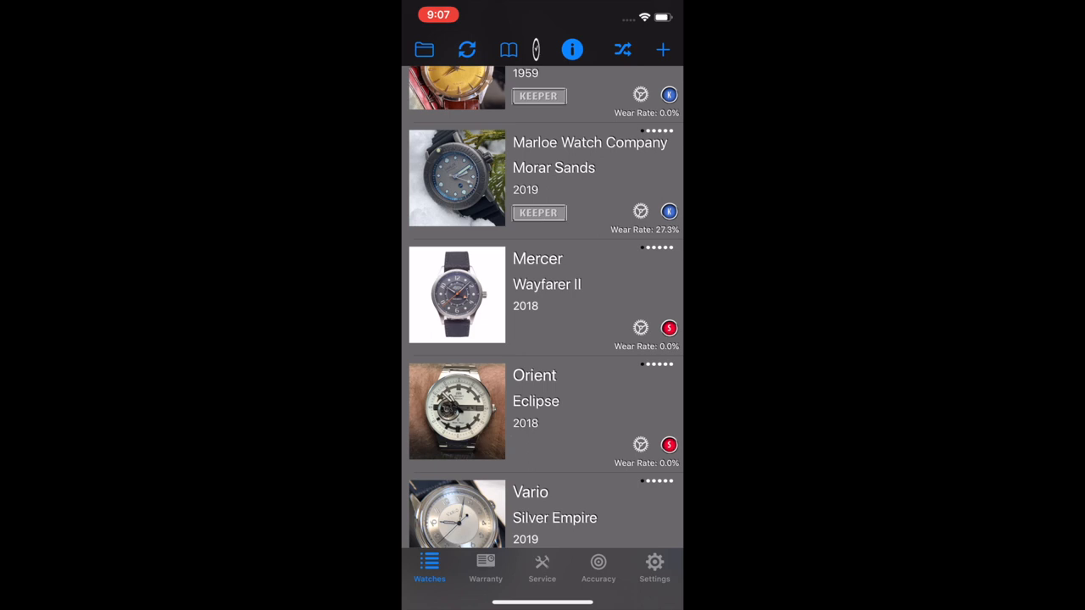
left_click(485, 568)
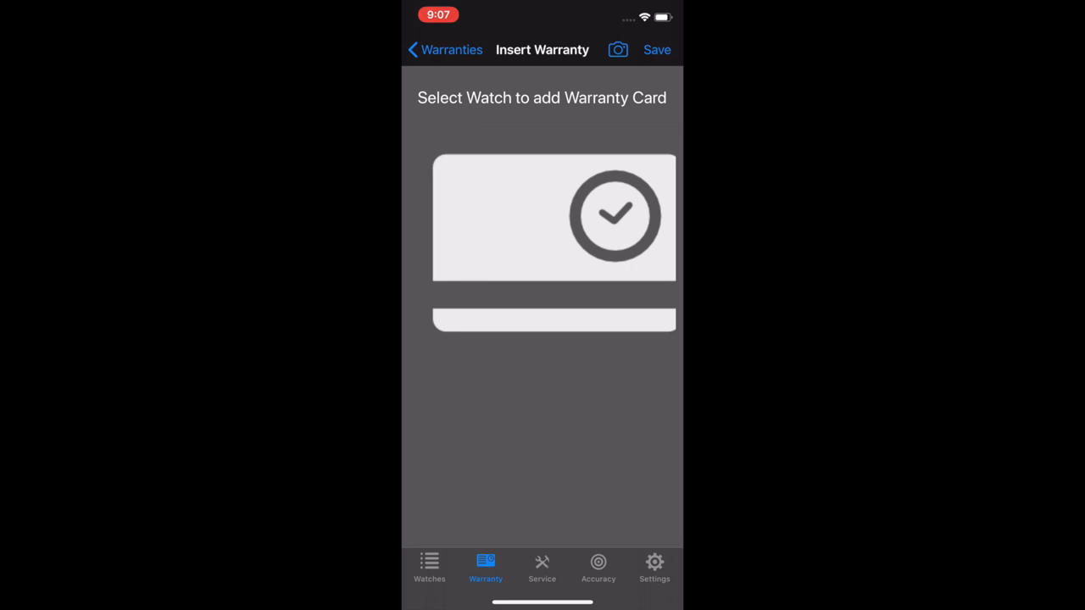
left_click(599, 568)
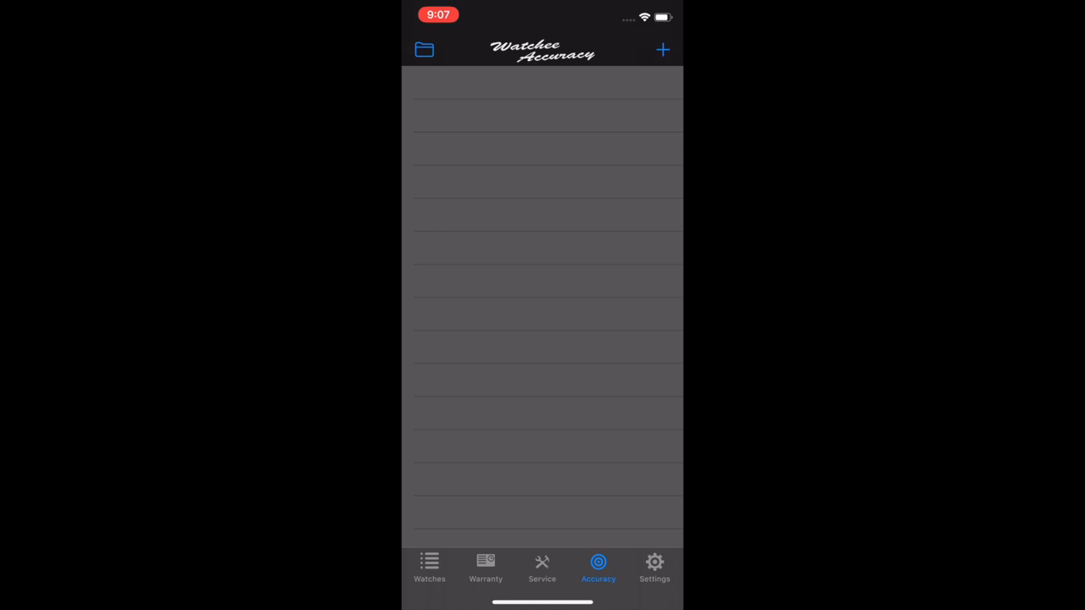
left_click(429, 568)
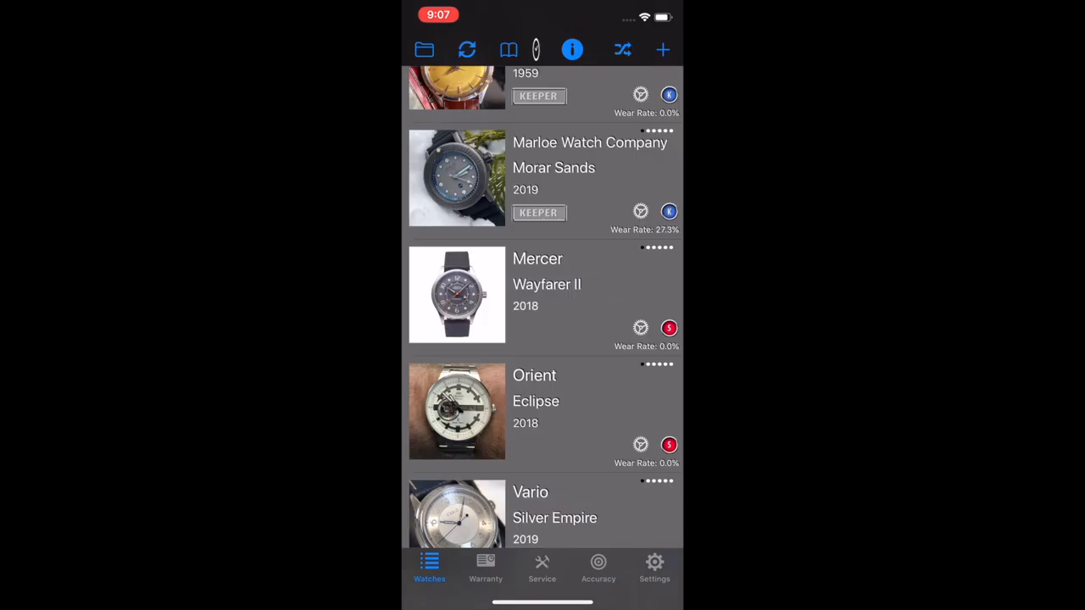
scroll("up", 3)
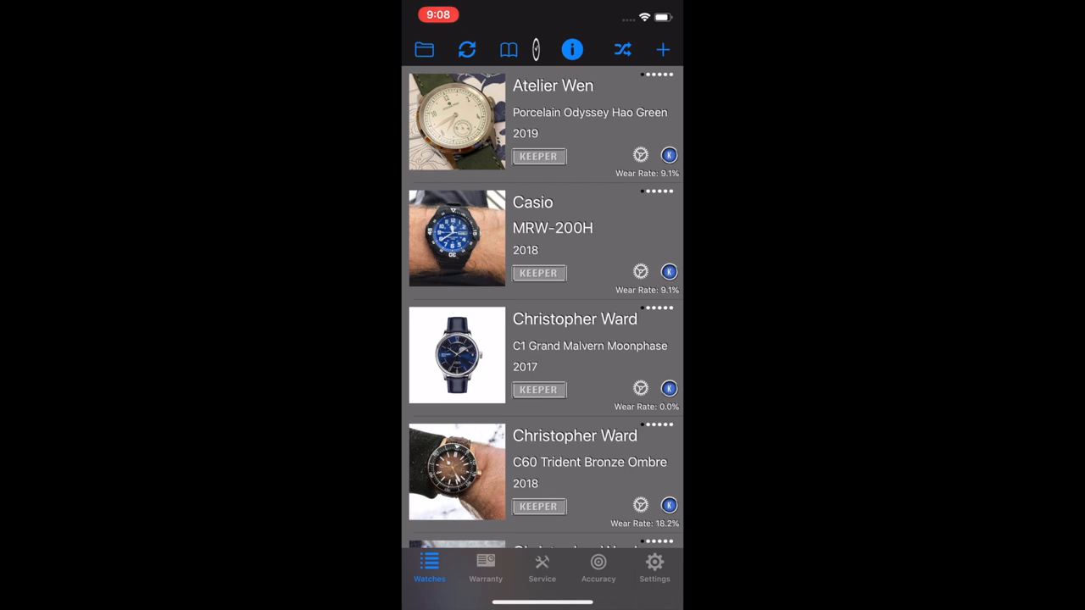
left_click(661, 49)
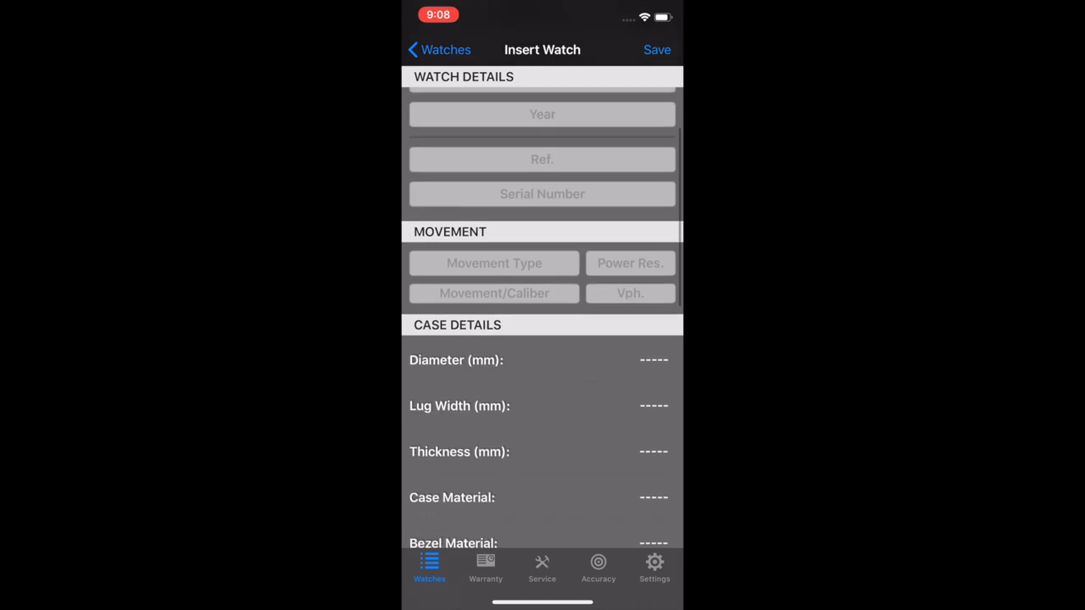
scroll("down", 3)
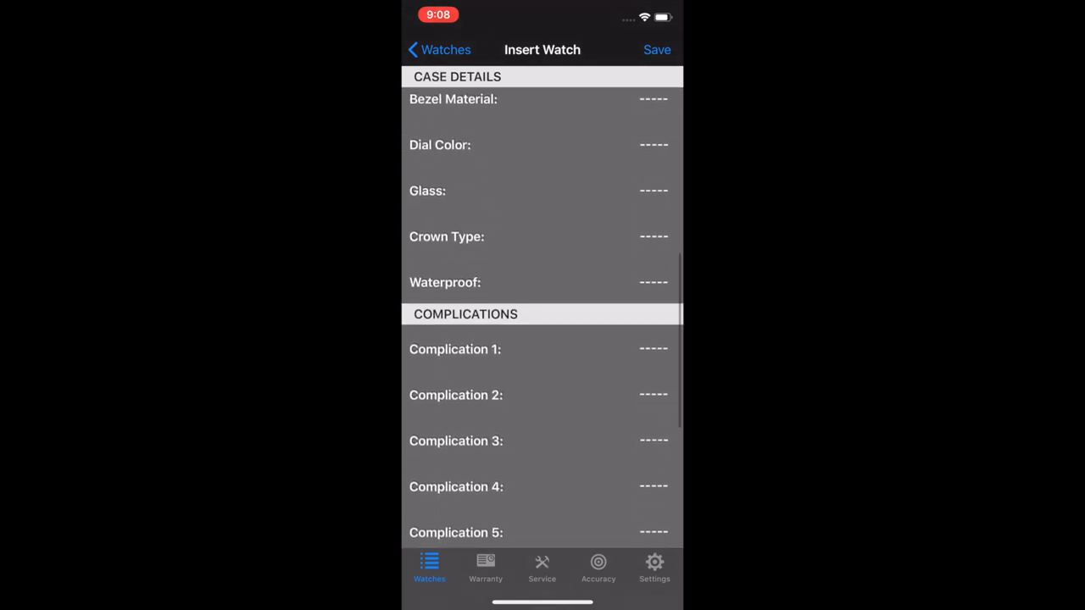
scroll("down", 3)
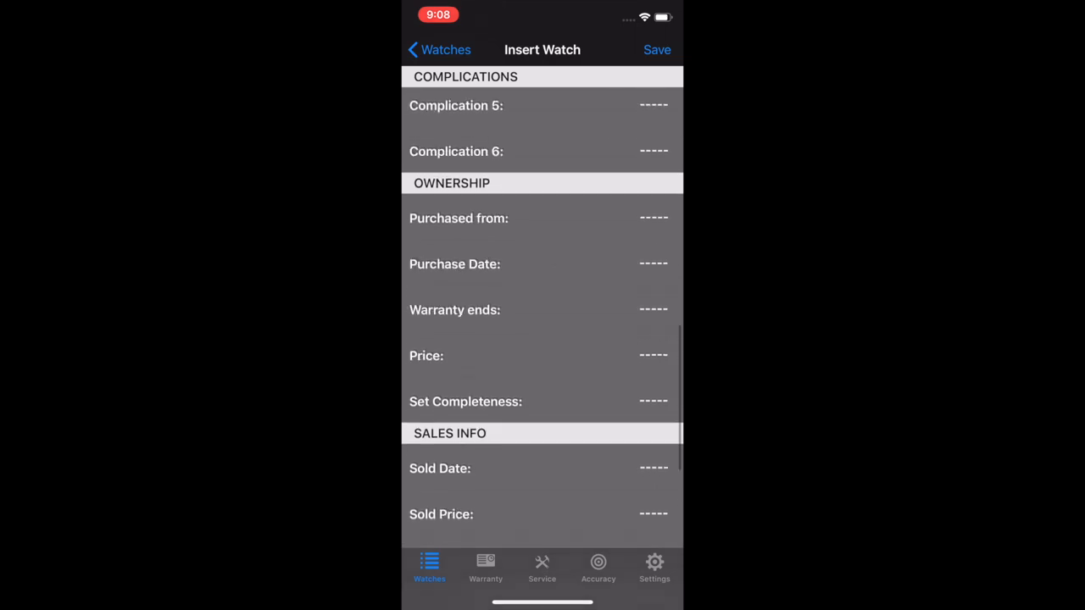
scroll("up", 3)
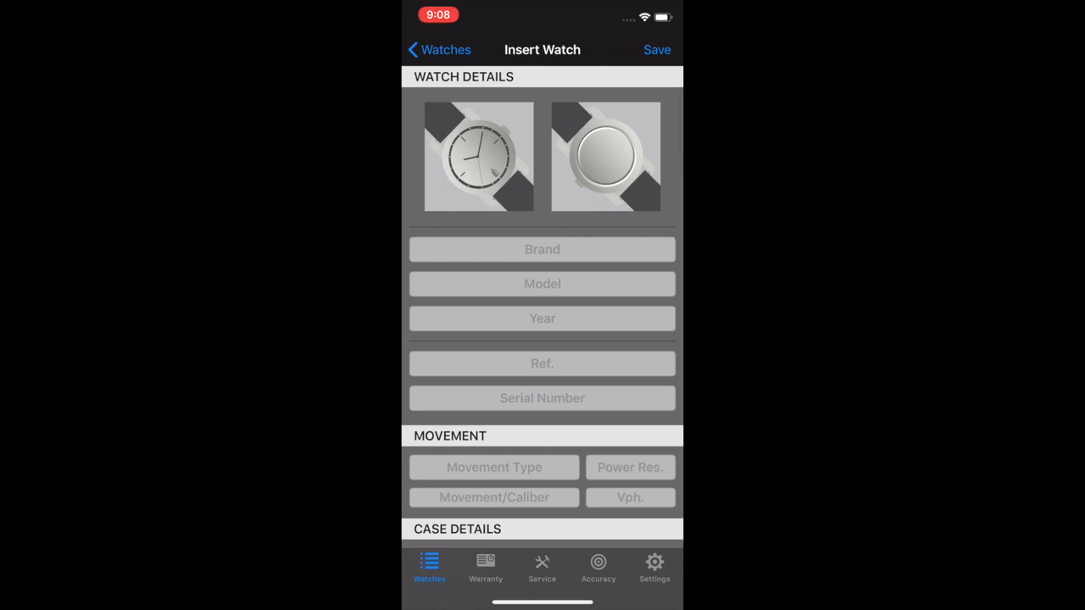
left_click(439, 50)
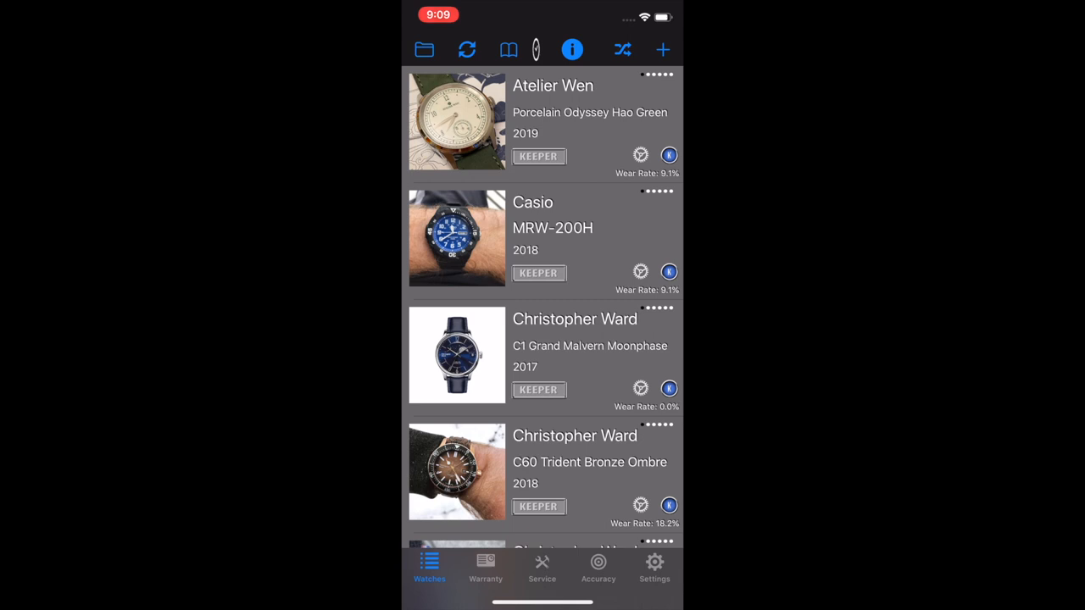
left_click(622, 49)
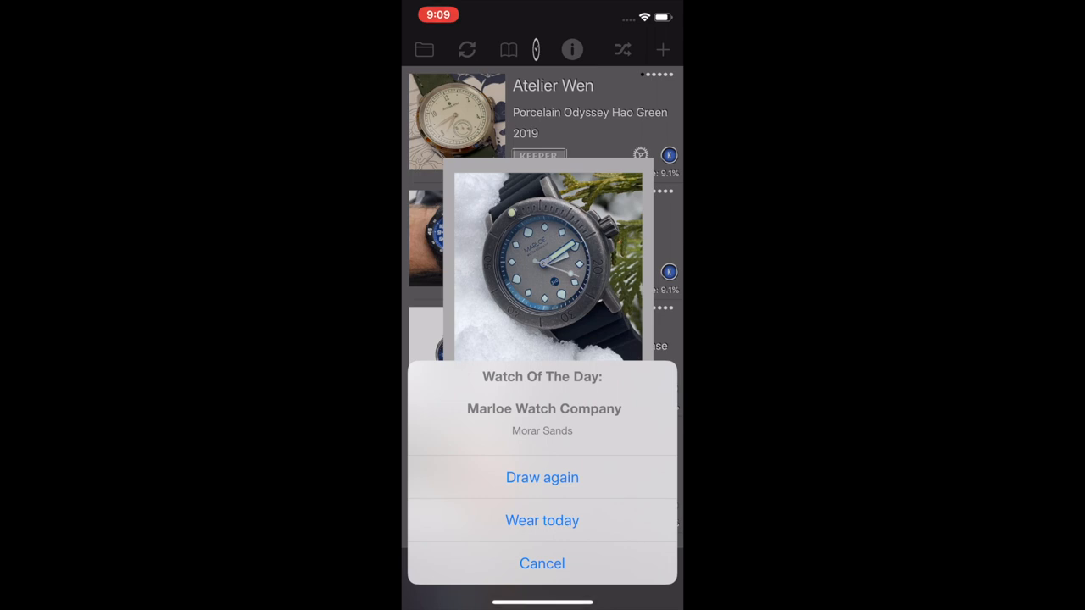
left_click(543, 563)
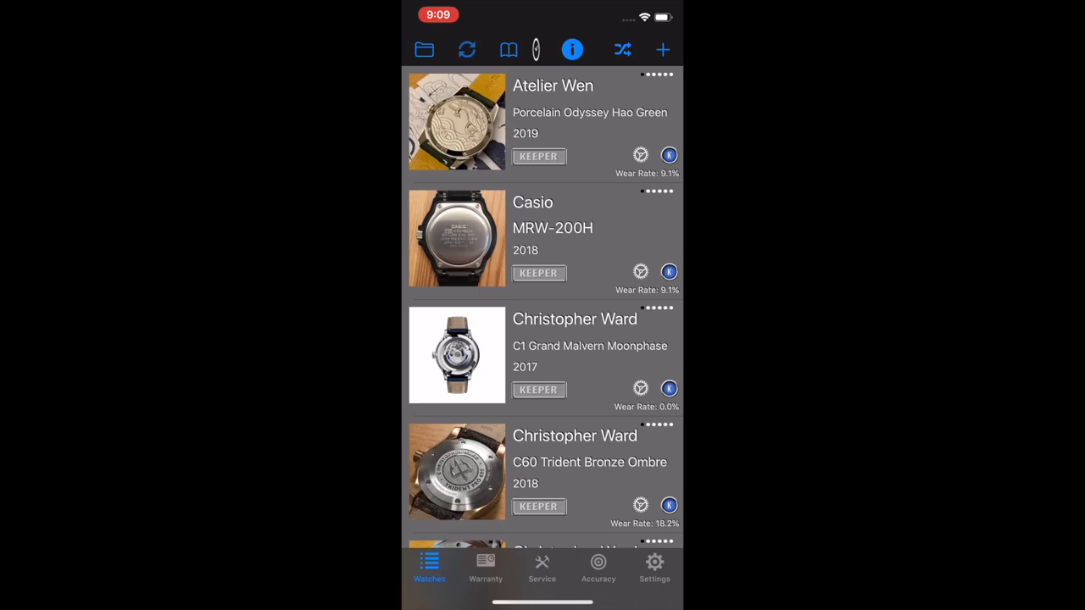
left_click(468, 49)
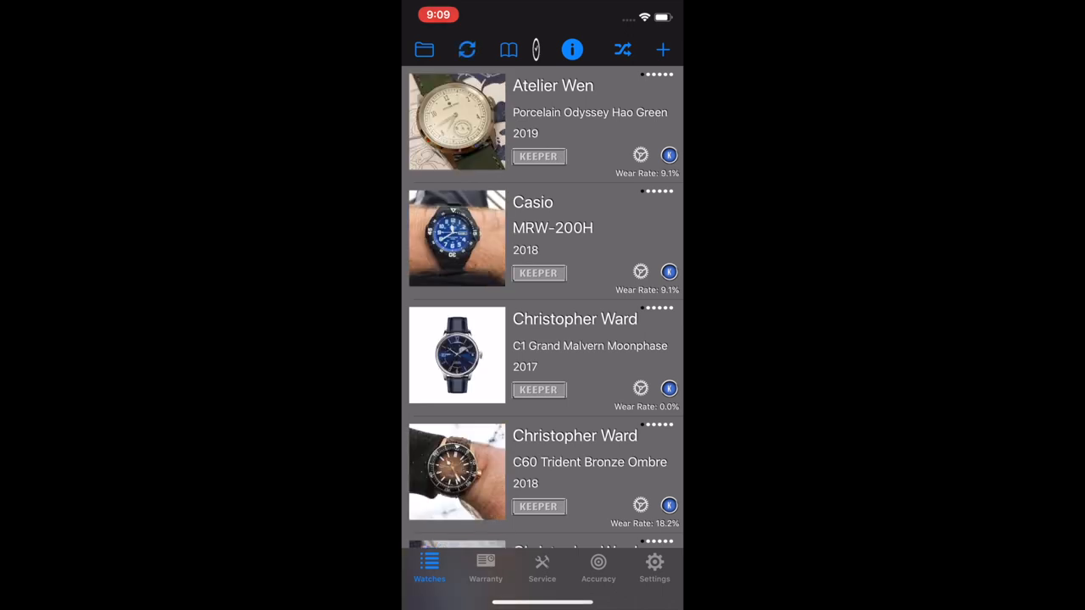